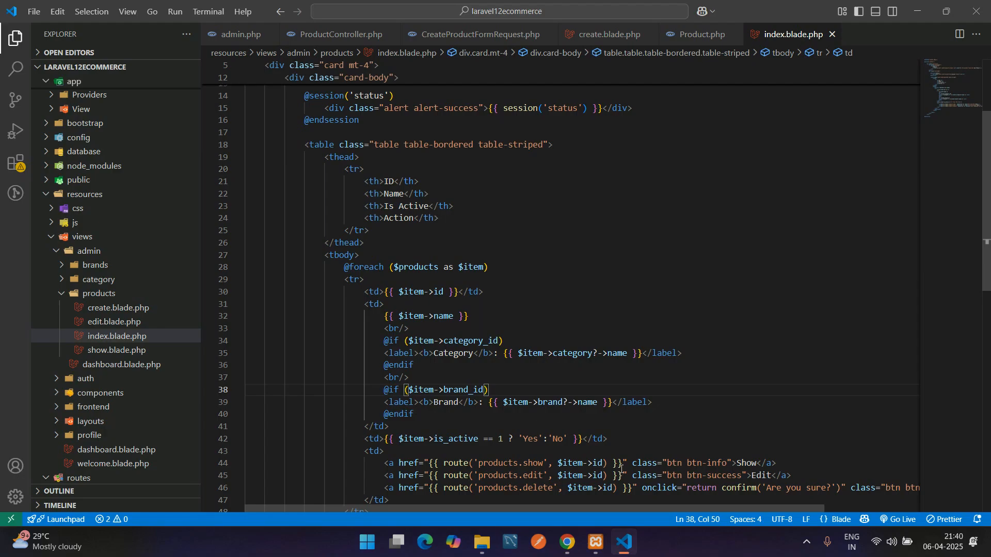
# - Review products/edit.blade.php, then select the whole of create.blade.php to copy it
pyautogui.click(116, 335)
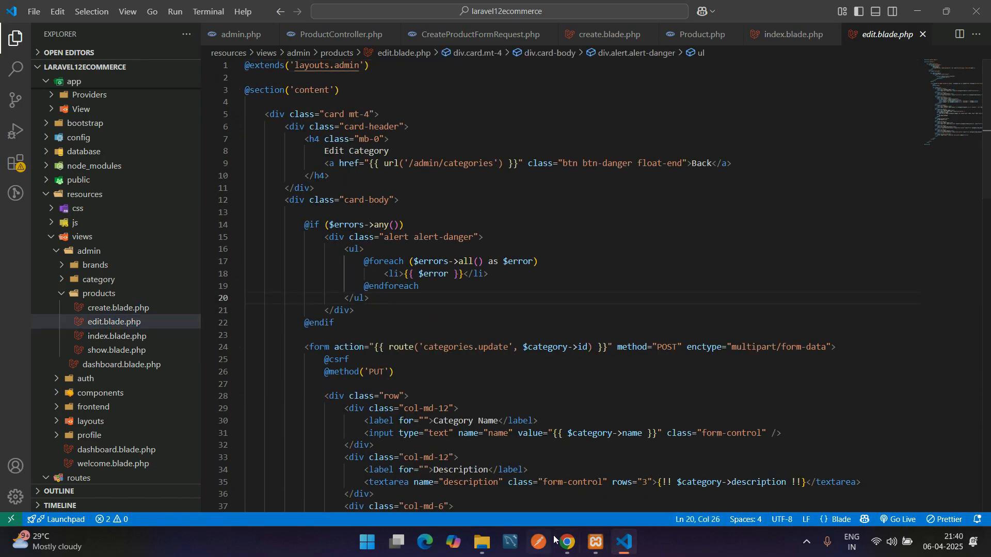
pyautogui.click(566, 546)
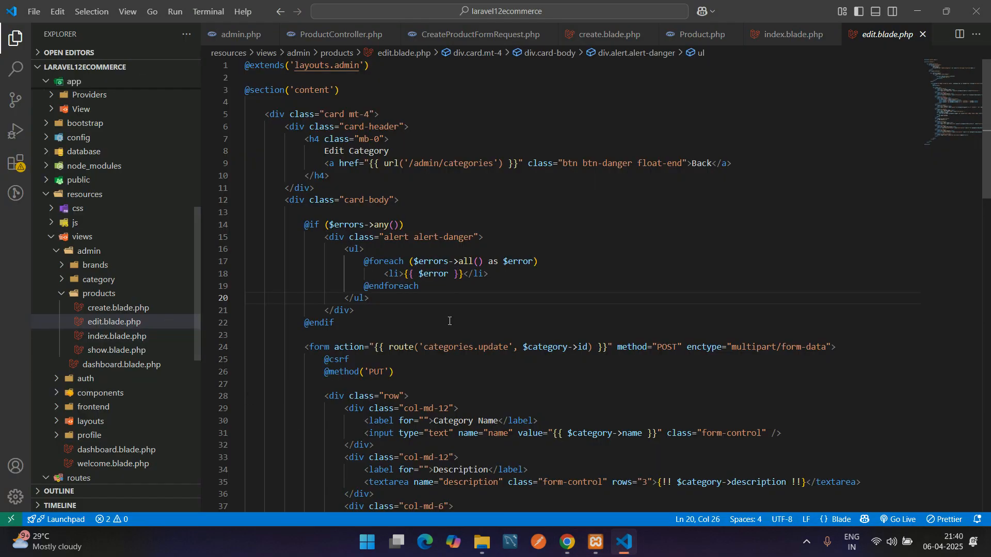
pyautogui.click(116, 309)
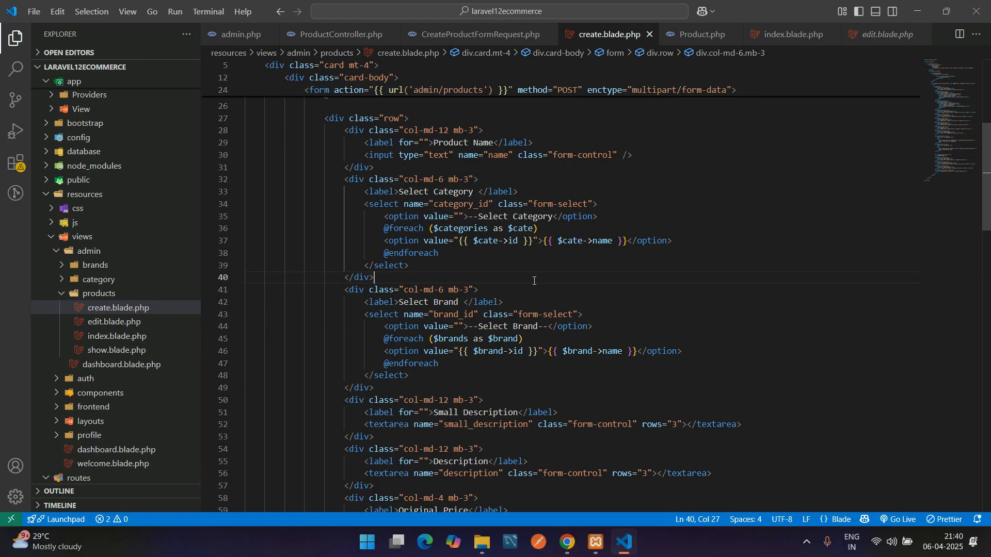
pyautogui.press('ctrl+a')
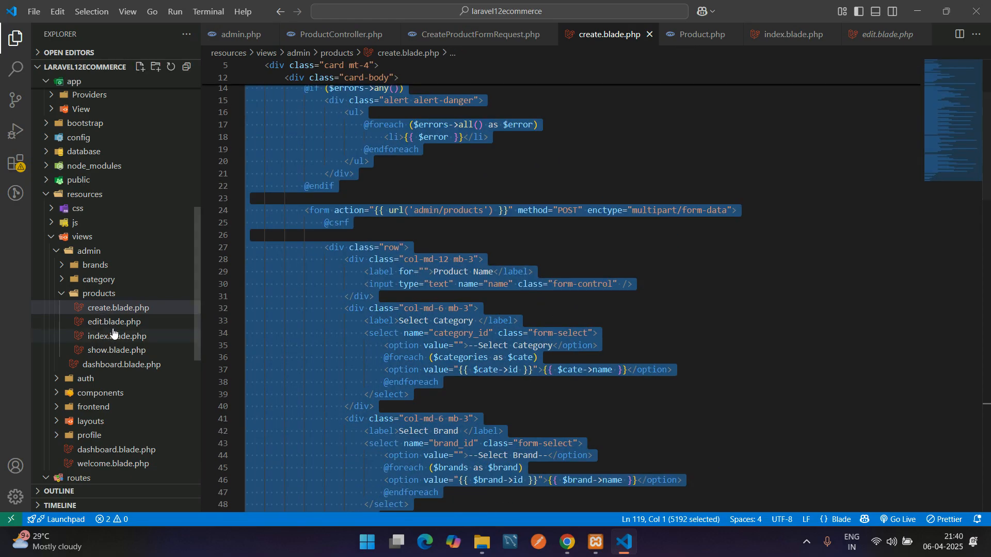
# - Paste the product form into edit.blade.php and retitle it Edit Product with an admin/products back link
pyautogui.click(884, 34)
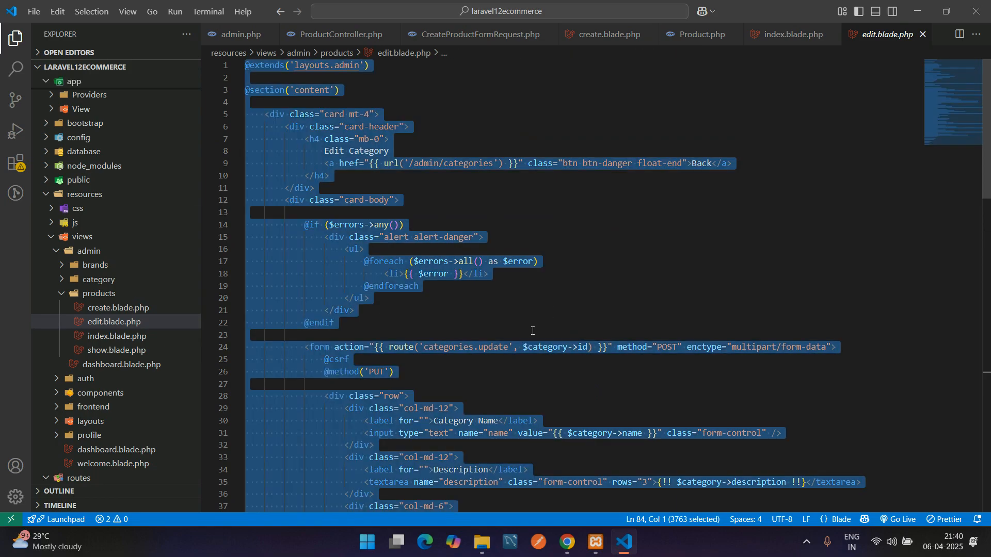
pyautogui.scroll(-3)
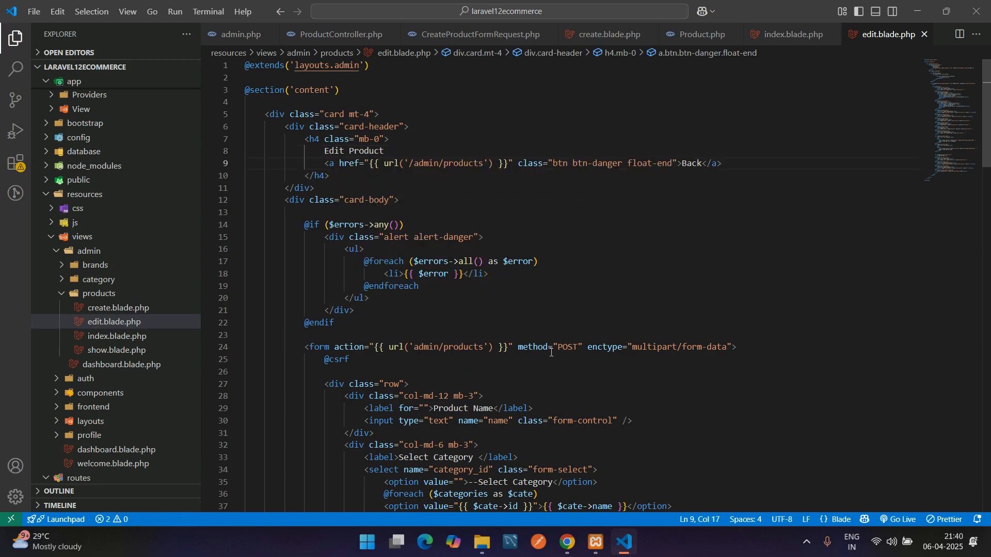
pyautogui.moveTo(304, 224); pyautogui.dragTo(336, 323)
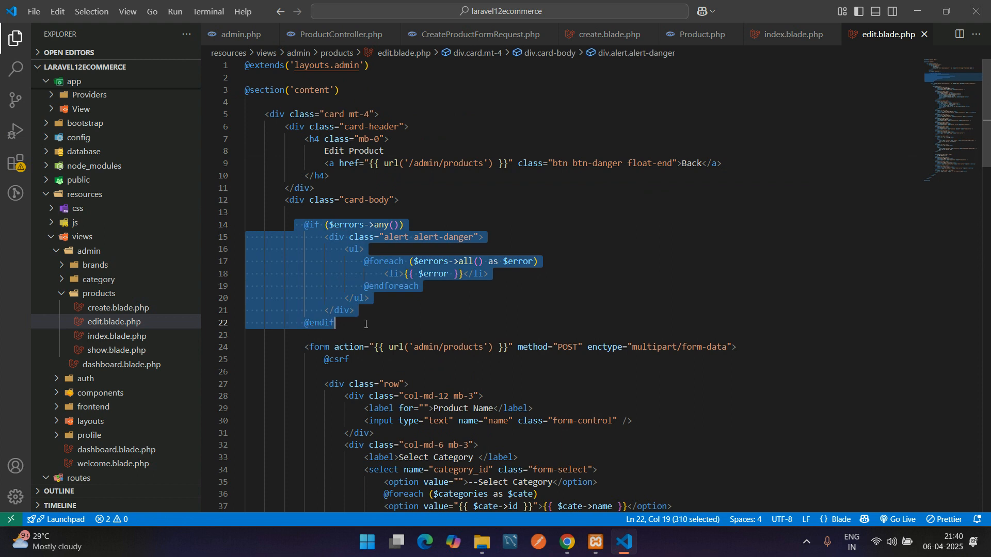
pyautogui.click(479, 360)
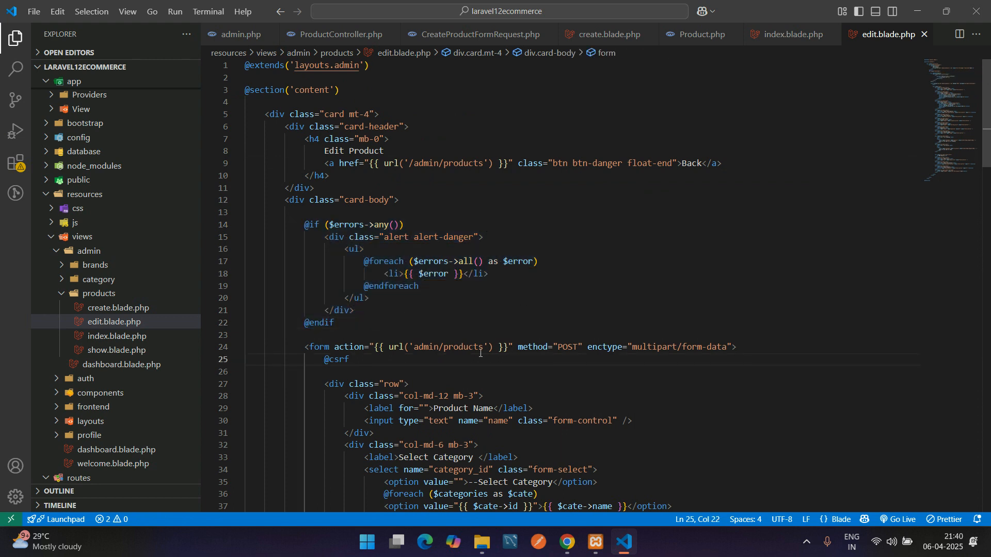
pyautogui.doubleClick(449, 249)
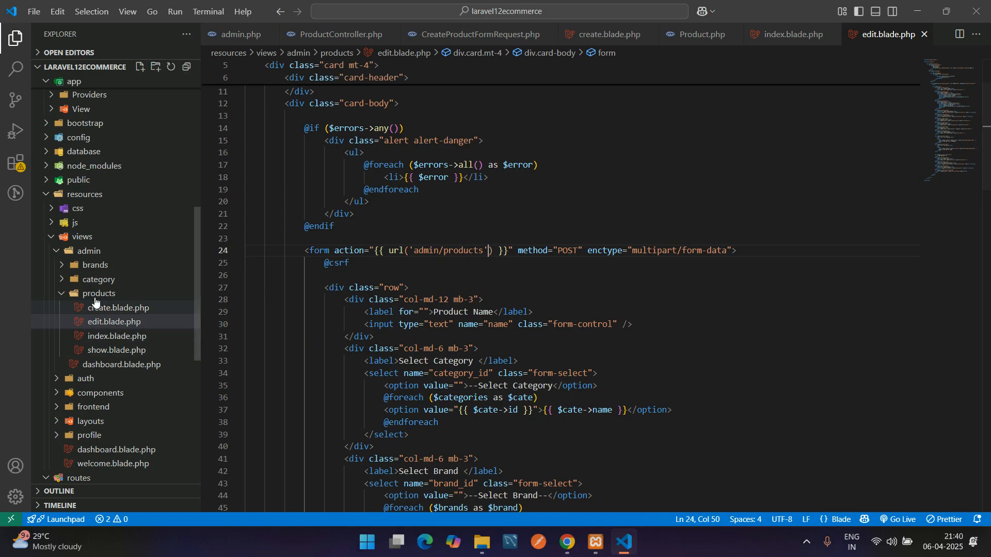
pyautogui.click(115, 307)
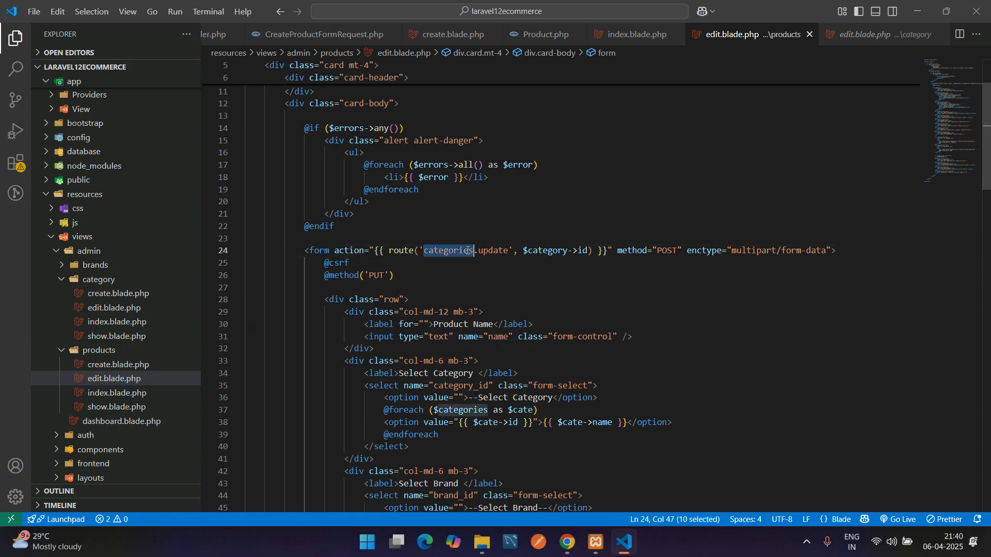
pyautogui.write('products')
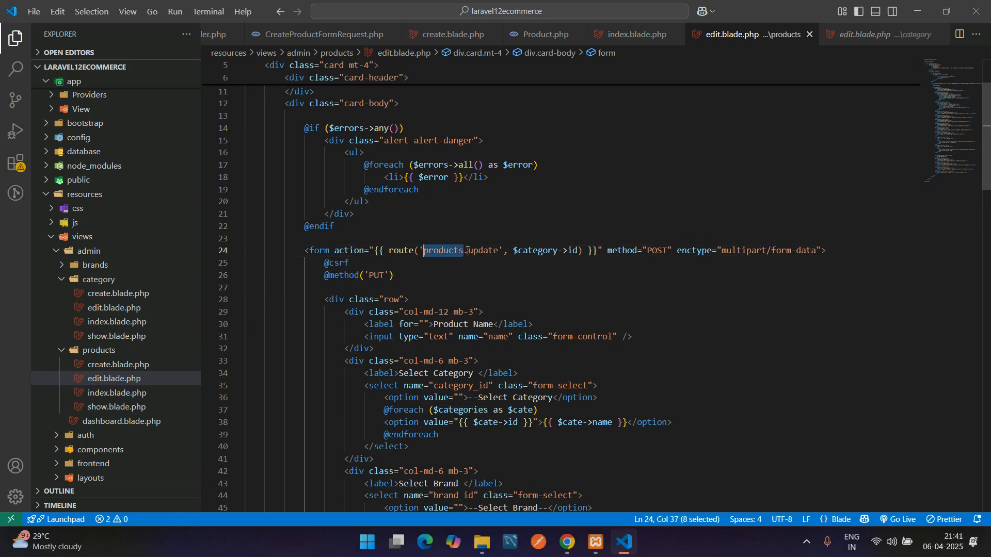
pyautogui.click(566, 250)
pyautogui.write('produ')
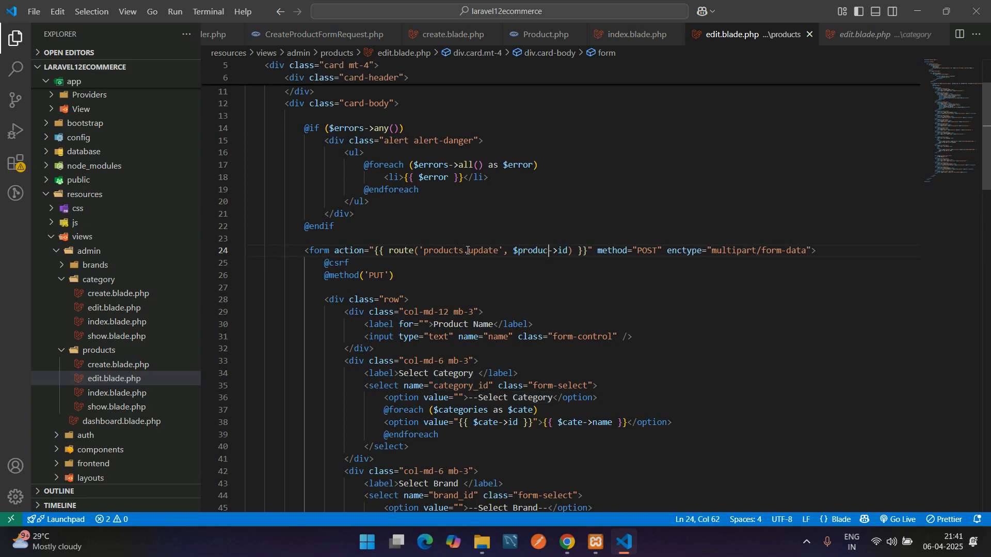
pyautogui.doubleClick(533, 250)
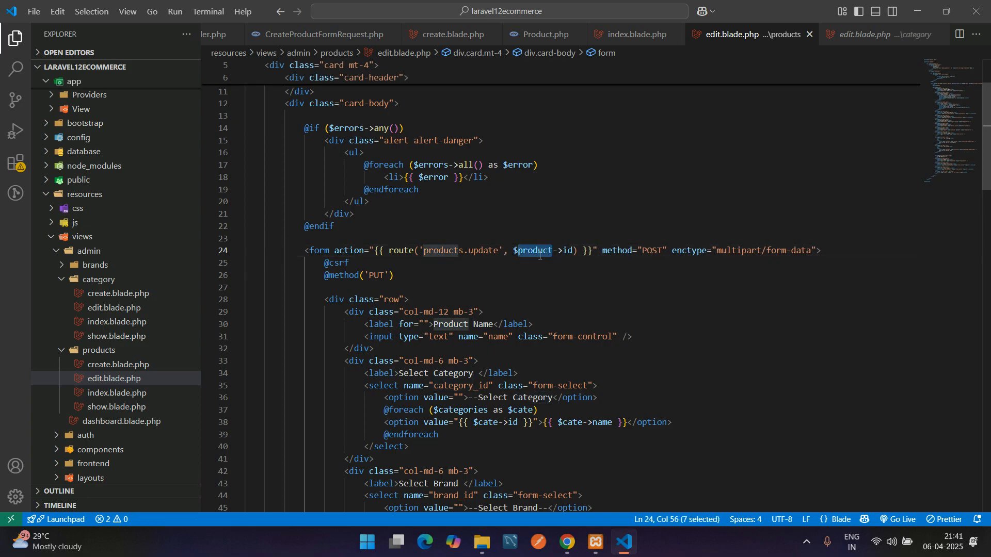
pyautogui.moveTo(327, 34)
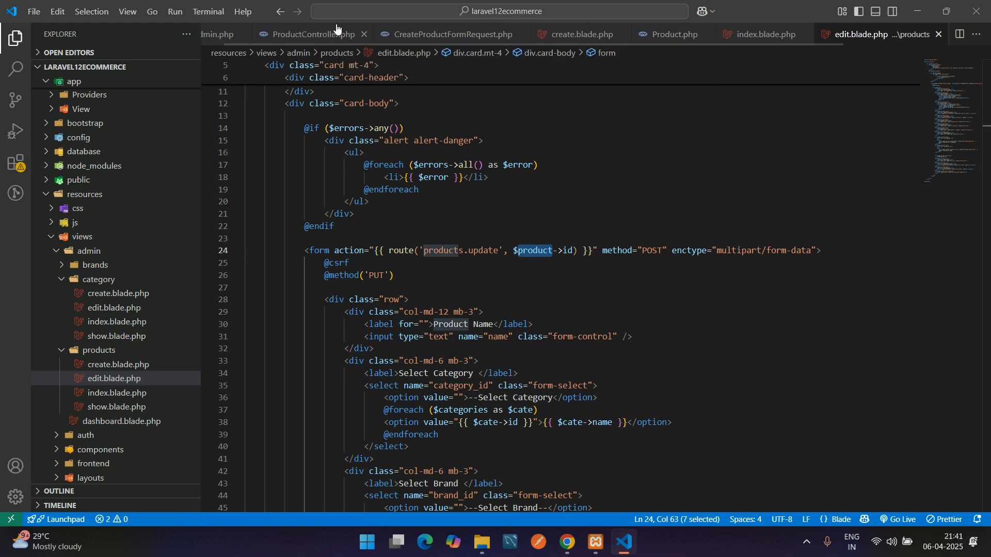
# - Confirm ProductController edit() passes product, then start binding the name input to $product->name
pyautogui.click(311, 34)
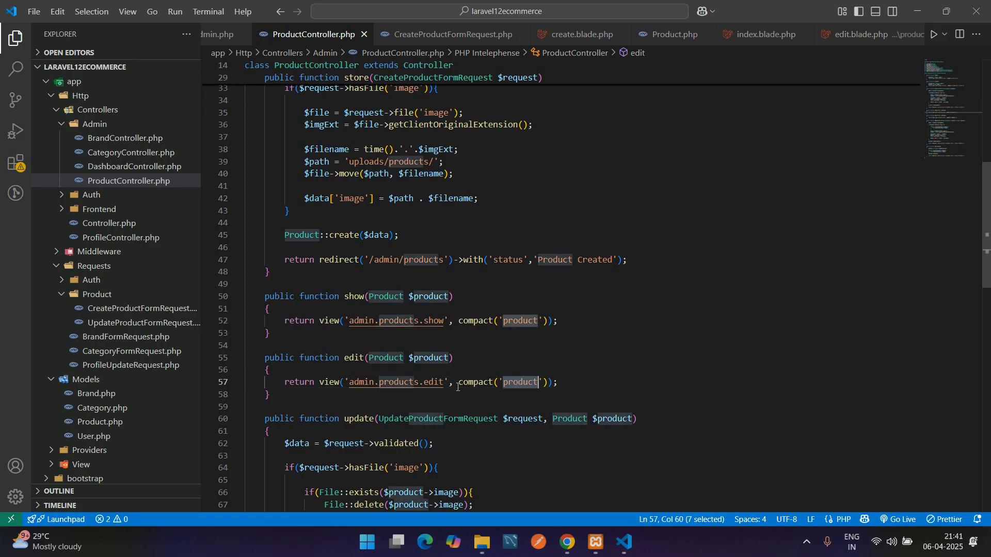
pyautogui.click(856, 34)
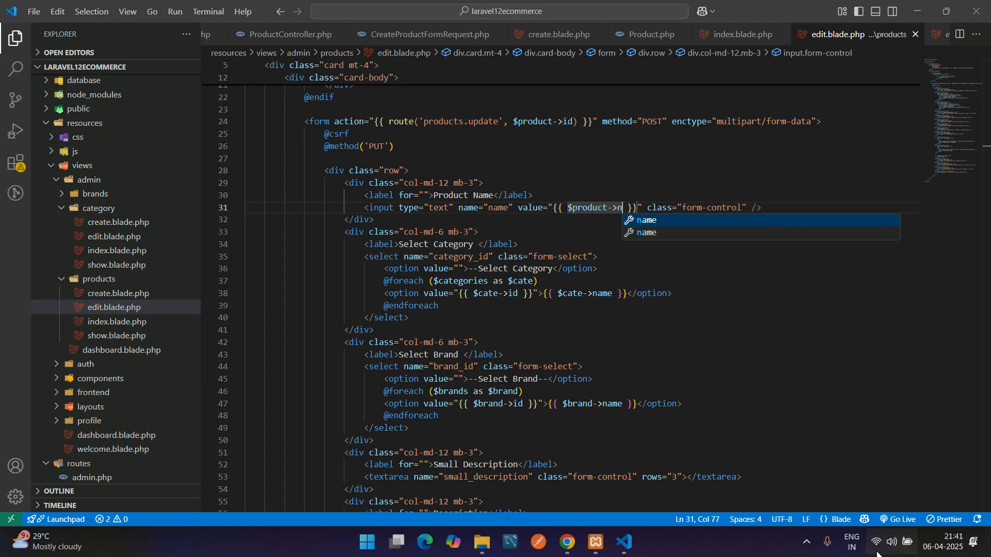
# - Finish value="{{ $product->name }}" and break the category option tag onto separate lines
pyautogui.write('ame')
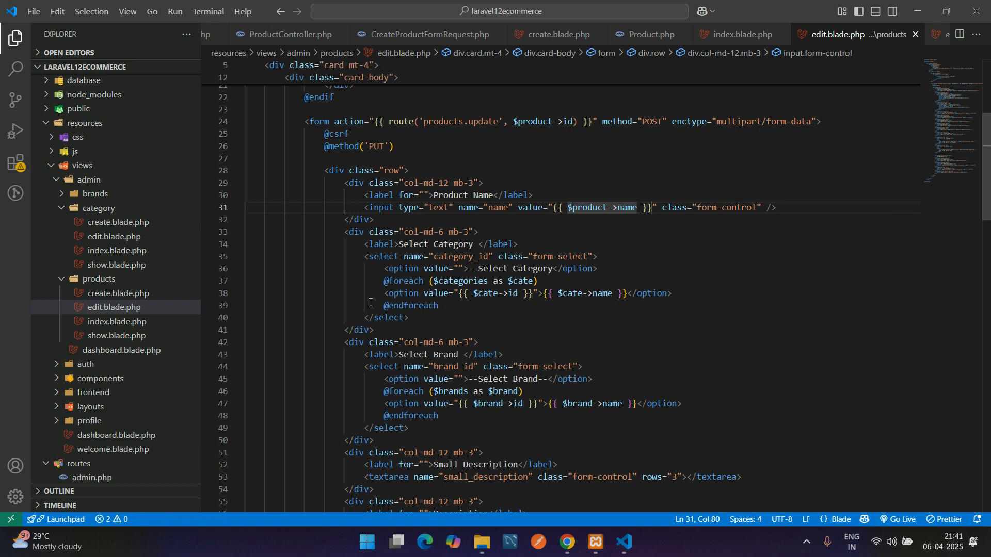
pyautogui.doubleClick(602, 207)
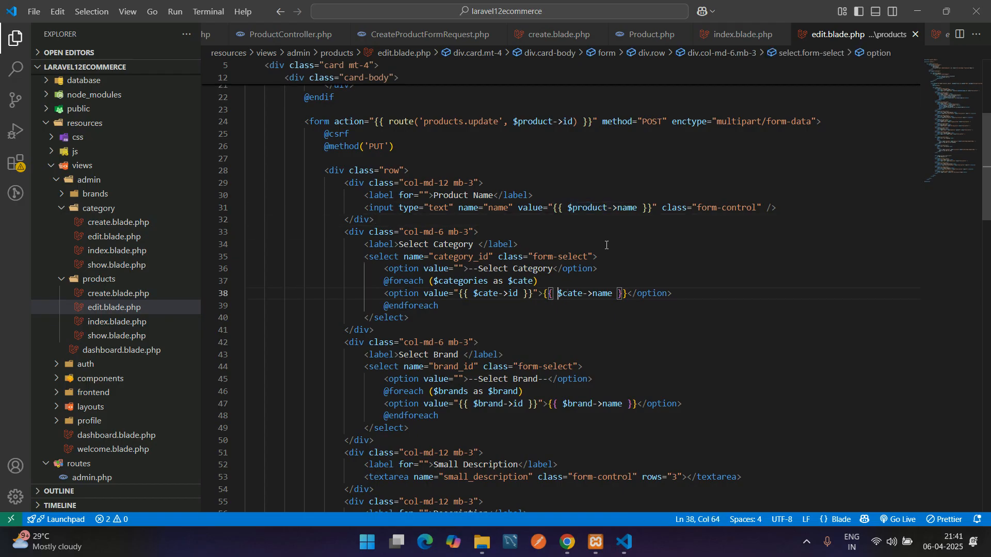
pyautogui.press('Enter')
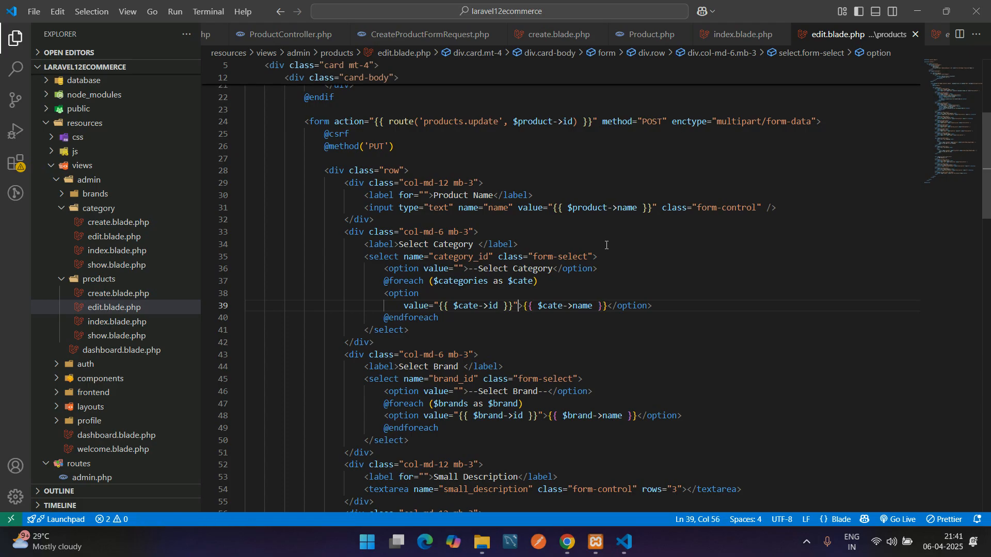
pyautogui.press('Enter')
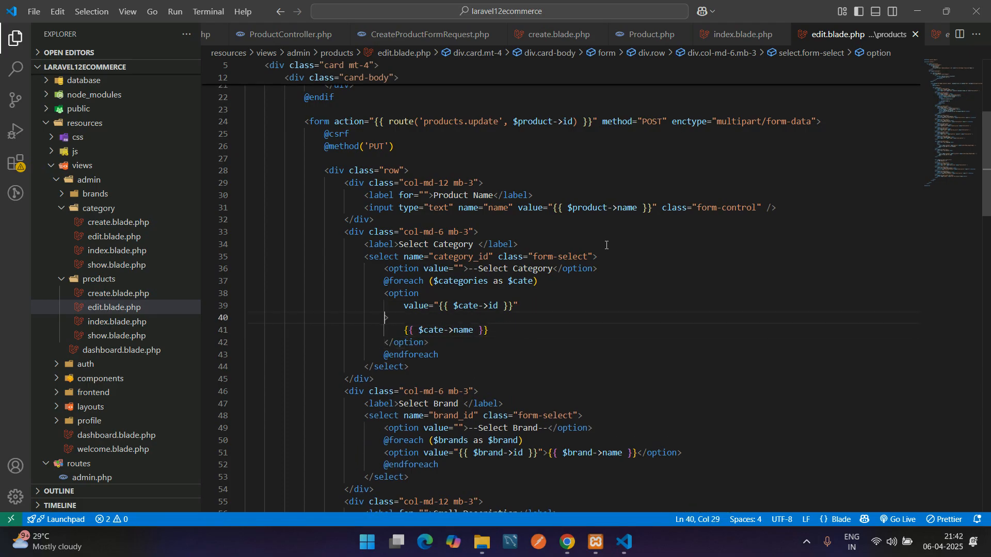
pyautogui.write('$product->name }}')
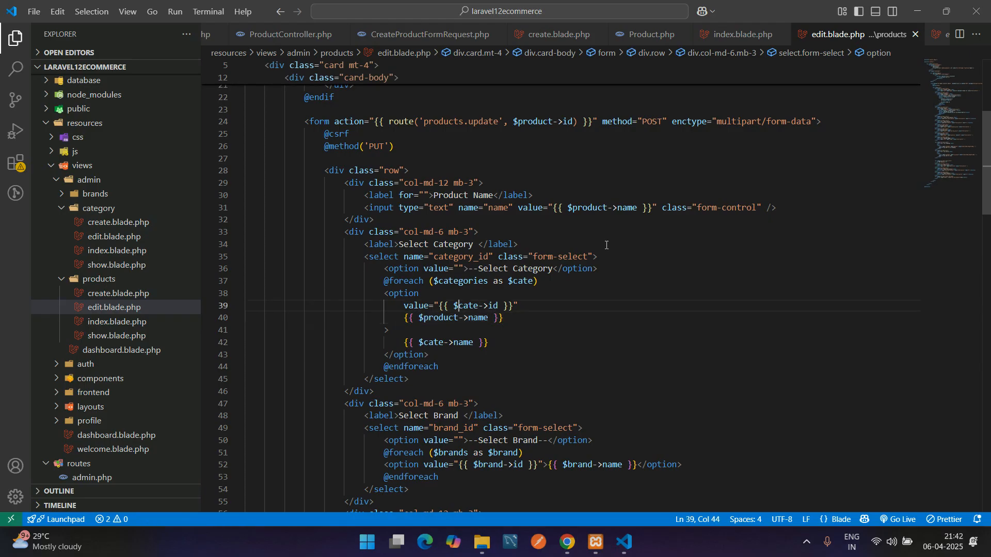
# - Mark the category option selected when $cate->id == $product->category_id
pyautogui.click(454, 318)
pyautogui.write(' $cate->id ==')
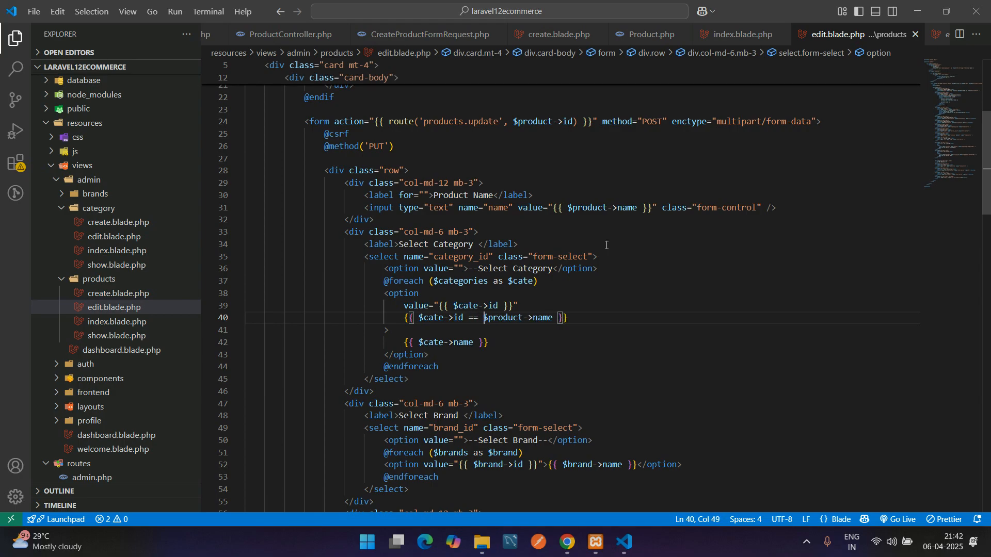
pyautogui.press('Backspace')
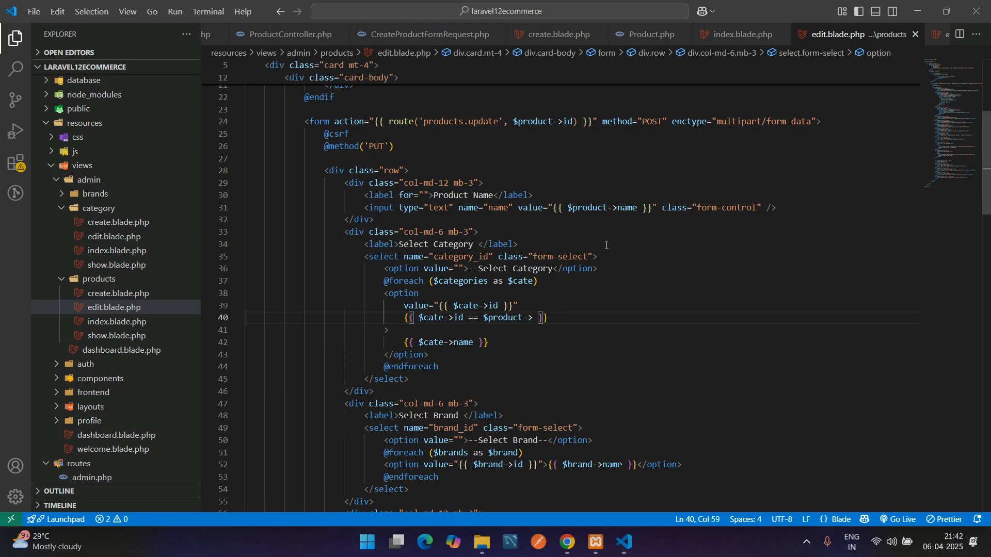
pyautogui.write('category_')
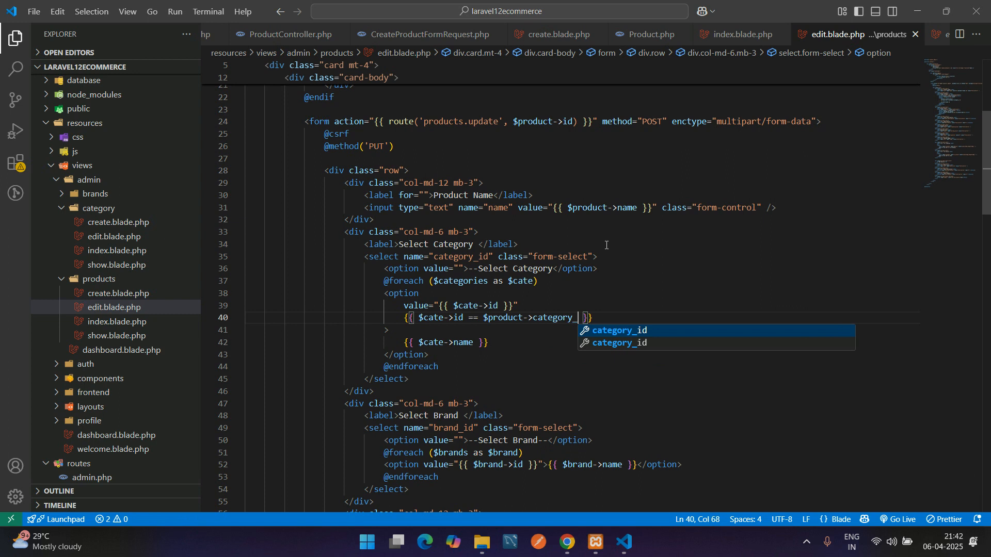
pyautogui.press('Tab')
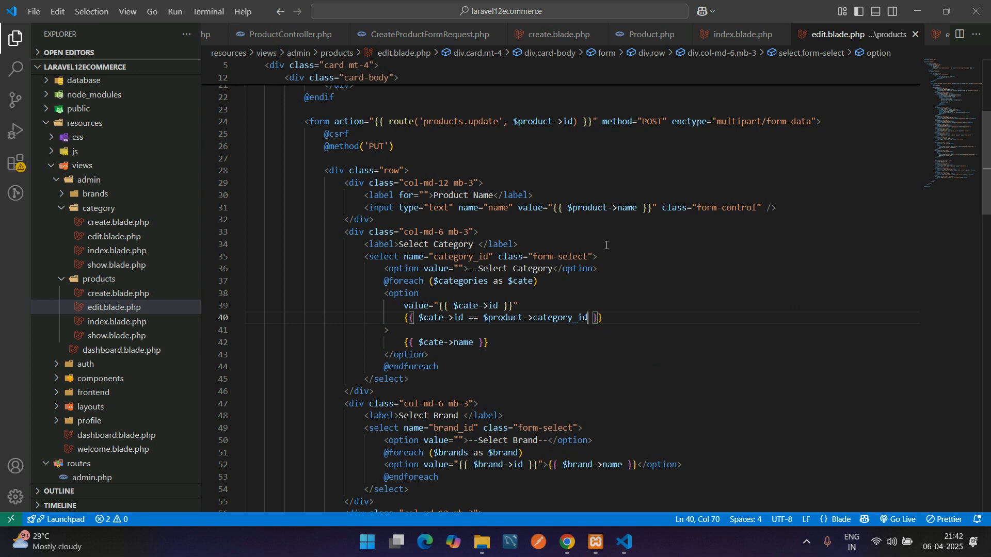
pyautogui.write("? ''")
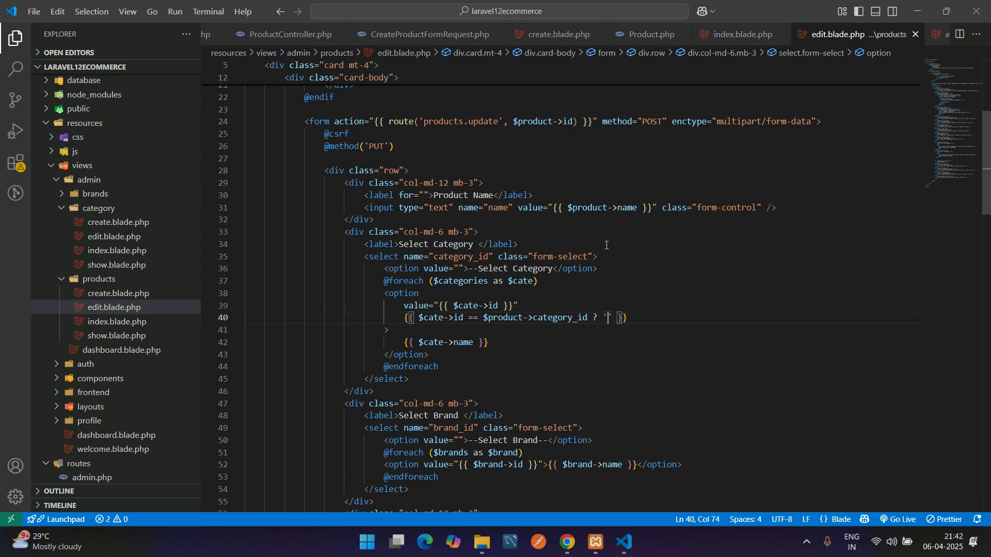
pyautogui.write('selected')
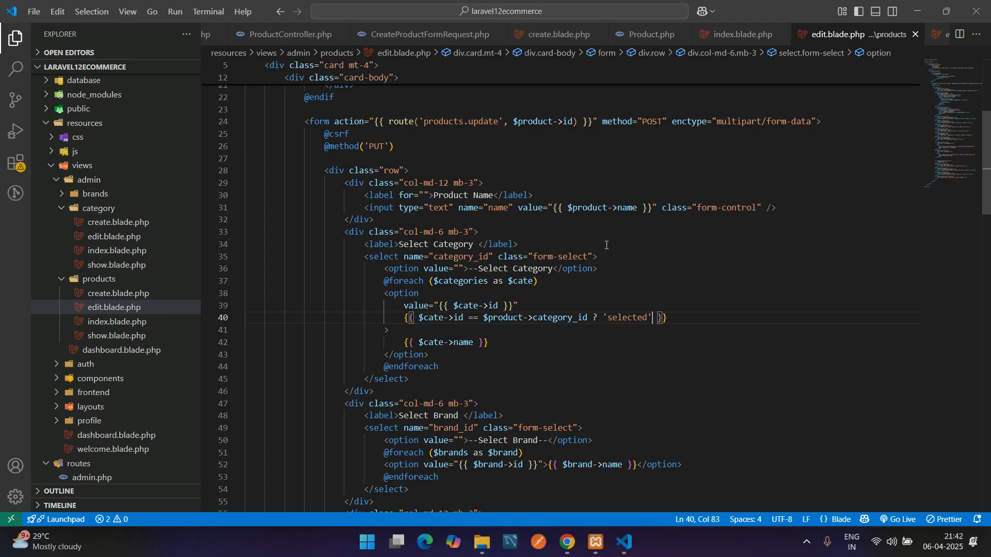
pyautogui.write(":''")
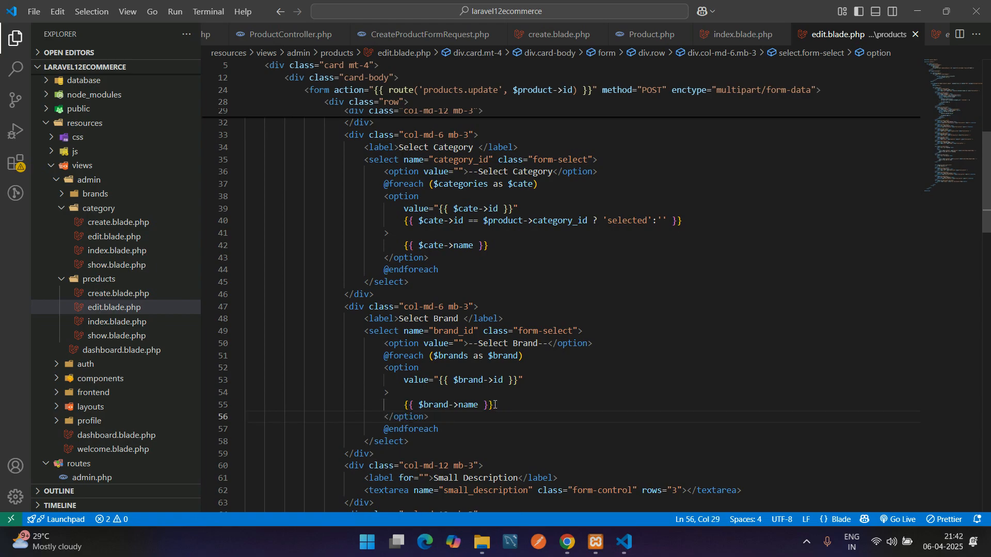
# - Give the brand option the same selected ternary, comparing against $product->brand_id
pyautogui.write("{{ $cate->id == $product->category_id ? 'selected':'' }}")
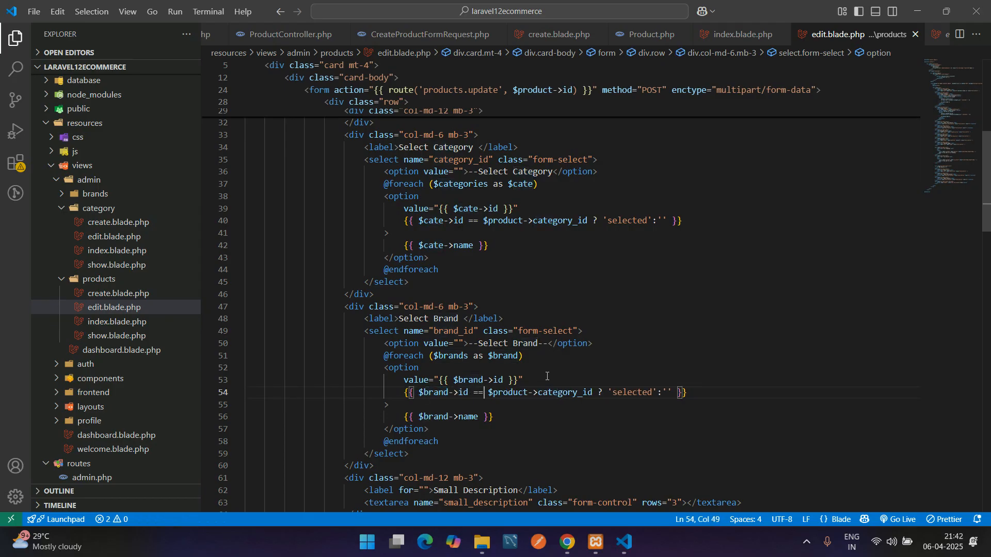
pyautogui.write('brand')
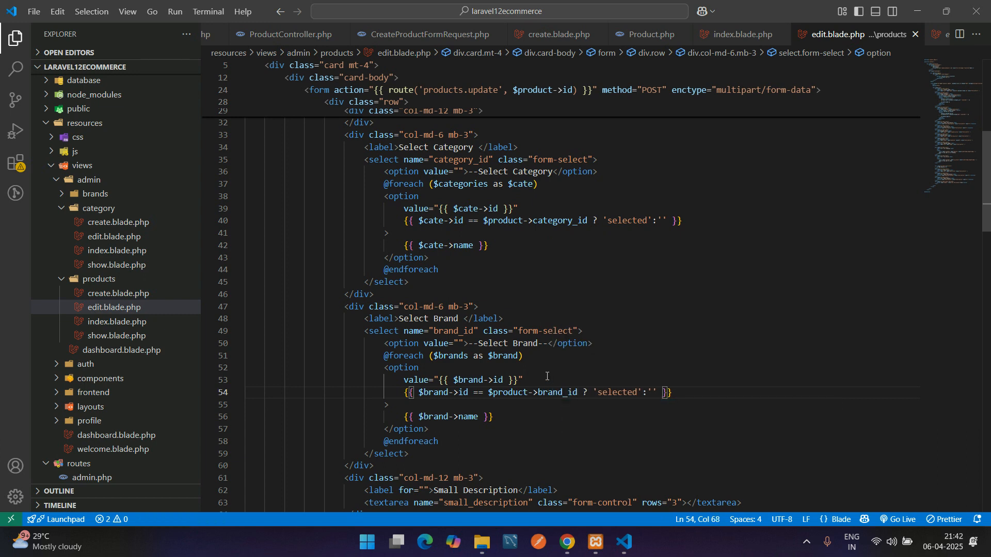
pyautogui.click(523, 380)
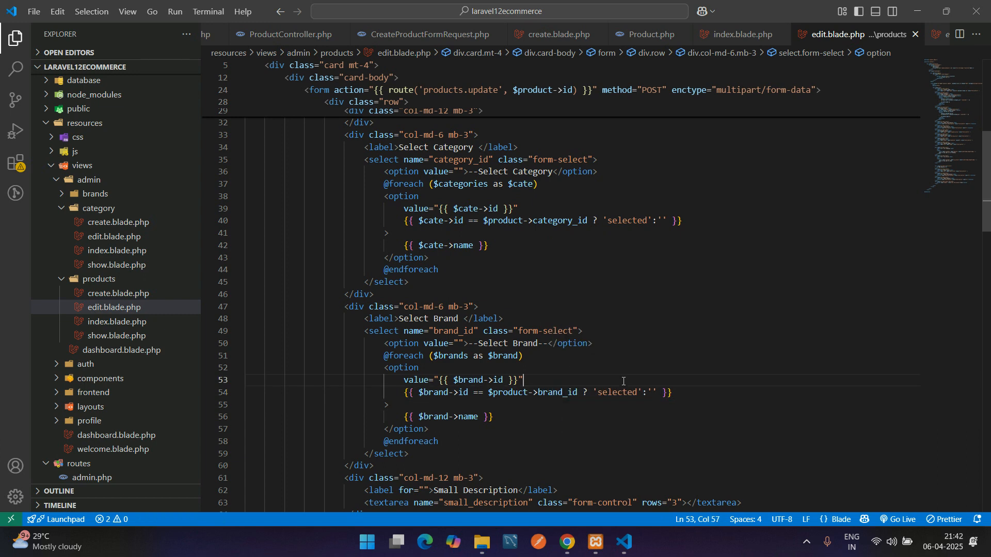
pyautogui.scroll(-3)
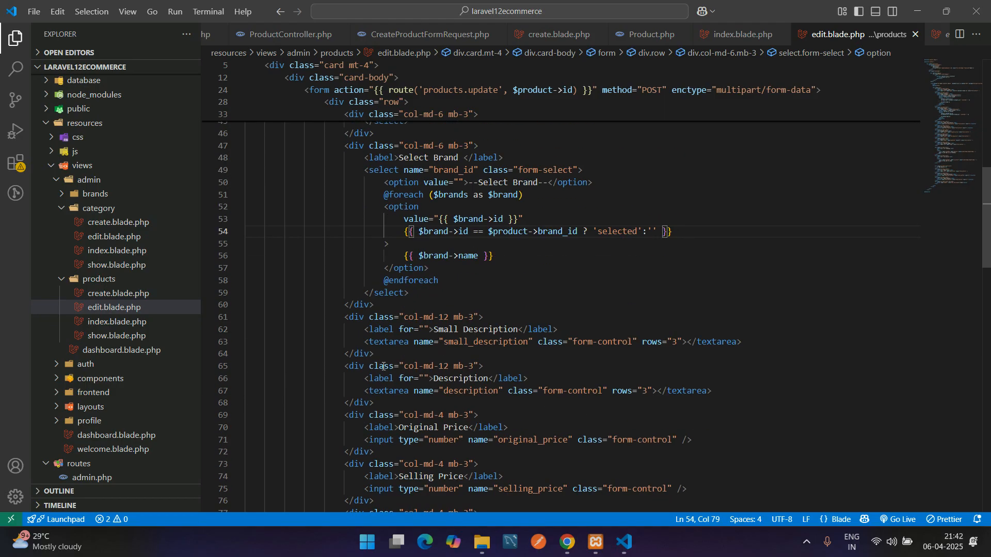
# - Output {!! $product->small_description !!} and the matching description text inside the two textareas
pyautogui.moveTo(364, 342); pyautogui.dragTo(568, 341)
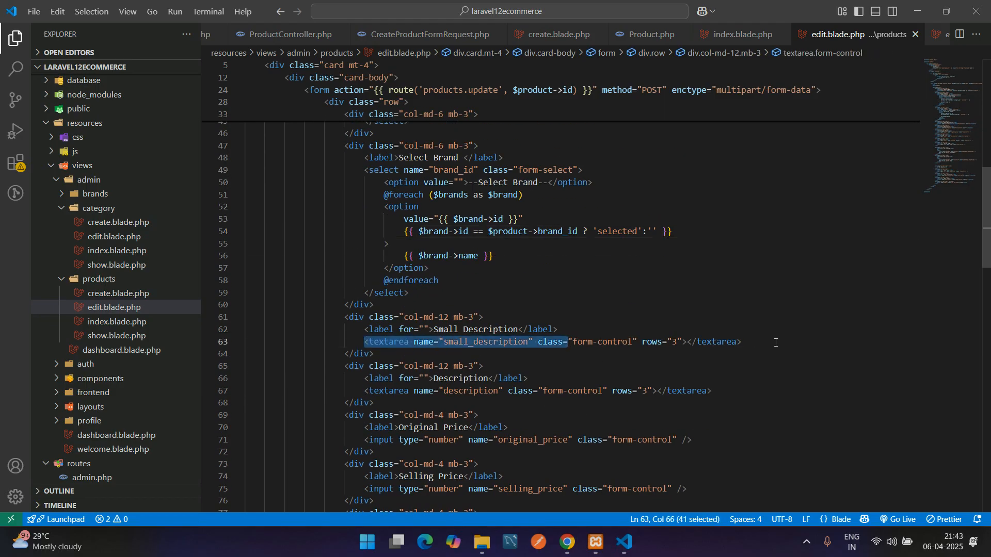
pyautogui.click(686, 342)
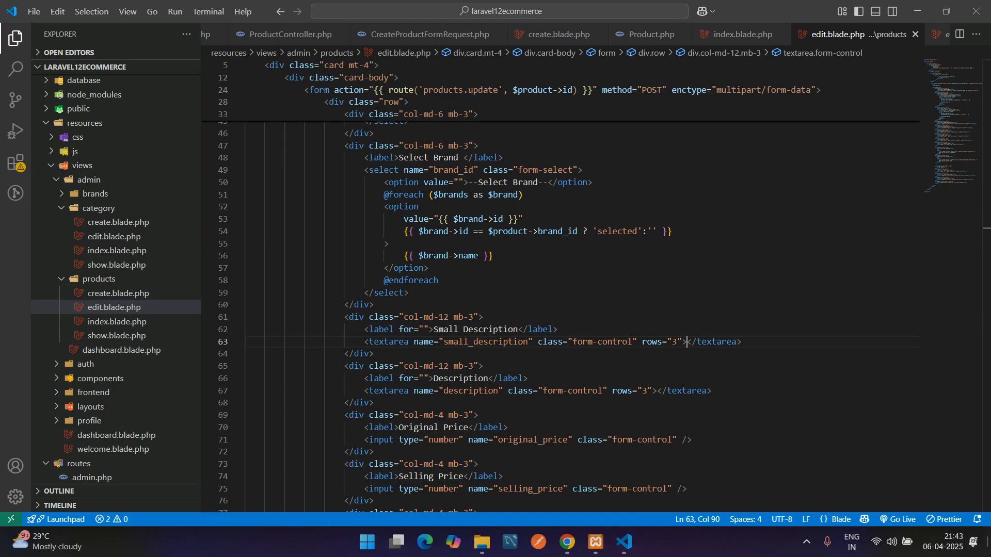
pyautogui.write('{!!  !!}')
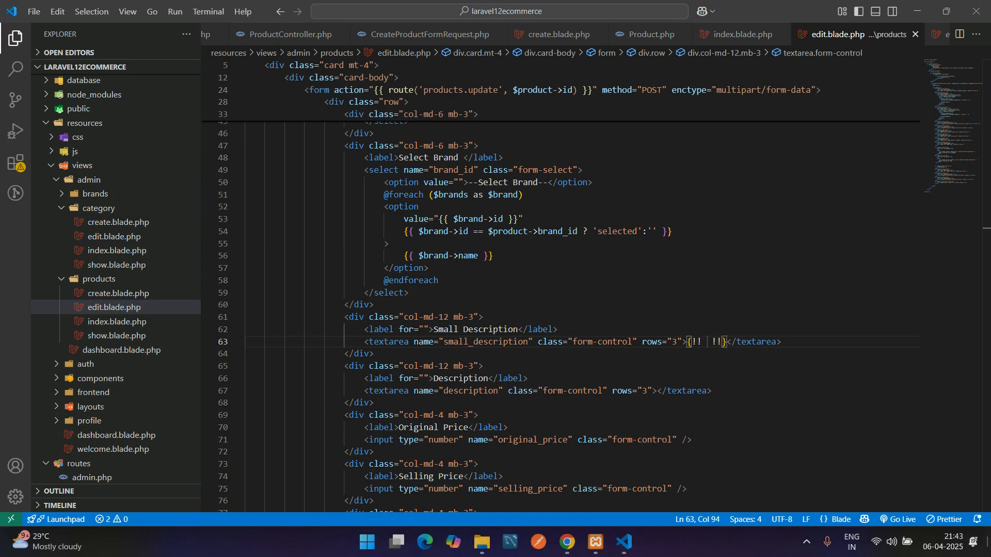
pyautogui.write('$product->small_description')
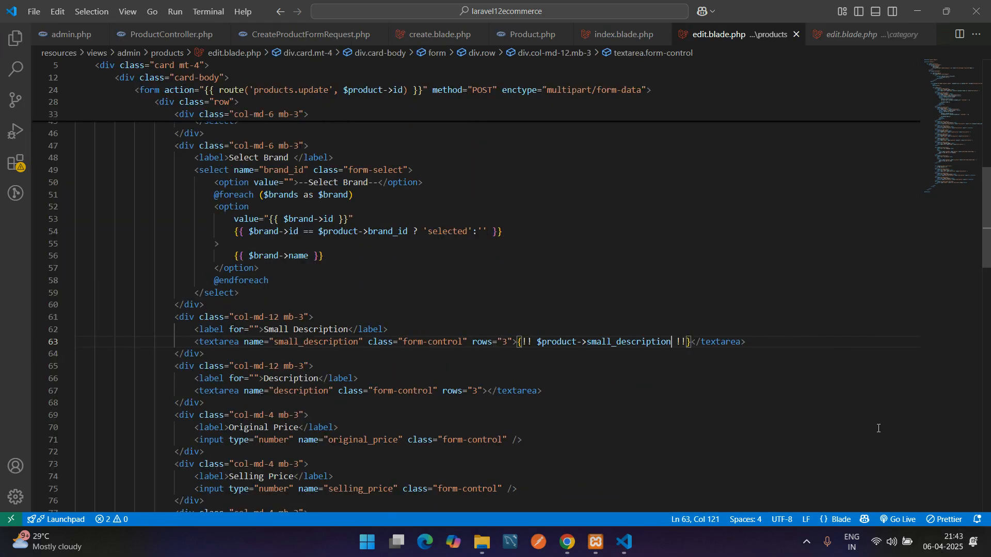
pyautogui.moveTo(688, 342); pyautogui.dragTo(591, 342)
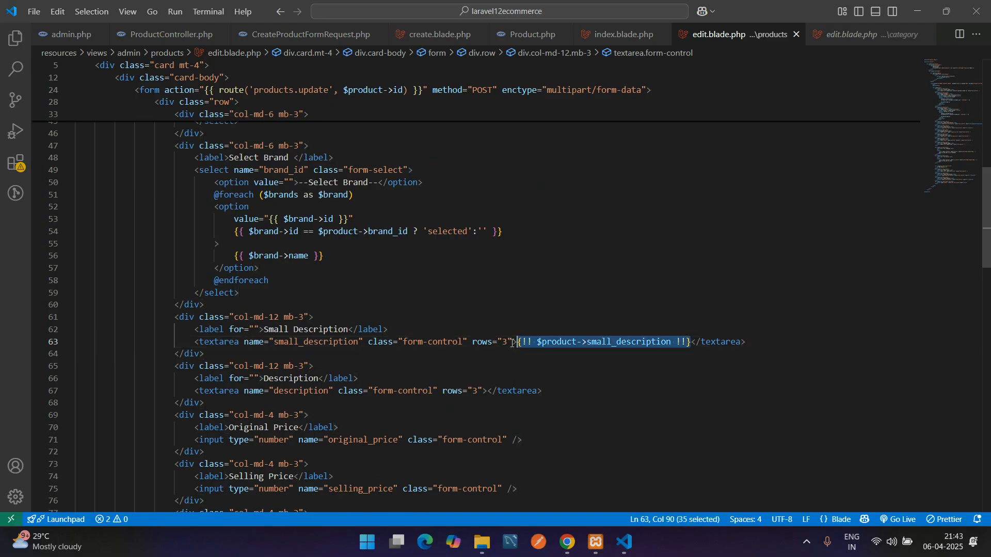
pyautogui.write('{!! $product->small_description !!}')
pyautogui.click(368, 390)
pyautogui.write('{!! $product->description !!}')
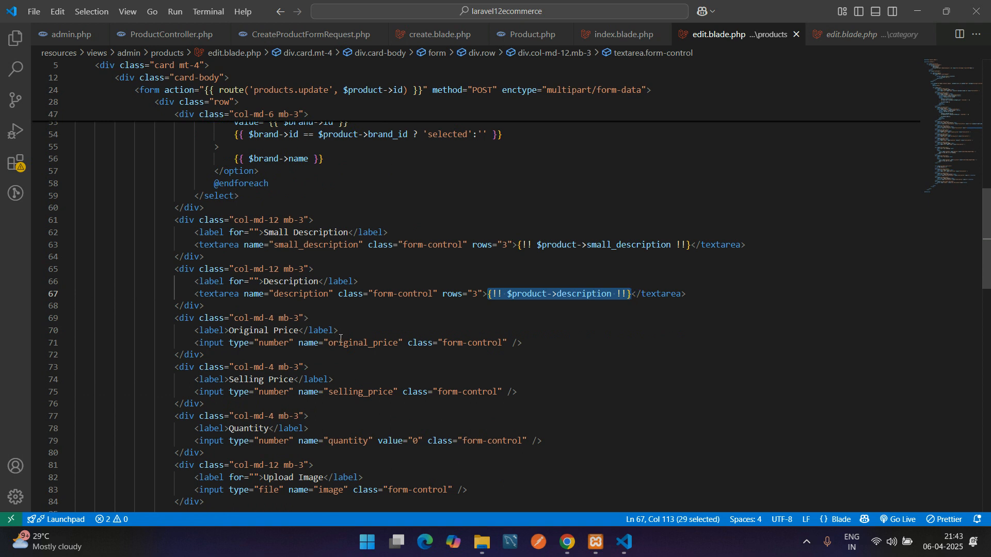
# - Add value="{{ $product->original_price }}" to the Original Price input and copy it
pyautogui.click(397, 343)
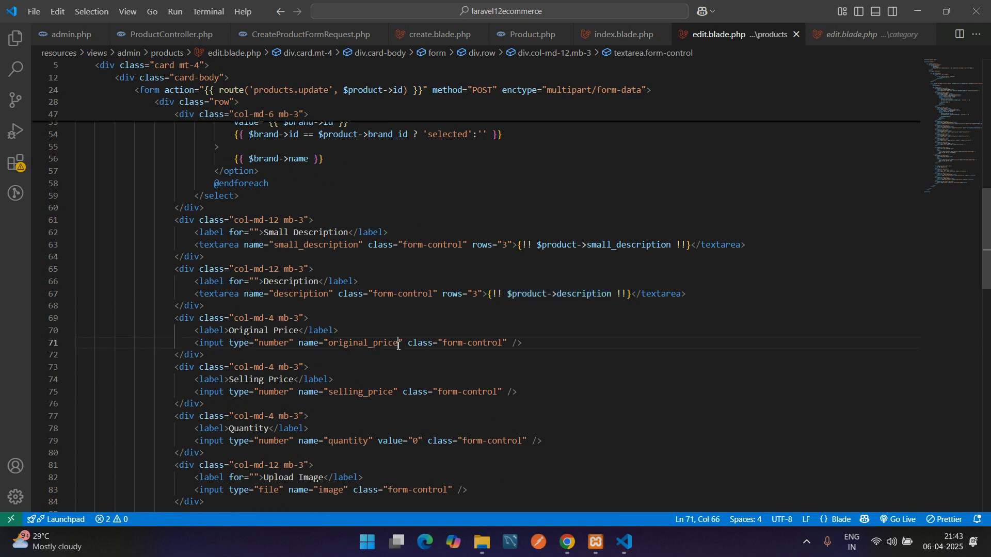
pyautogui.write('va')
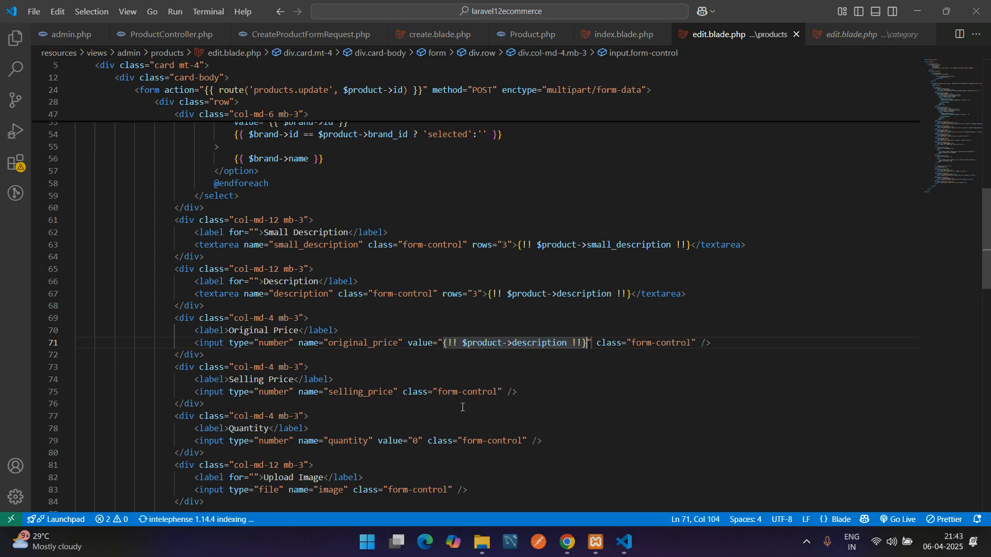
pyautogui.press('Backspace')
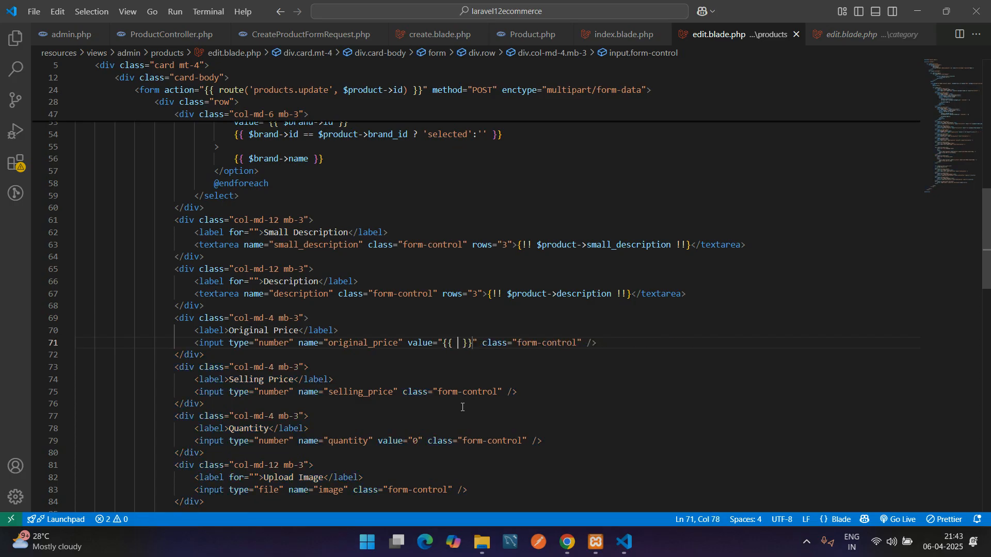
pyautogui.write('$product->')
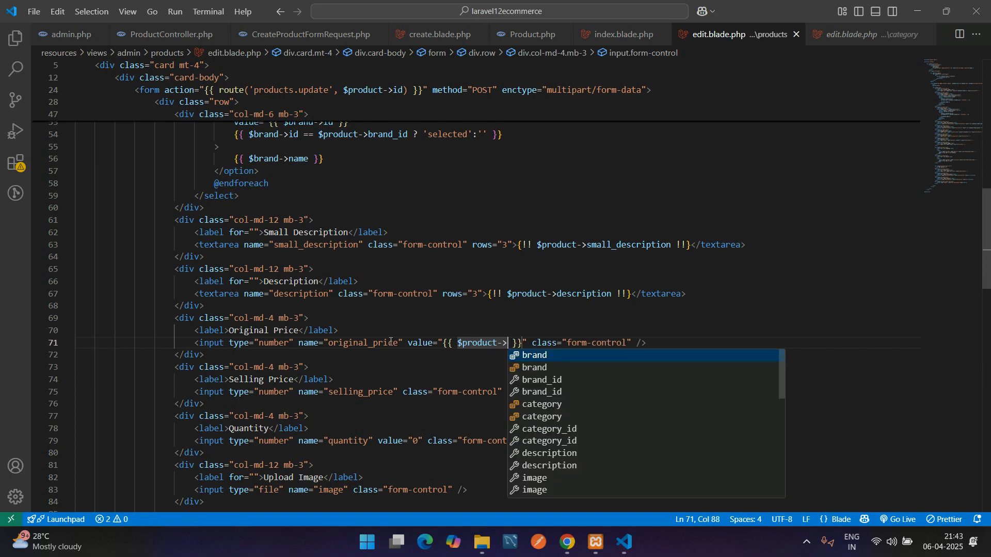
pyautogui.write('original_price')
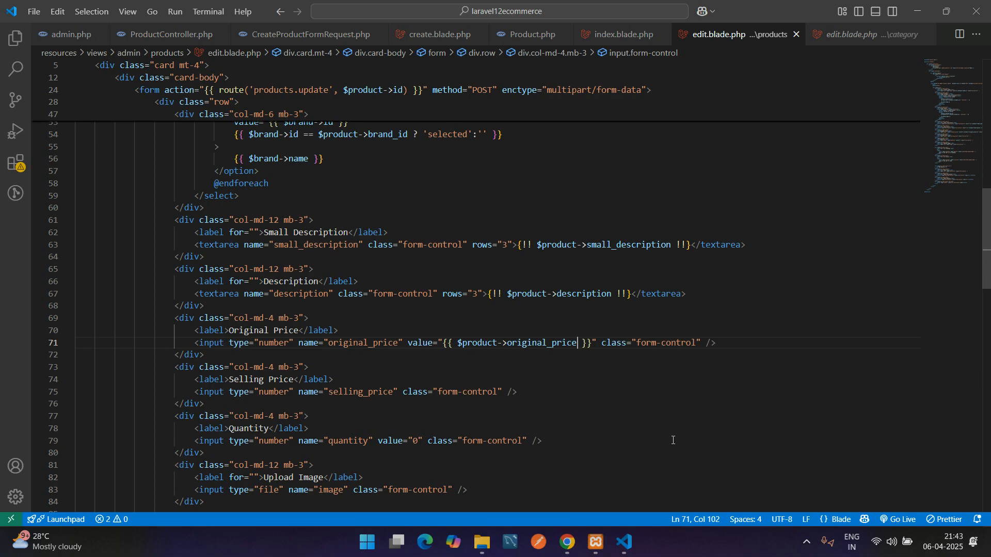
pyautogui.moveTo(595, 343); pyautogui.dragTo(409, 343)
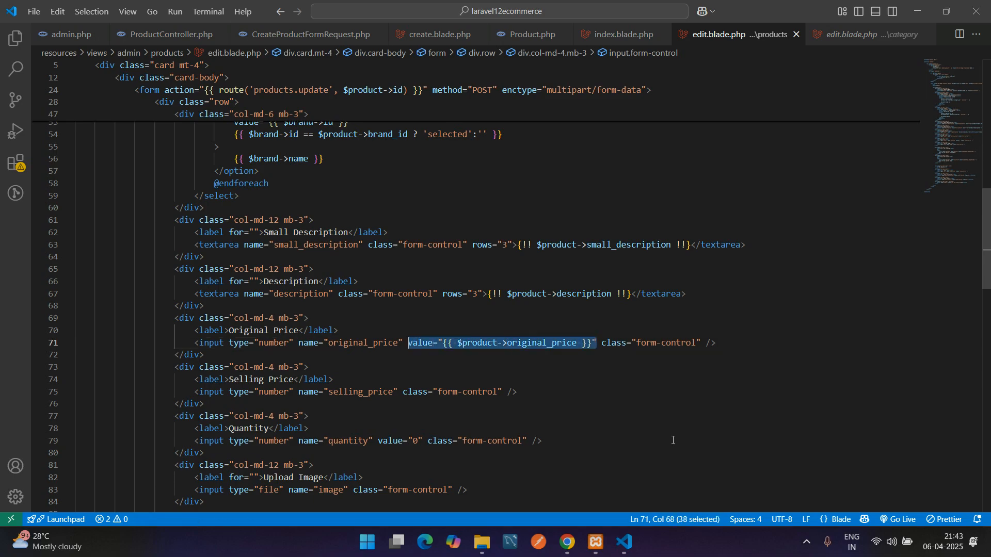
# - Prefill Selling Price and Quantity with the product's selling_price and quantity values
pyautogui.click(402, 392)
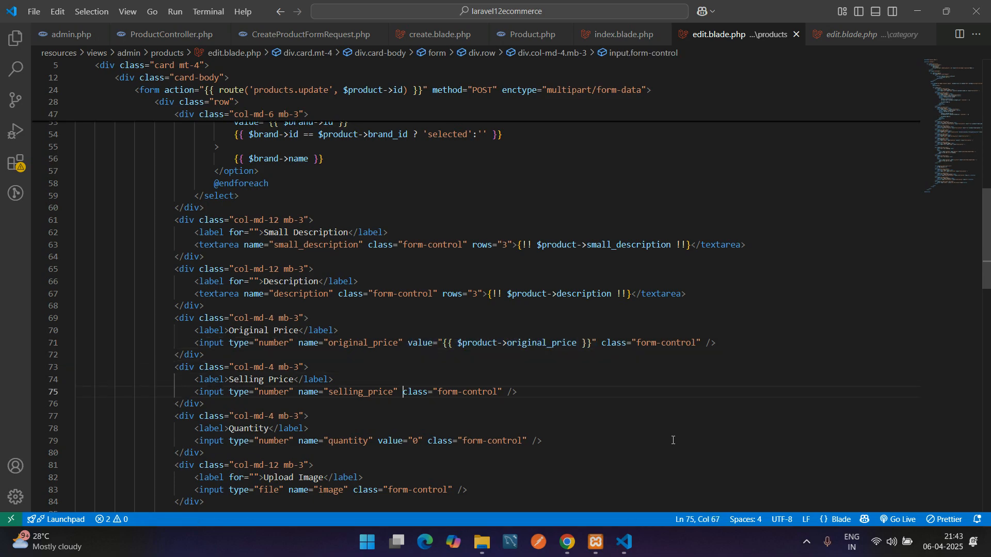
pyautogui.write('value="{{ $product->original_price }}"')
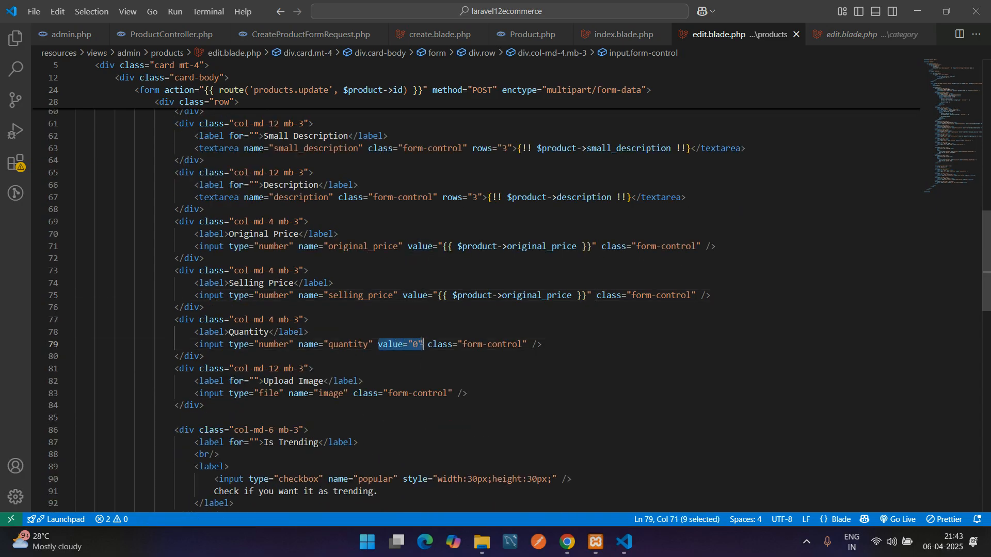
pyautogui.write('{{ $product->original_price }}')
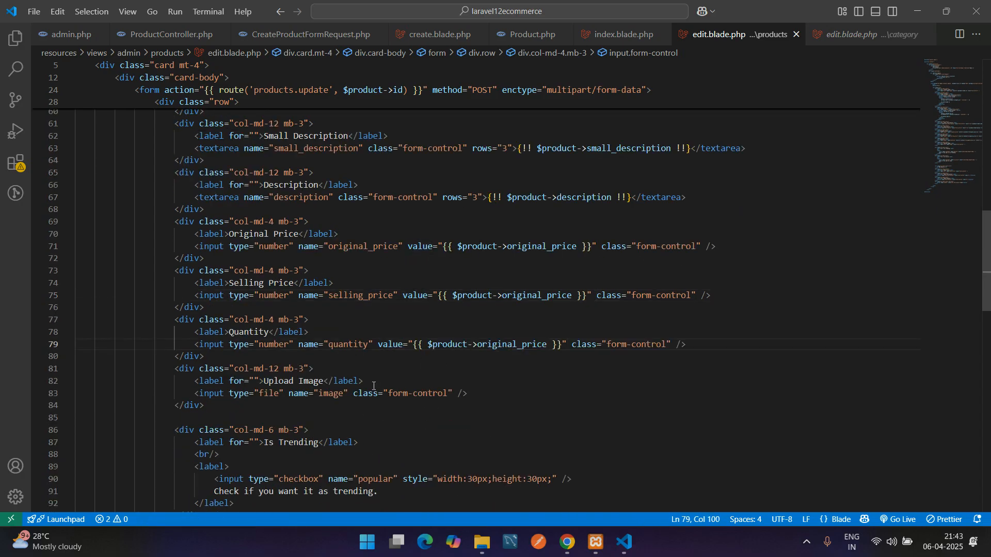
pyautogui.doubleClick(536, 295)
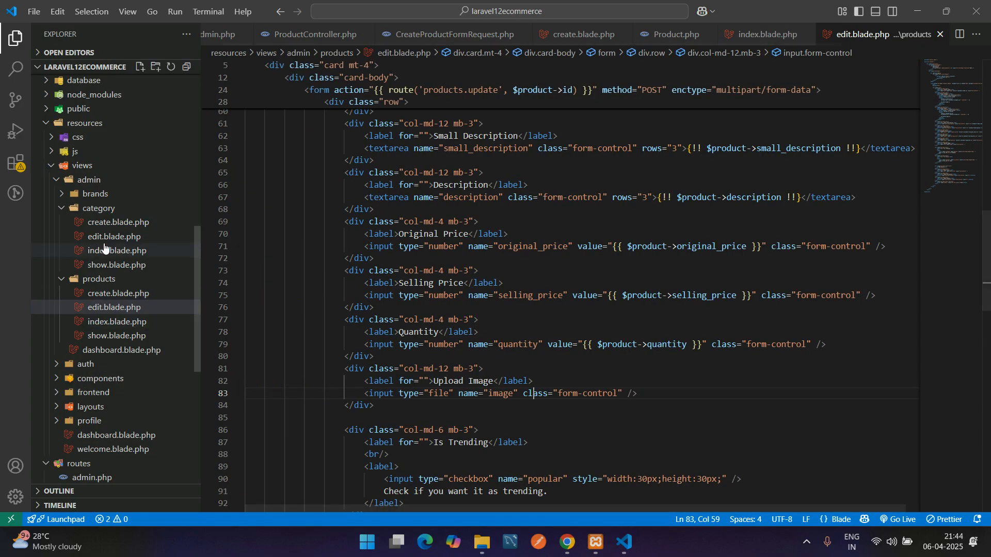
pyautogui.click(113, 236)
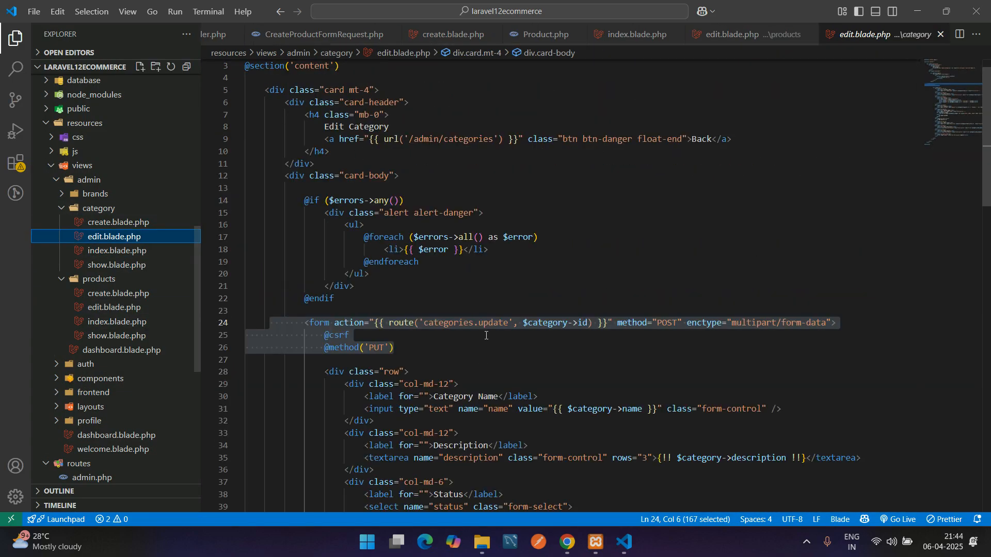
pyautogui.scroll(-3)
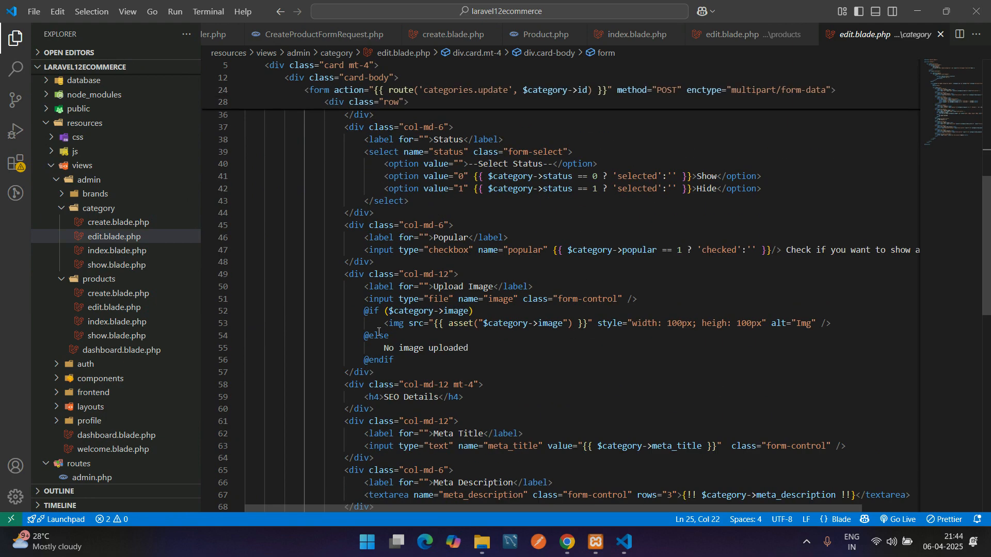
pyautogui.moveTo(365, 310); pyautogui.dragTo(394, 360)
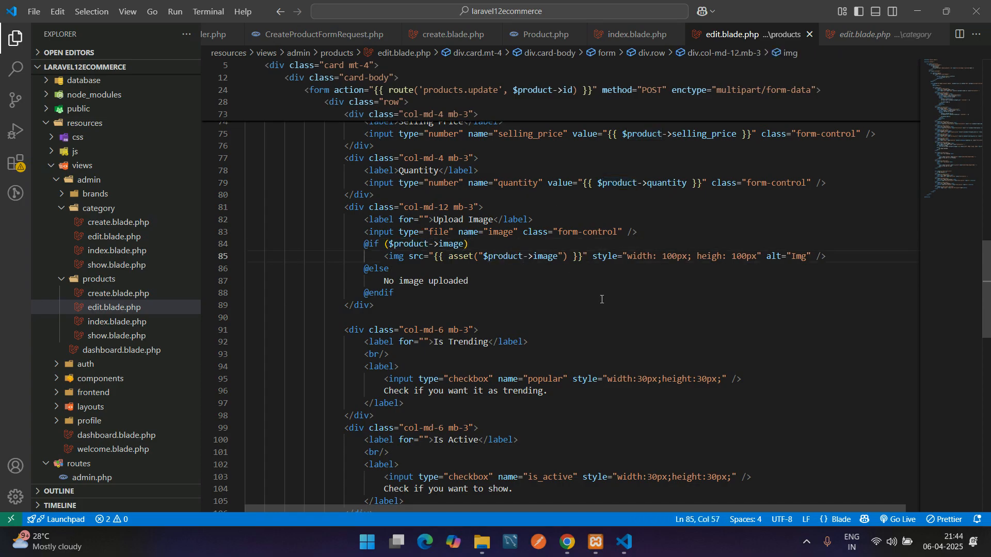
pyautogui.moveTo(385, 281); pyautogui.dragTo(467, 281)
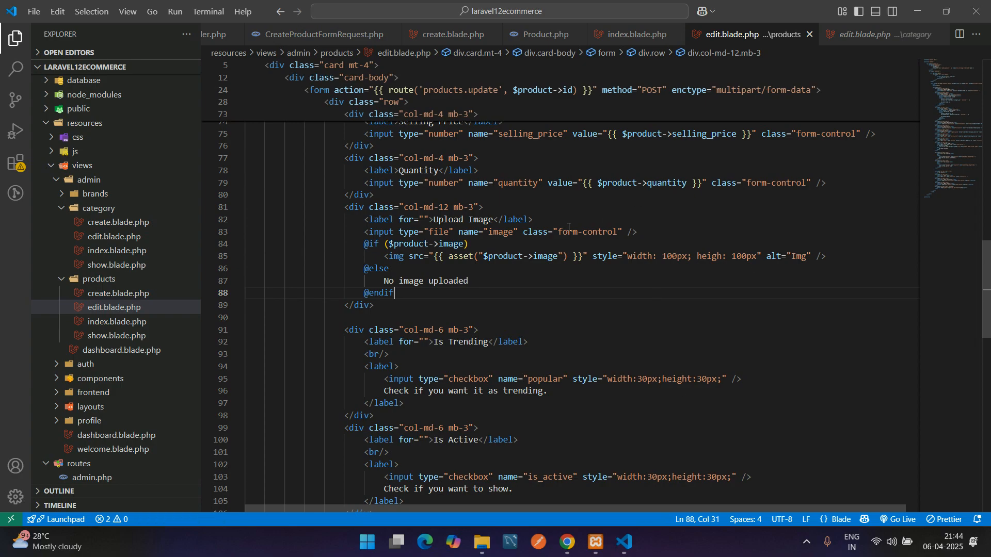
pyautogui.scroll(-3)
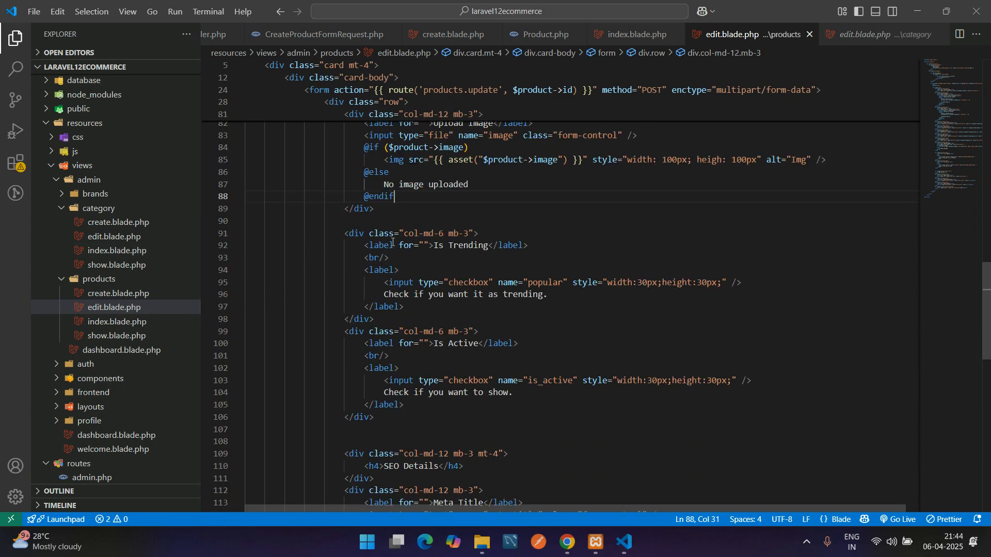
# - Start a {{ $product->is_ }} expression on the trending checkbox, checking the field name in the Product model
pyautogui.click(402, 309)
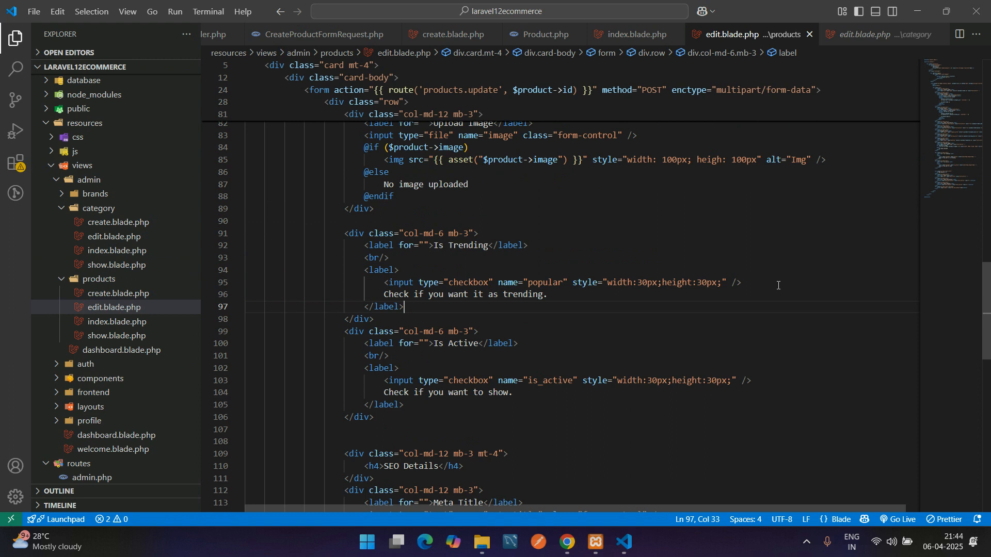
pyautogui.click(572, 283)
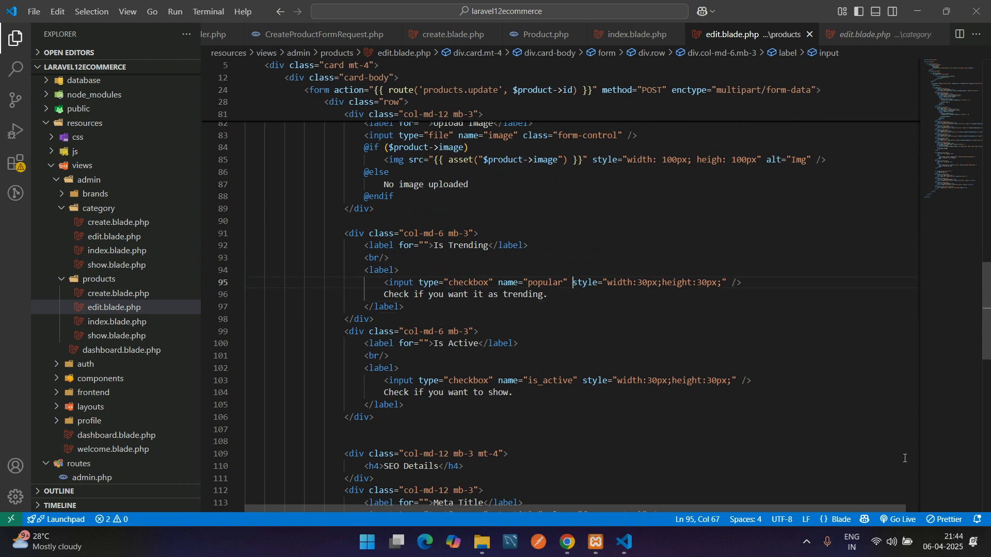
pyautogui.write('{{  }}')
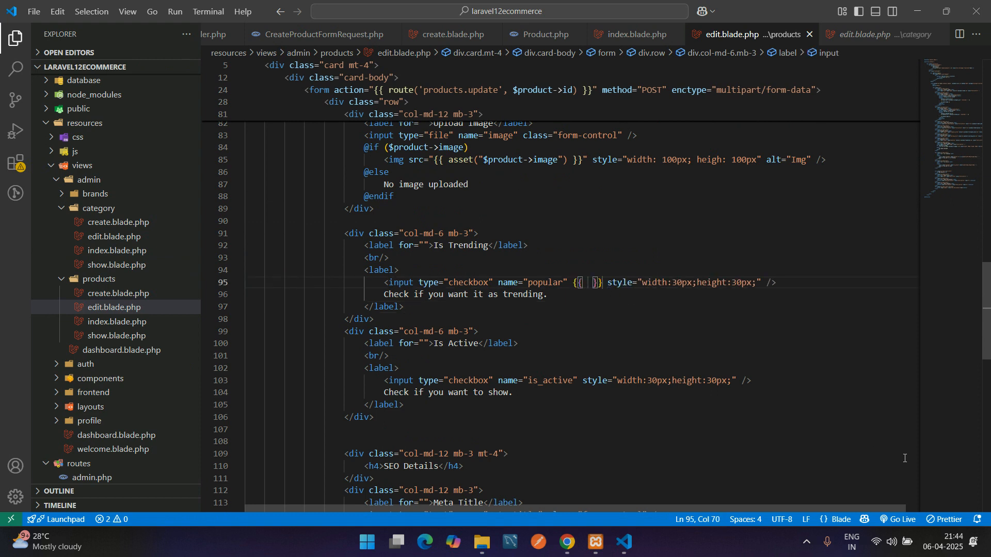
pyautogui.write('$product')
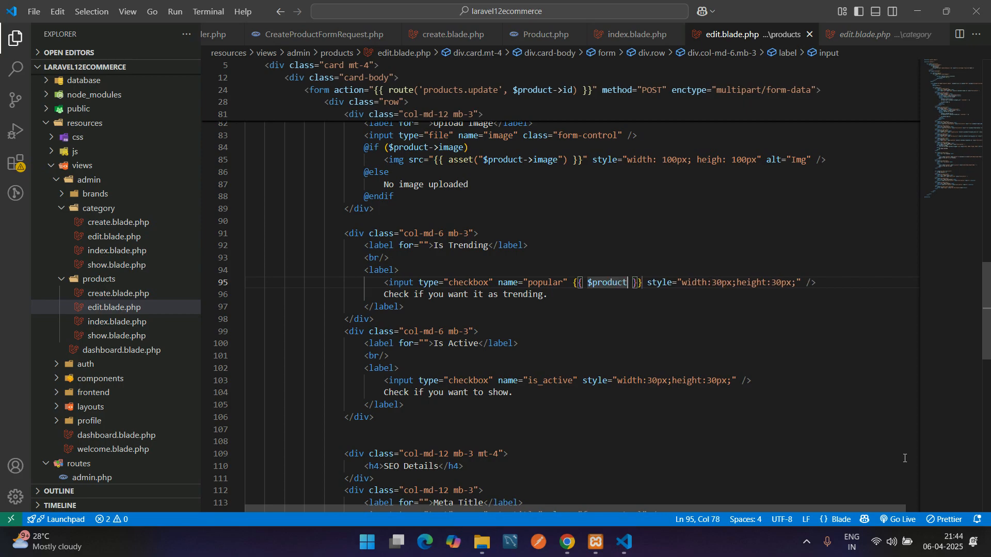
pyautogui.write('->')
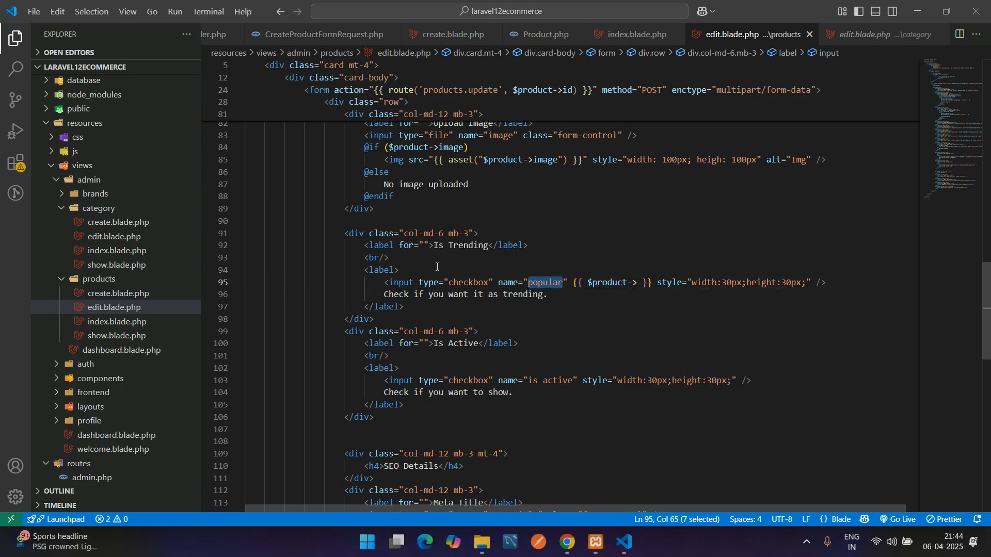
pyautogui.write('is')
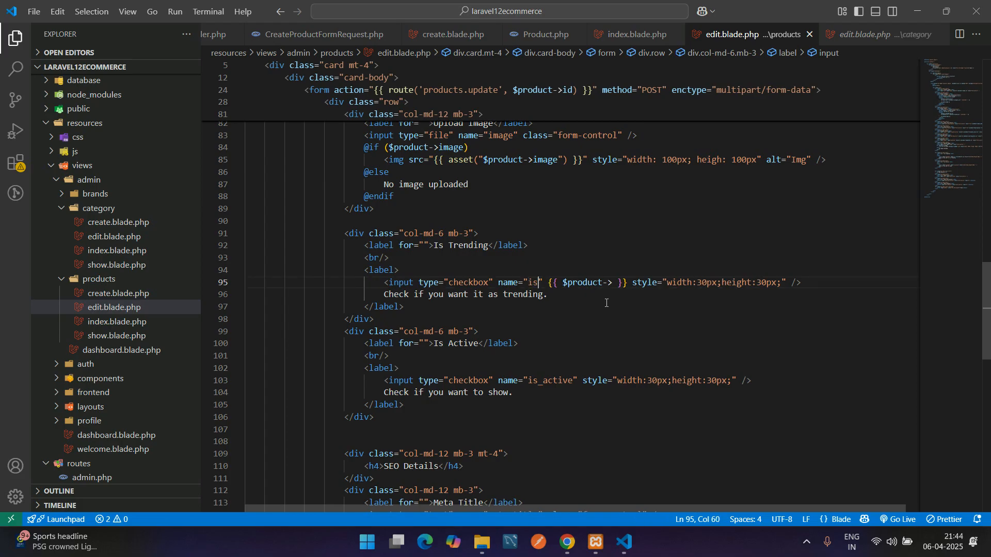
pyautogui.write('_')
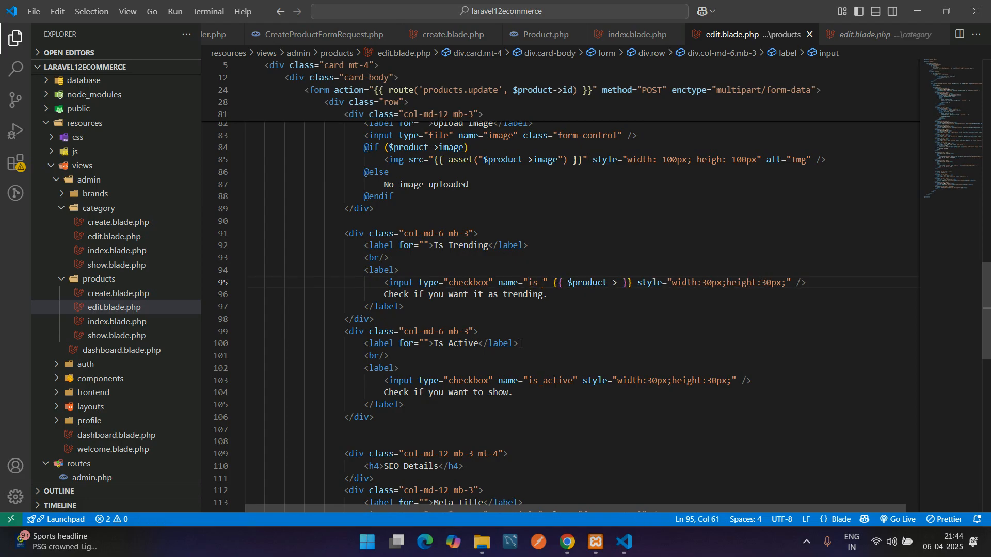
pyautogui.click(547, 34)
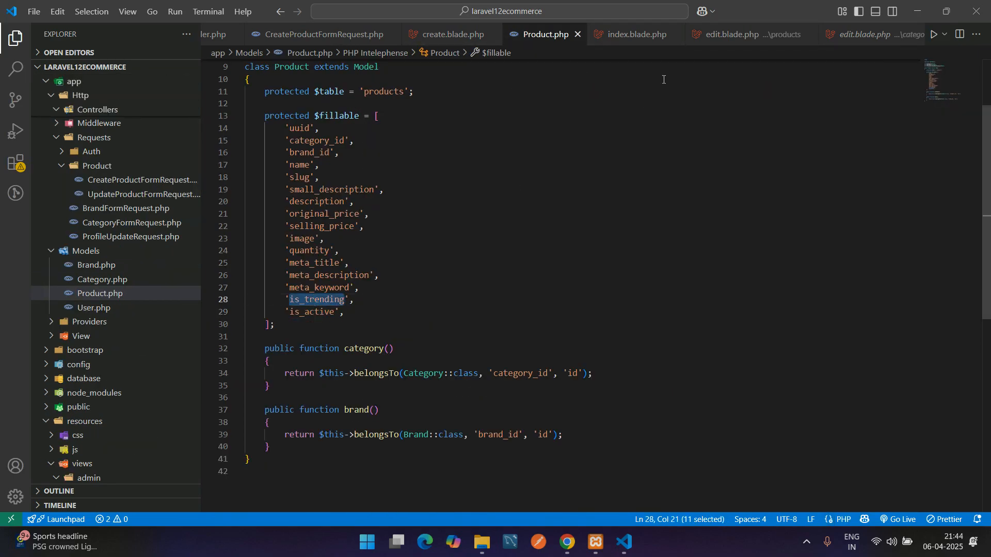
pyautogui.click(730, 34)
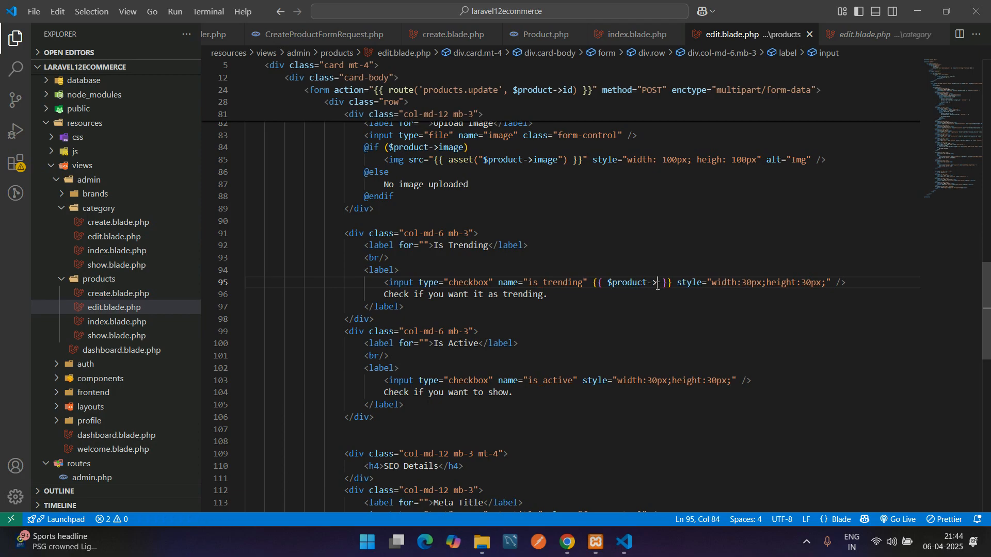
# - Complete {{ $product->is_trending == true ? 'checked':'' }}, copy it and switch to create.blade.php
pyautogui.write('is_trending == true ?')
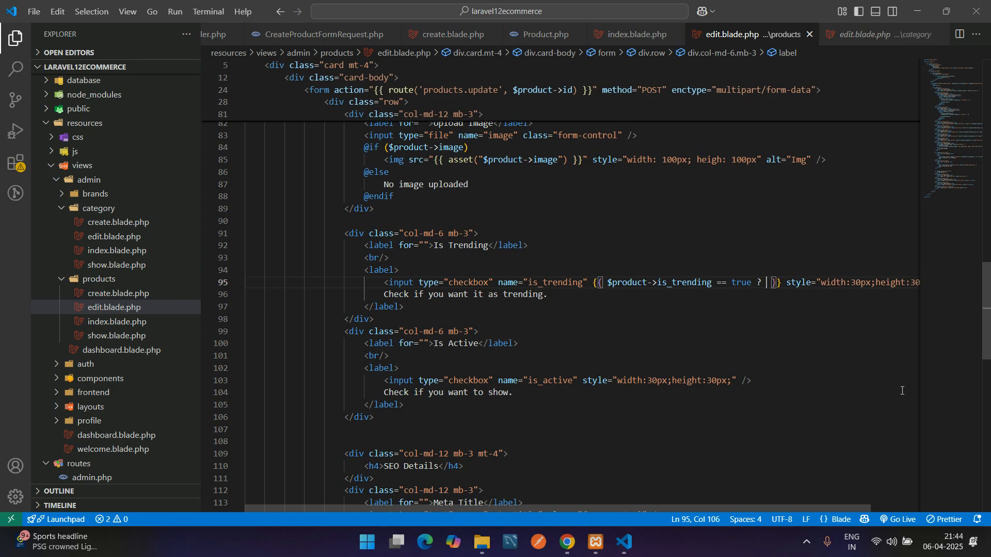
pyautogui.write("'':")
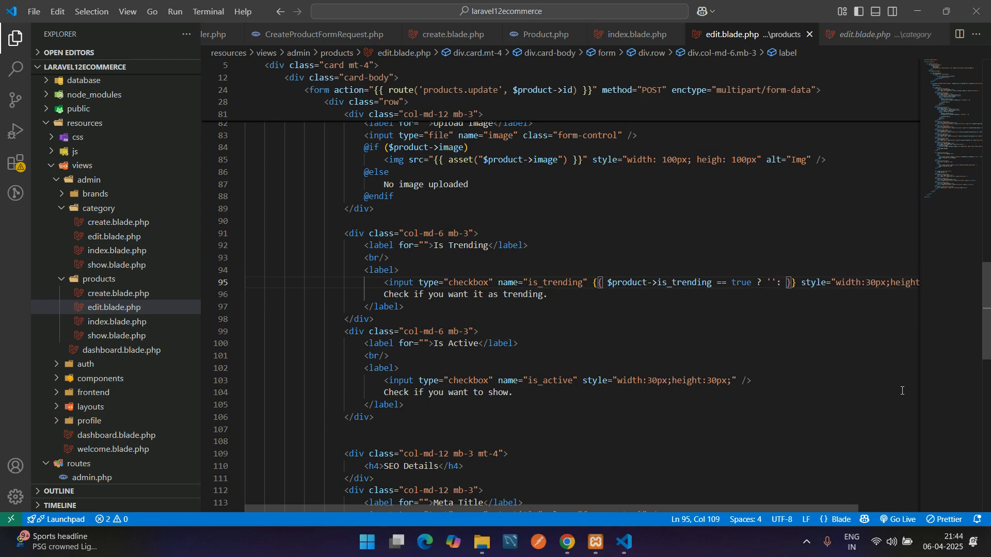
pyautogui.write('che')
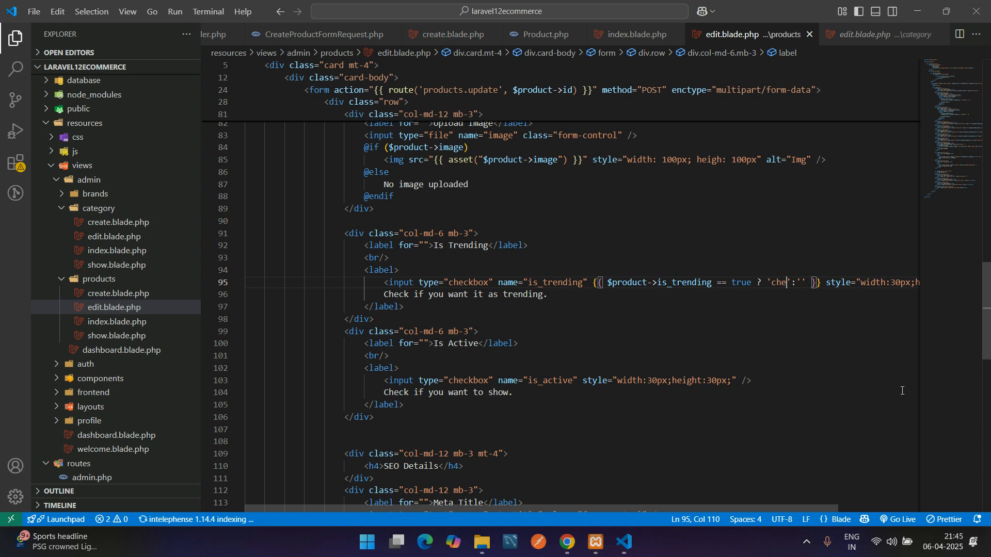
pyautogui.write('cked')
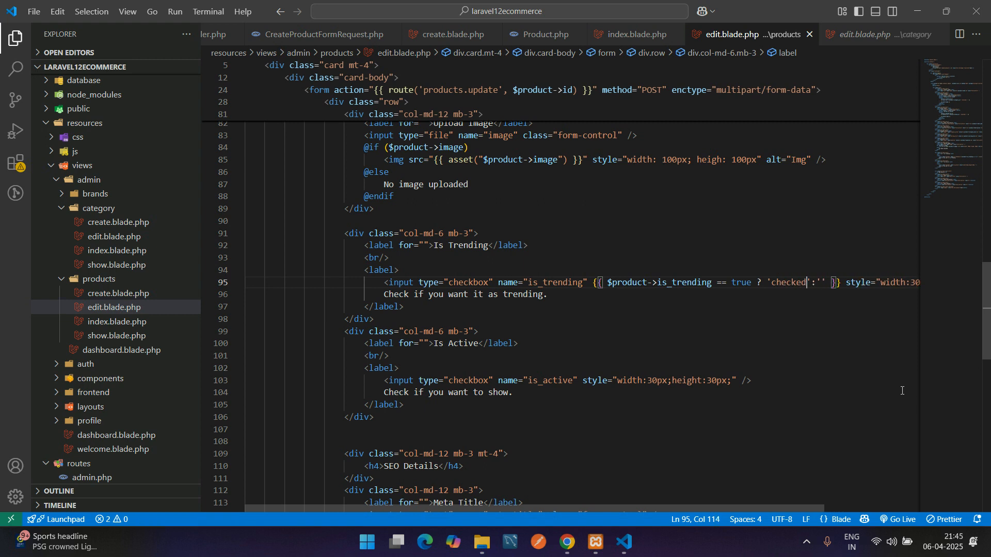
pyautogui.doubleClick(554, 283)
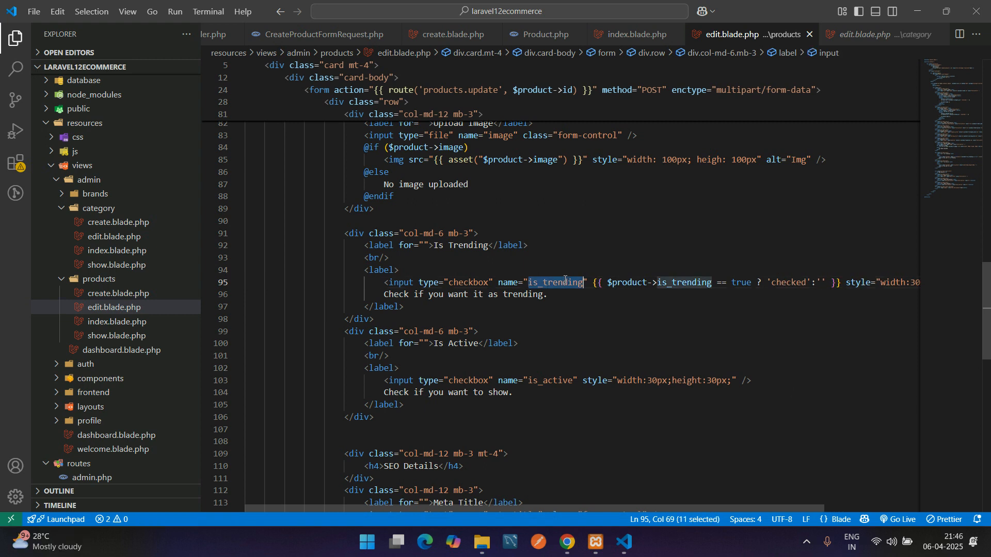
pyautogui.click(117, 294)
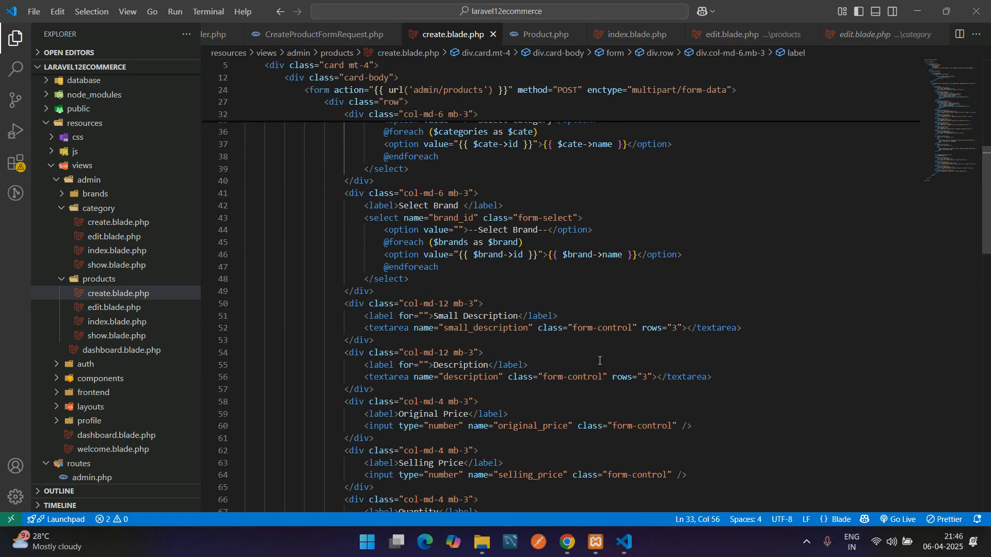
# - Scroll down in edit.blade.php to the Is Active checkbox carrying the pasted checked expression
pyautogui.scroll(-3)
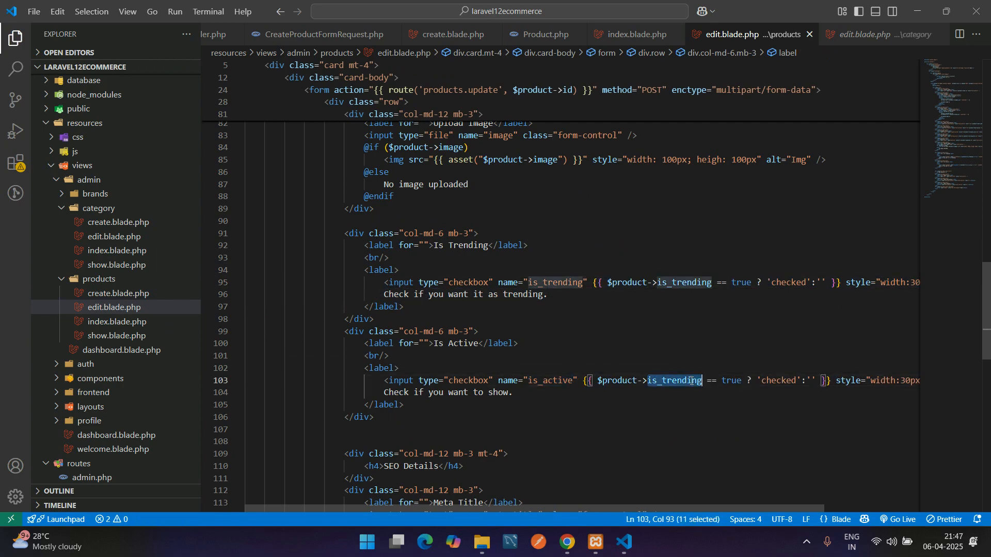
# - Replace is_trending with is_active in the Is Active checkbox's checked ternary on line 103
pyautogui.write('is_active')
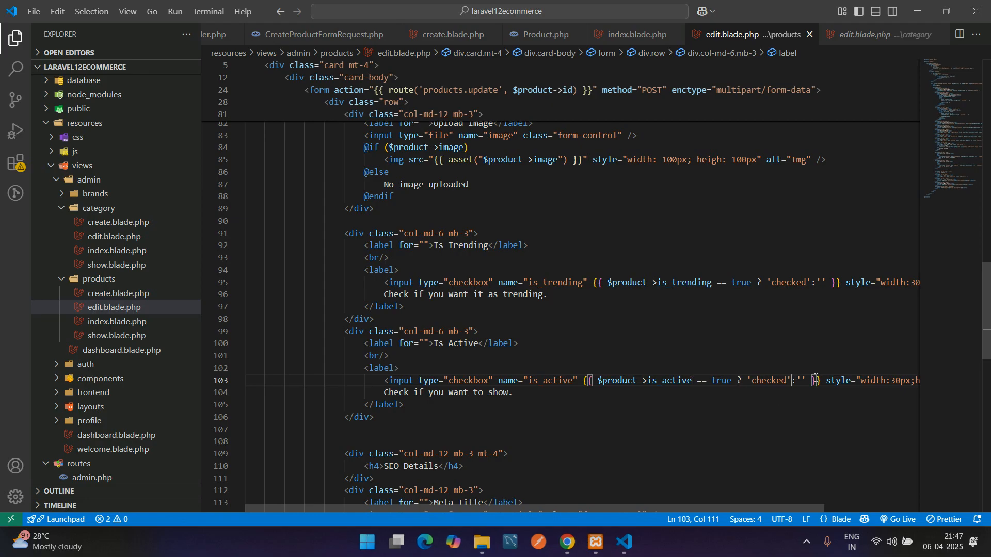
pyautogui.scroll(-3)
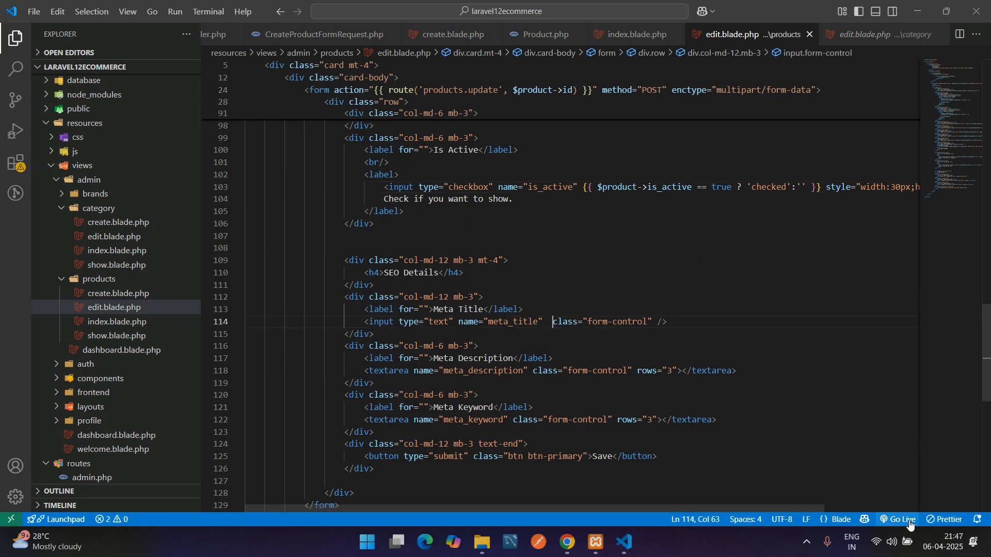
# - Pre-fill Meta Title with $product->meta_title and the textareas with meta_description and meta_keyword
pyautogui.write('value=""')
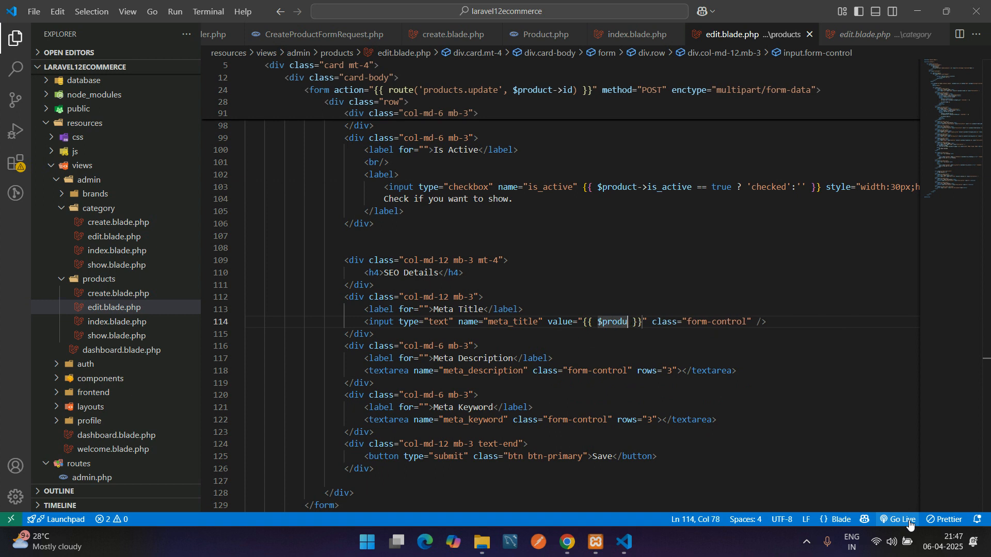
pyautogui.write('->meta_title')
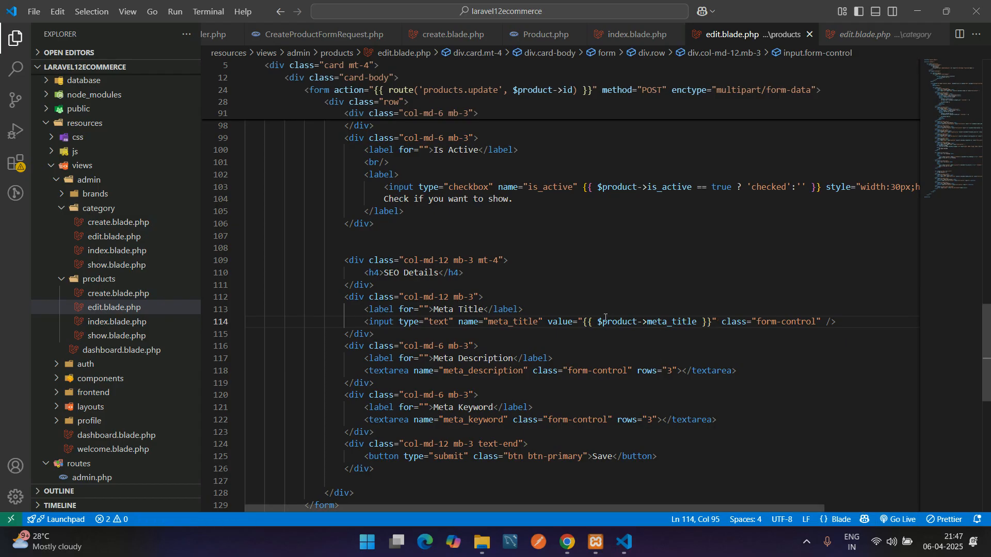
pyautogui.doubleClick(647, 321)
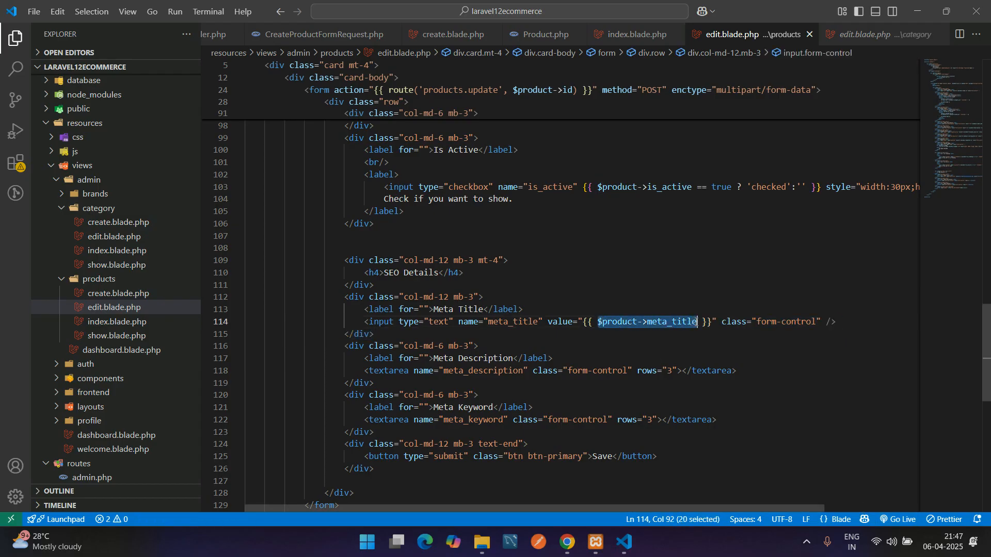
pyautogui.click(682, 370)
pyautogui.write('{!! $product->meta_title !!}')
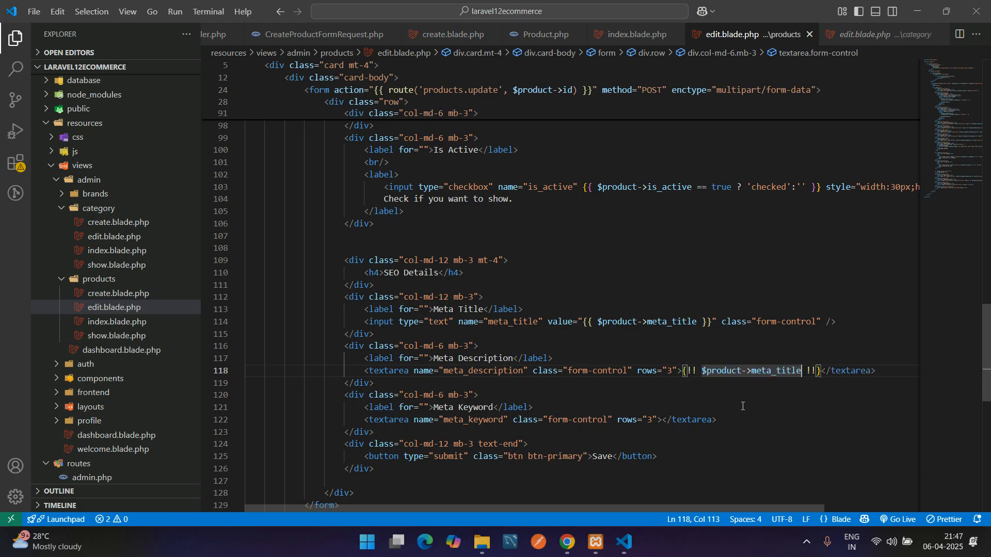
pyautogui.doubleClick(482, 370)
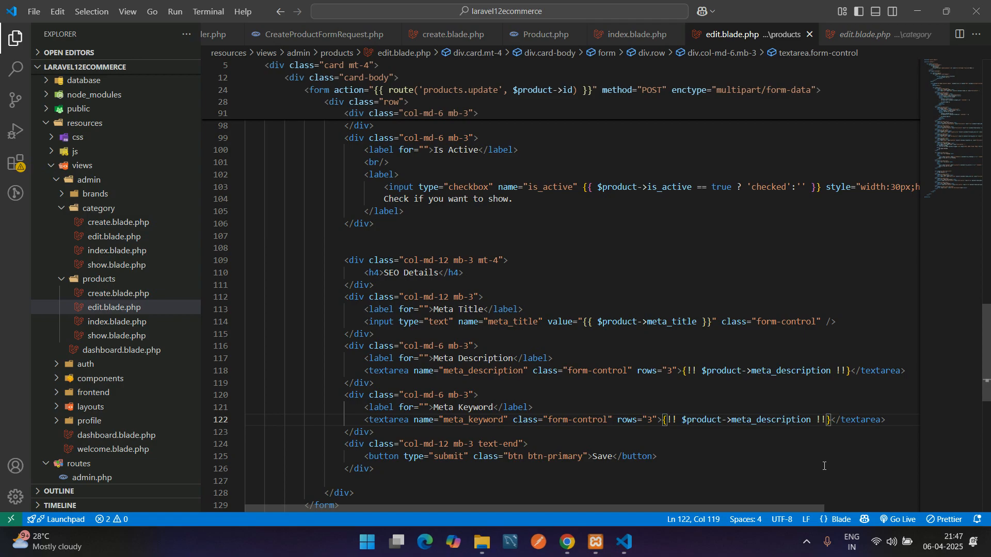
pyautogui.click(752, 419)
pyautogui.write('keywor')
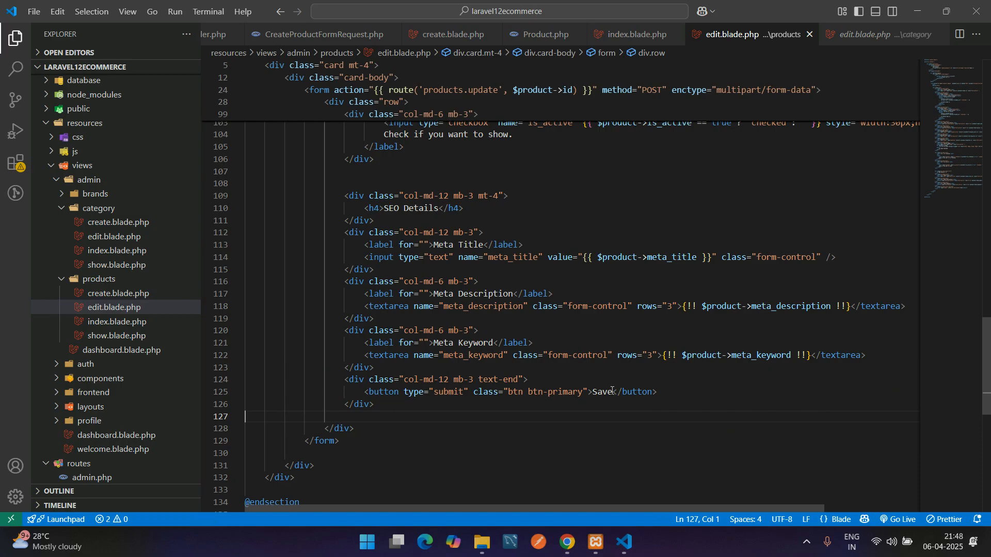
# - Rename the submit button from Save to Update and pick out the categories variable the view uses
pyautogui.write('Update')
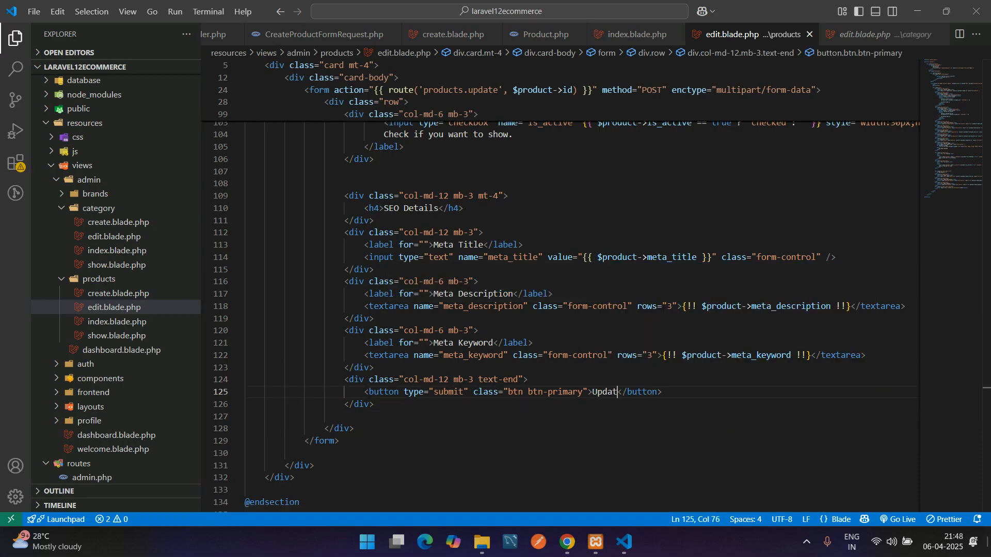
pyautogui.write('e')
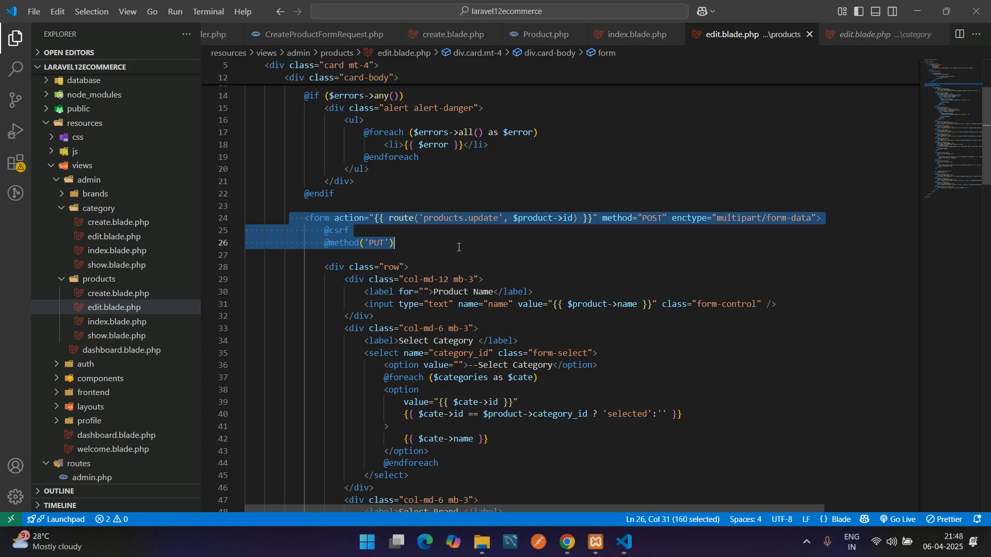
pyautogui.click(458, 247)
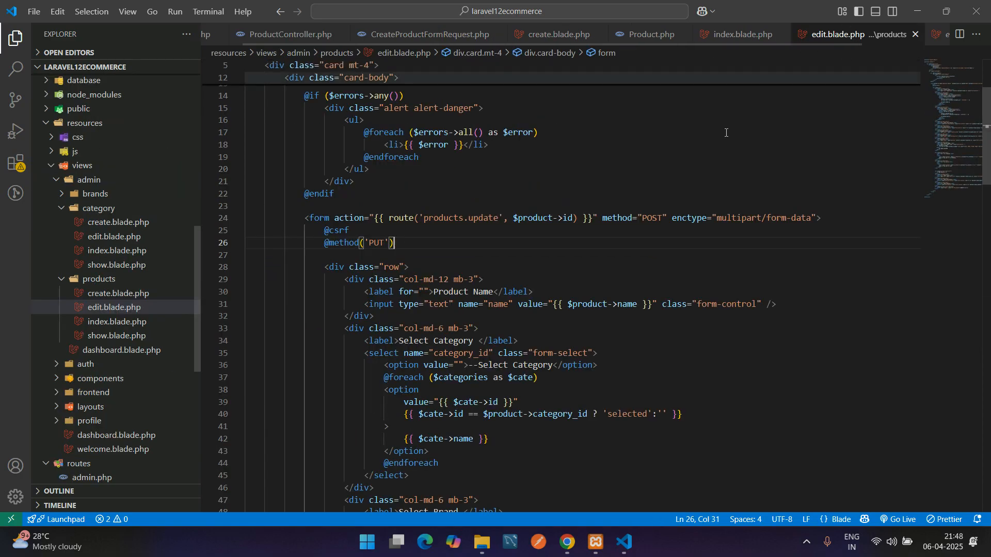
pyautogui.scroll(-3)
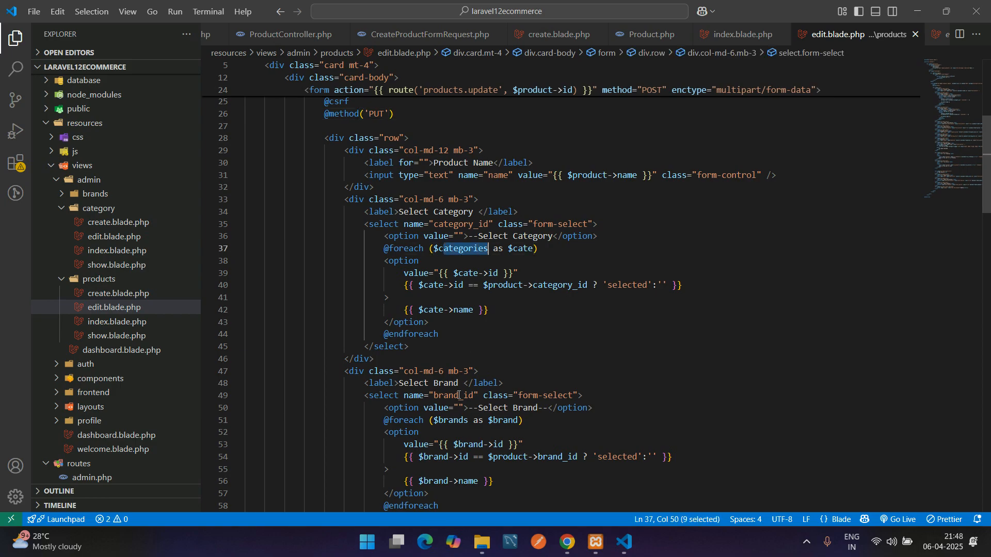
pyautogui.doubleClick(450, 420)
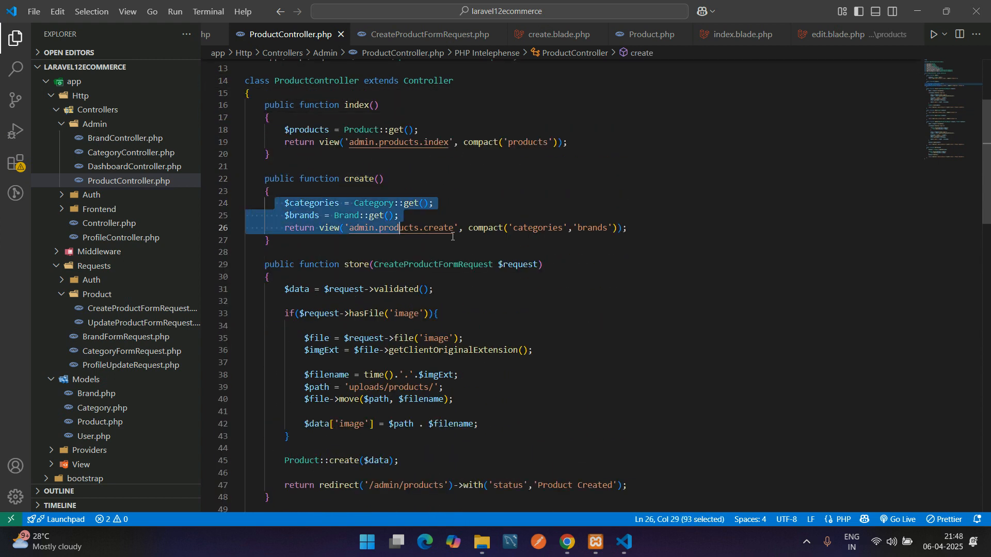
# - Change edit()'s compact('product') to compact('product','categories','brands') in ProductController
pyautogui.scroll(-3)
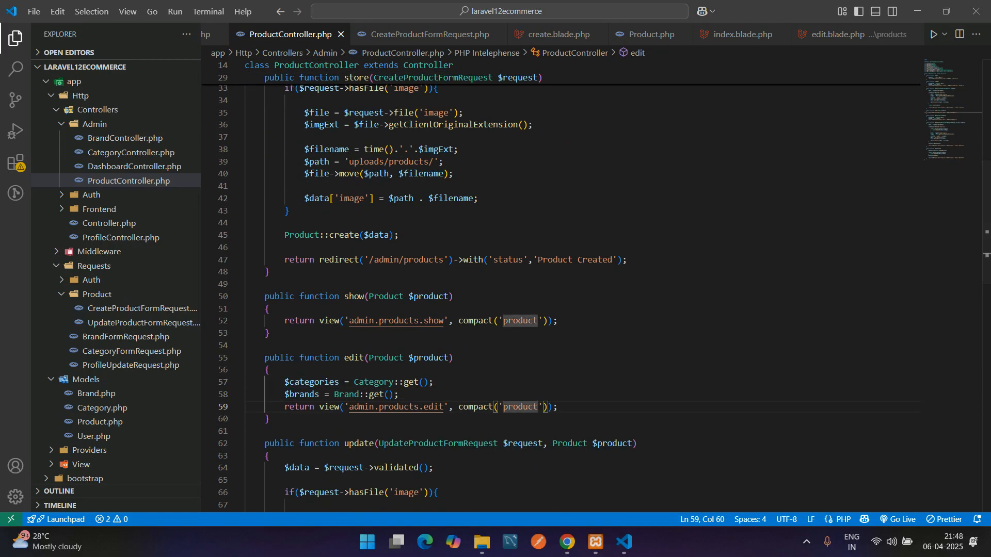
pyautogui.write(",'categories'")
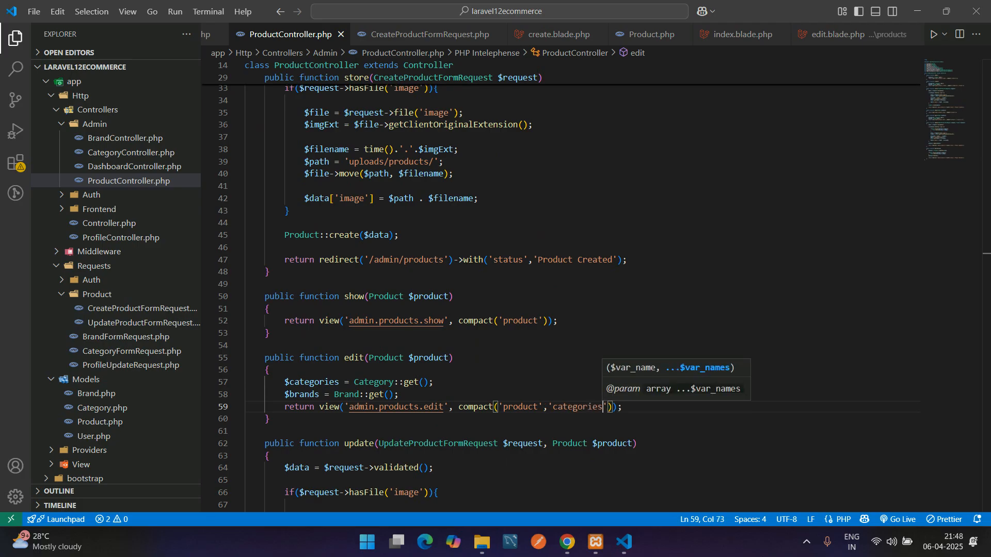
pyautogui.doubleClick(302, 395)
pyautogui.write(",'")
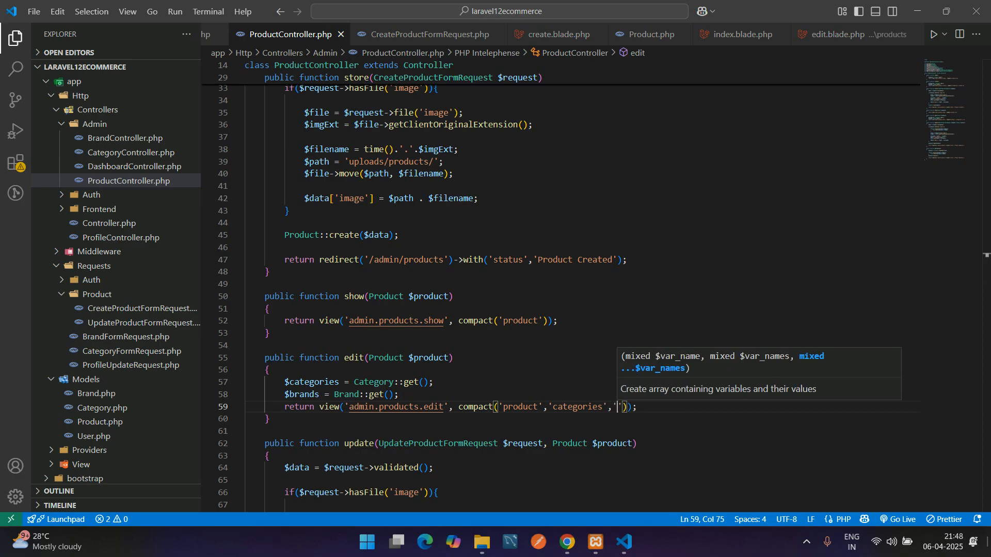
pyautogui.write('brands')
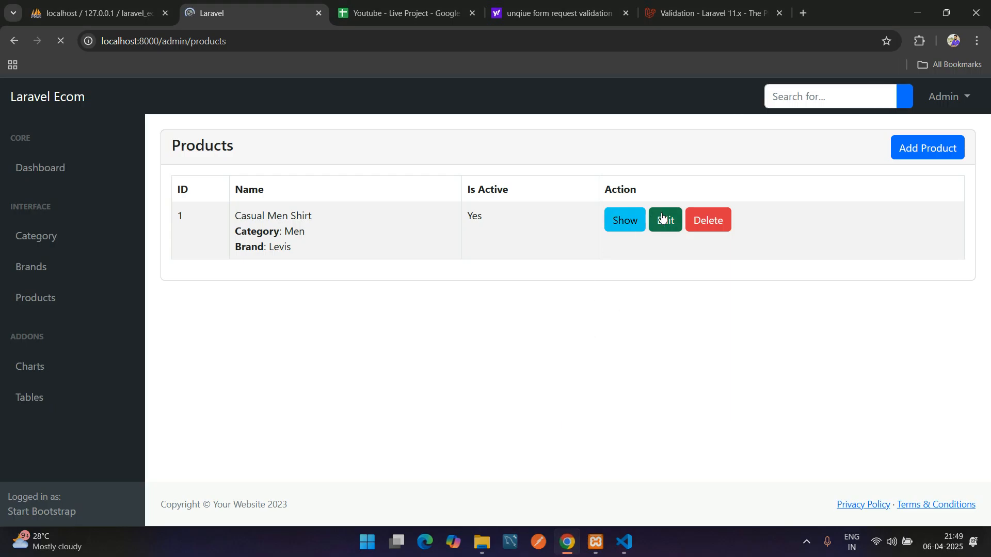
# - Open the Casual Men Shirt edit form and scroll through its prefilled values
pyautogui.click(665, 219)
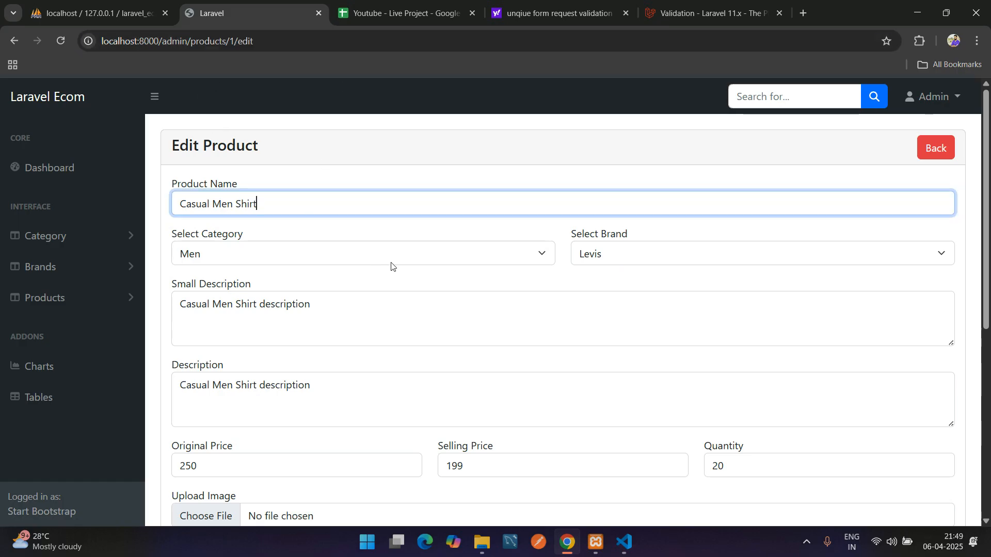
pyautogui.click(364, 253)
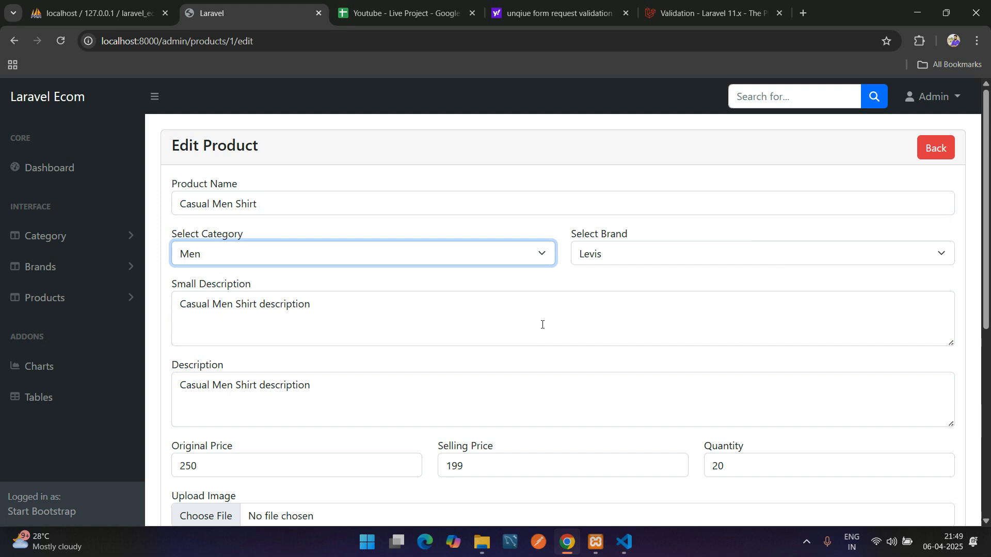
pyautogui.scroll(-3)
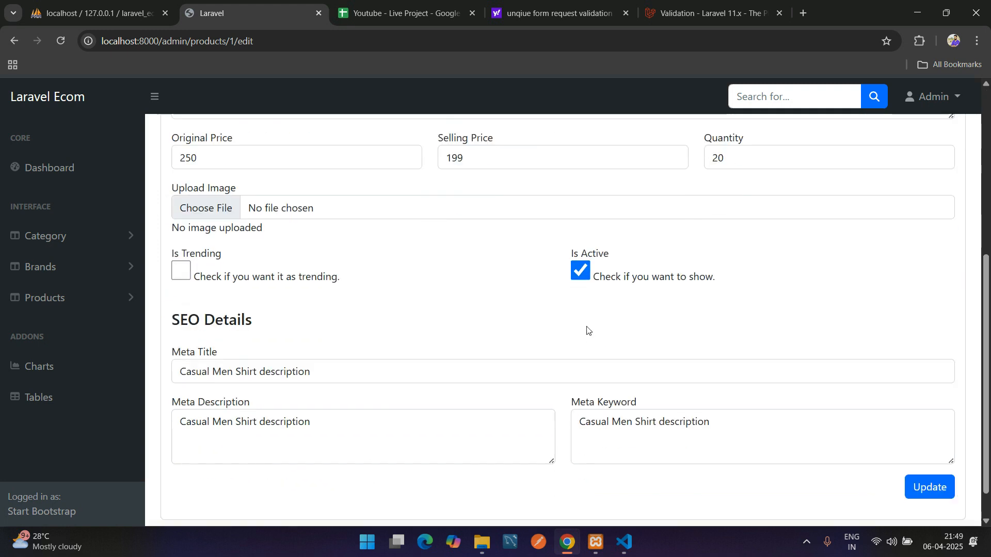
pyautogui.scroll(-3)
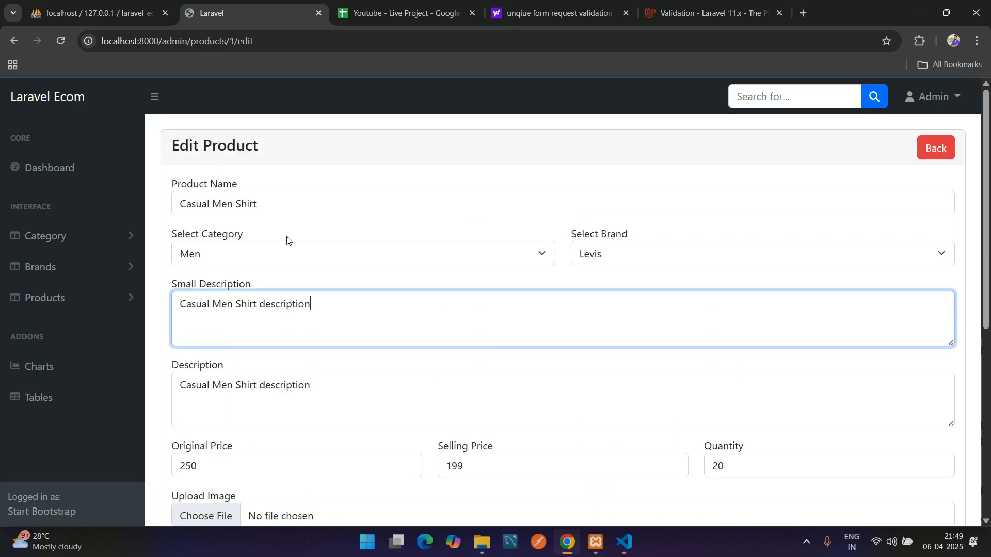
# - Append 'upd' to the Product Name and submit with Update
pyautogui.write('upd')
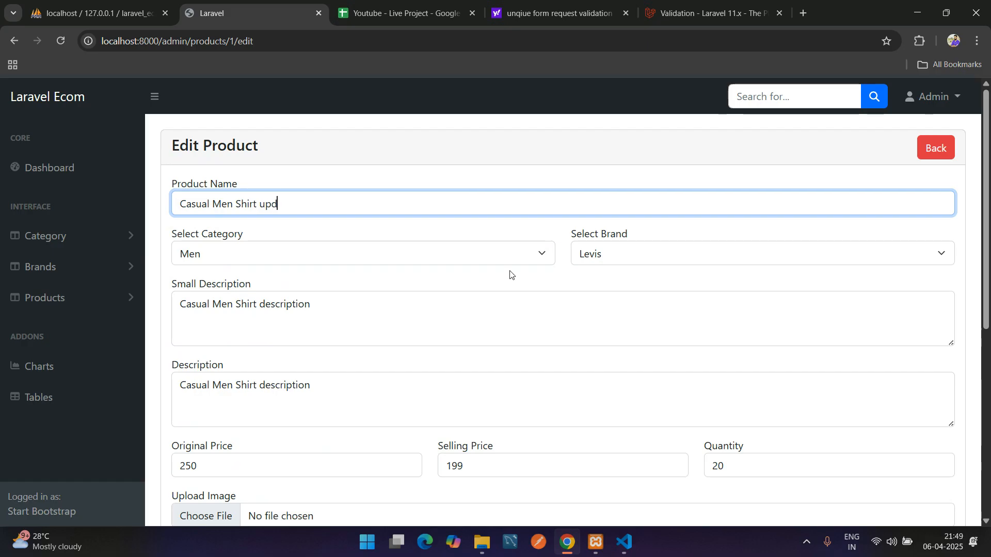
pyautogui.scroll(-3)
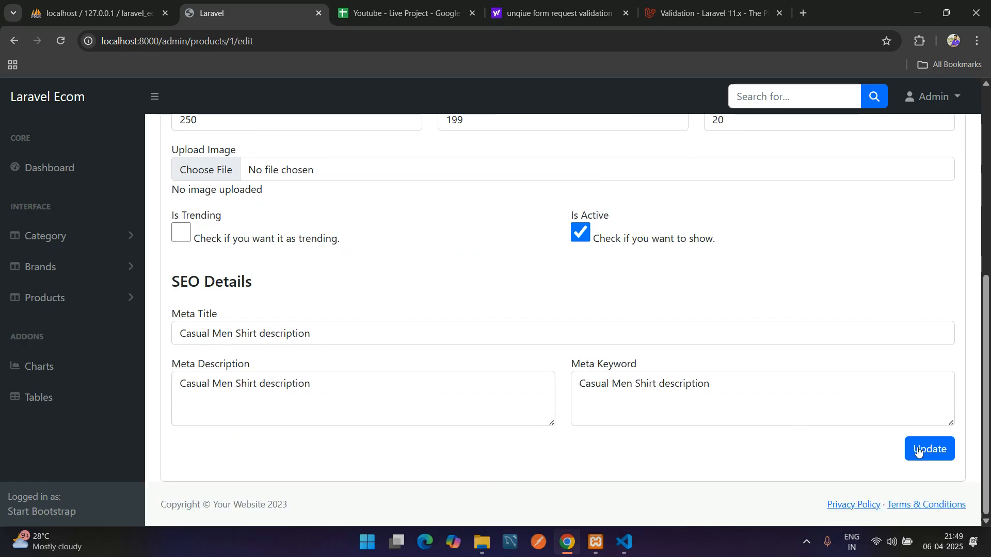
pyautogui.click(929, 449)
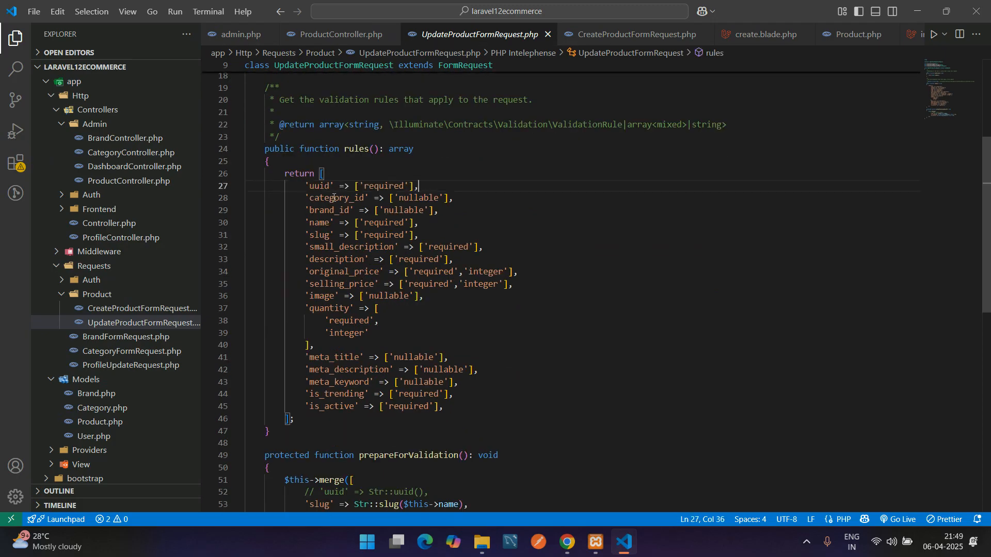
pyautogui.moveTo(487, 206)
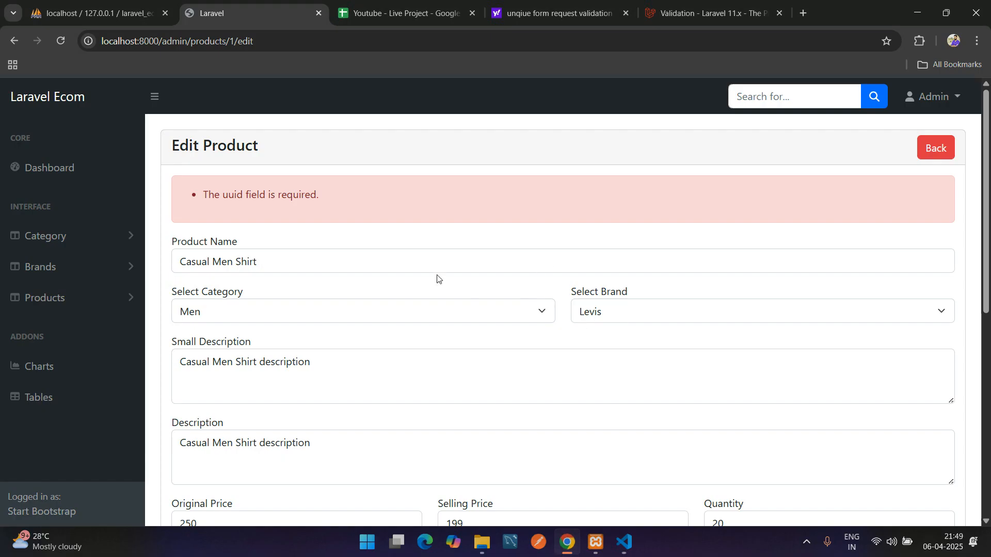
# - Append 'update' to the product name and submit, getting the Product Updated message
pyautogui.write('update')
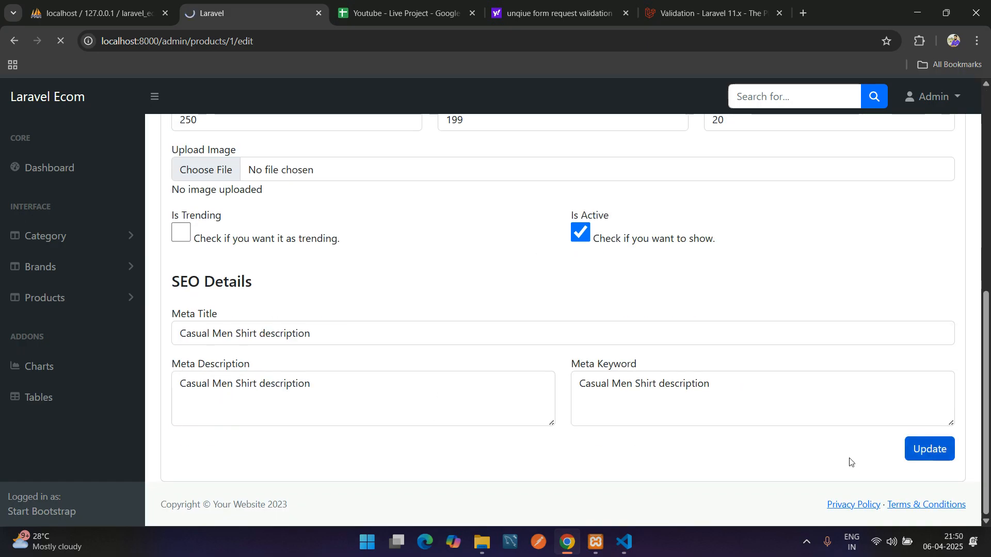
pyautogui.click(930, 448)
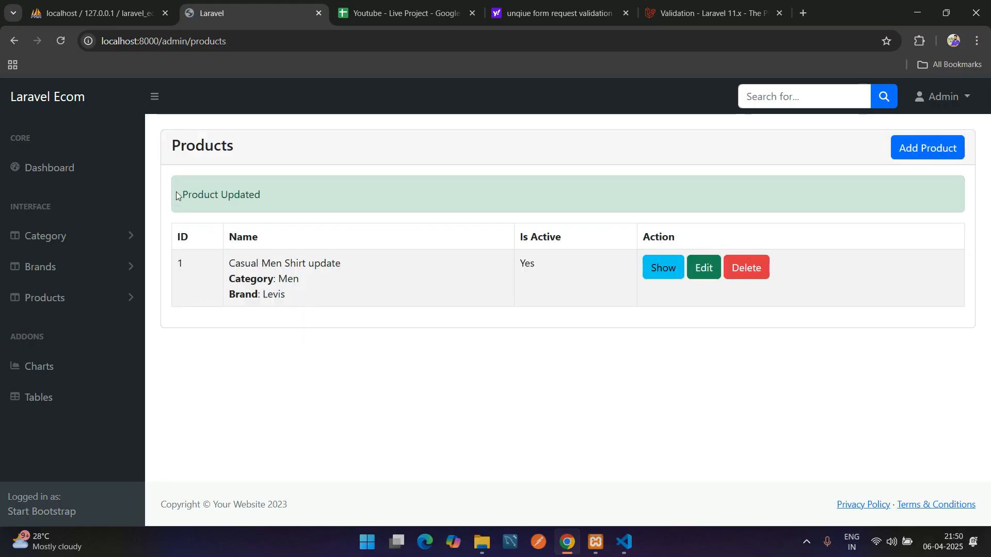
pyautogui.doubleClick(255, 263)
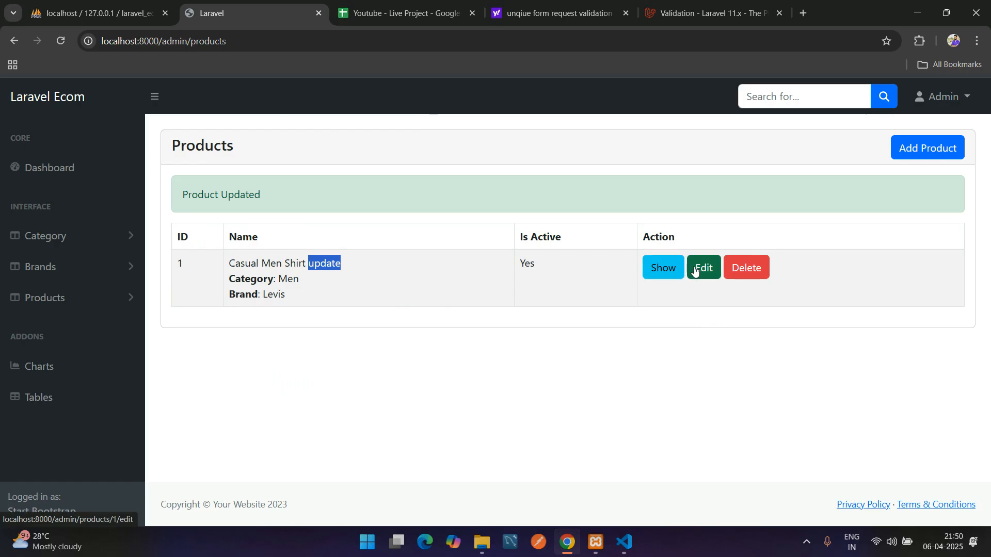
# - Reopen Edit, remove the added word and update again so the name reverts to Casual Men Shirt
pyautogui.click(702, 267)
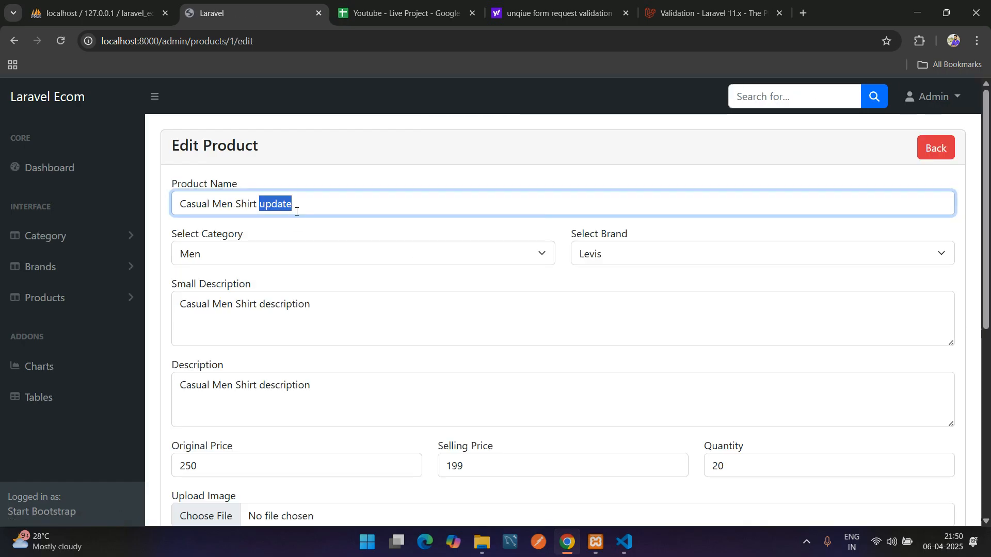
pyautogui.scroll(-3)
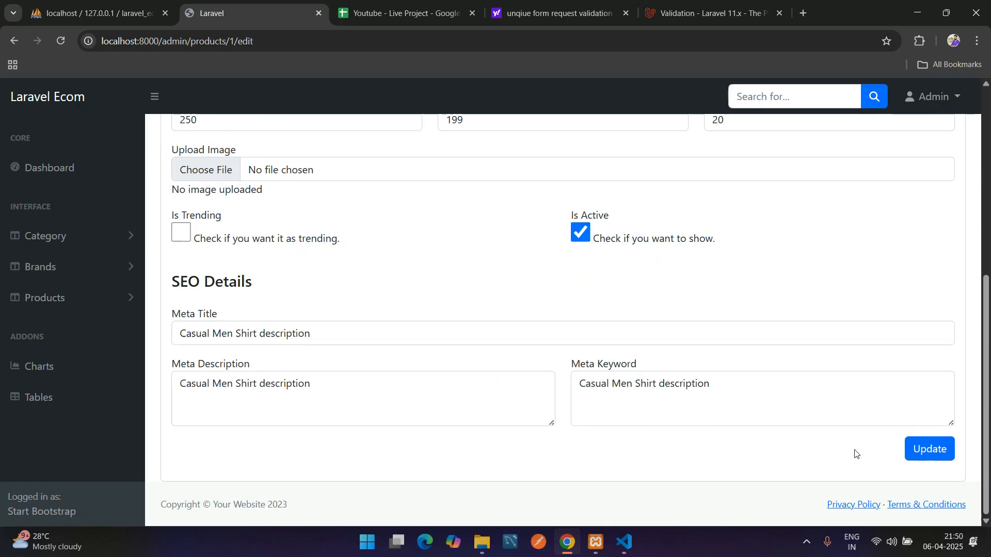
pyautogui.click(928, 449)
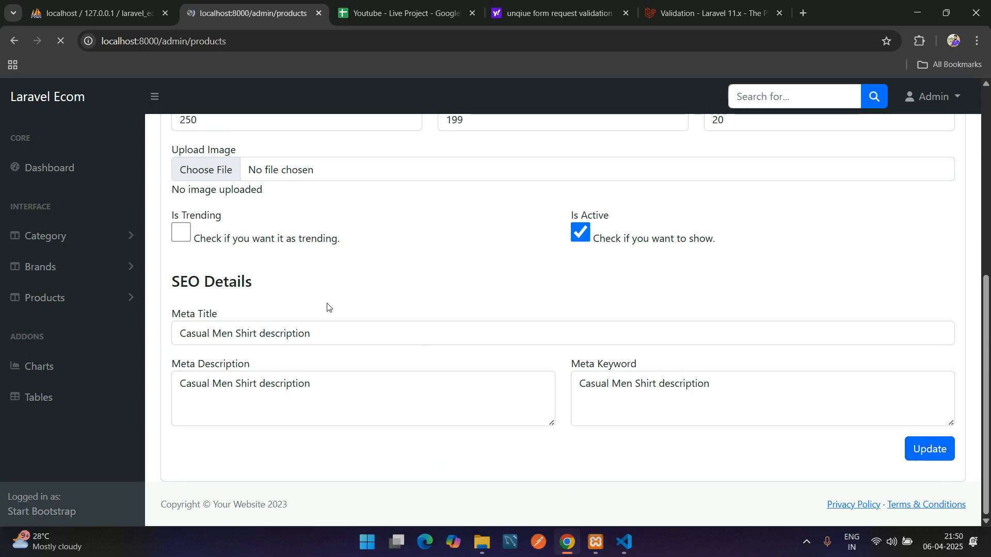
pyautogui.click(929, 449)
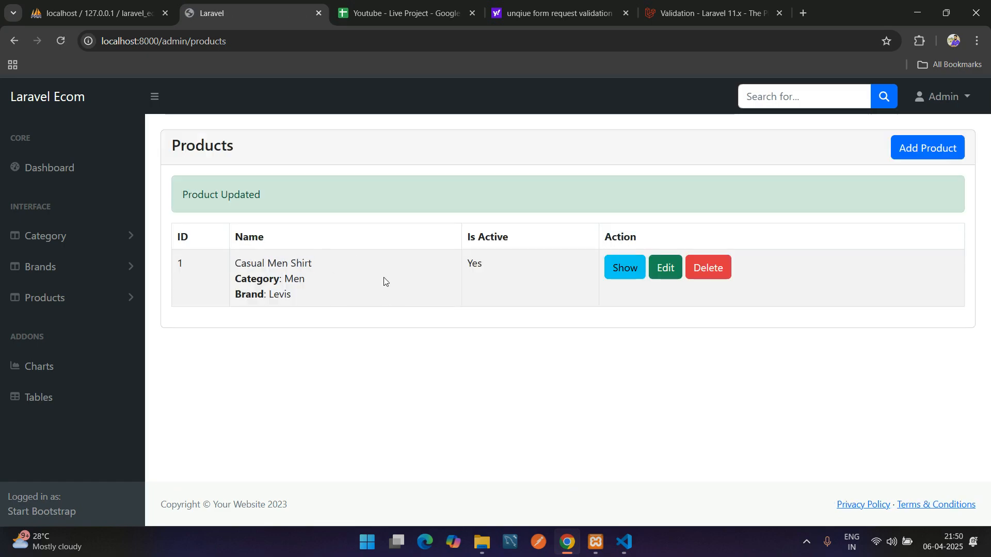
pyautogui.moveTo(642, 278)
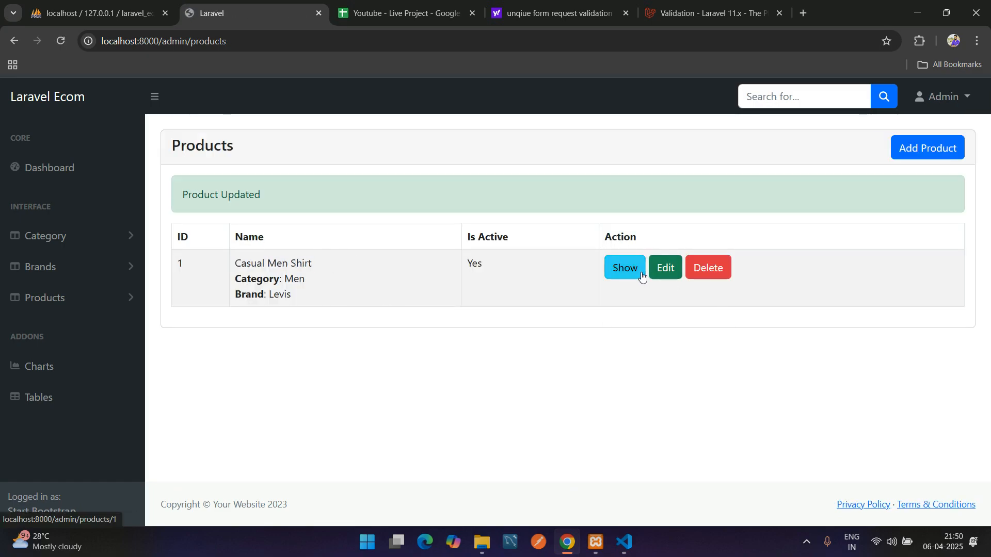
pyautogui.moveTo(625, 267)
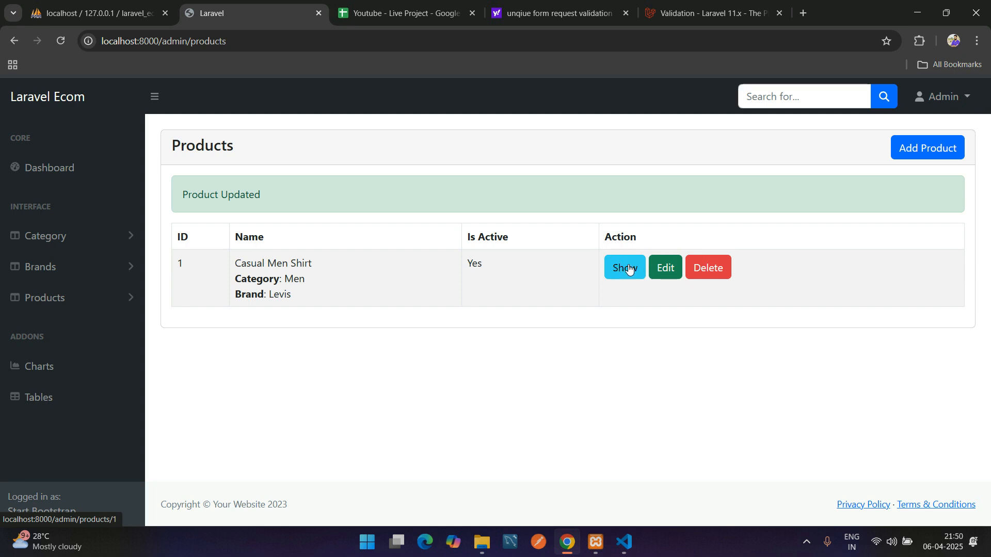
pyautogui.moveTo(617, 276)
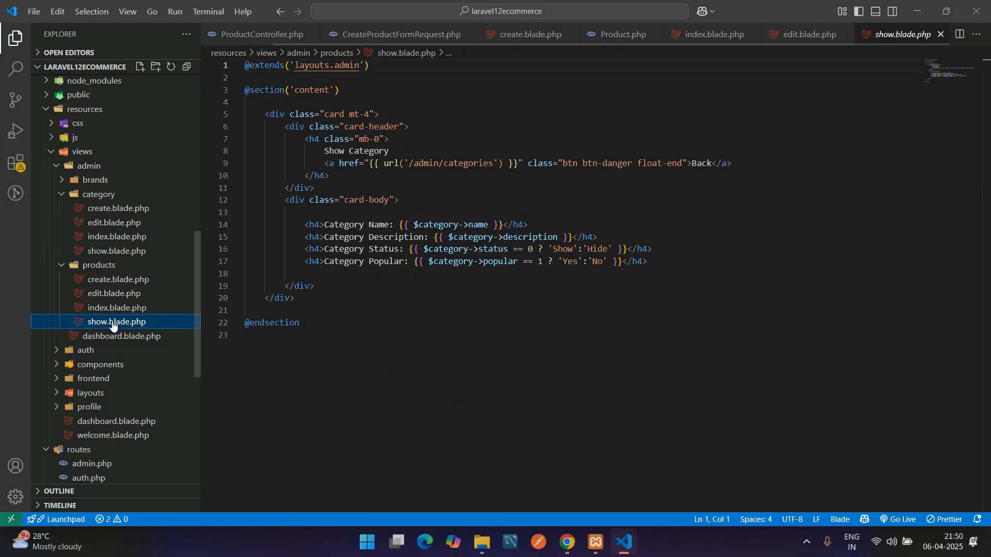
pyautogui.moveTo(116, 322)
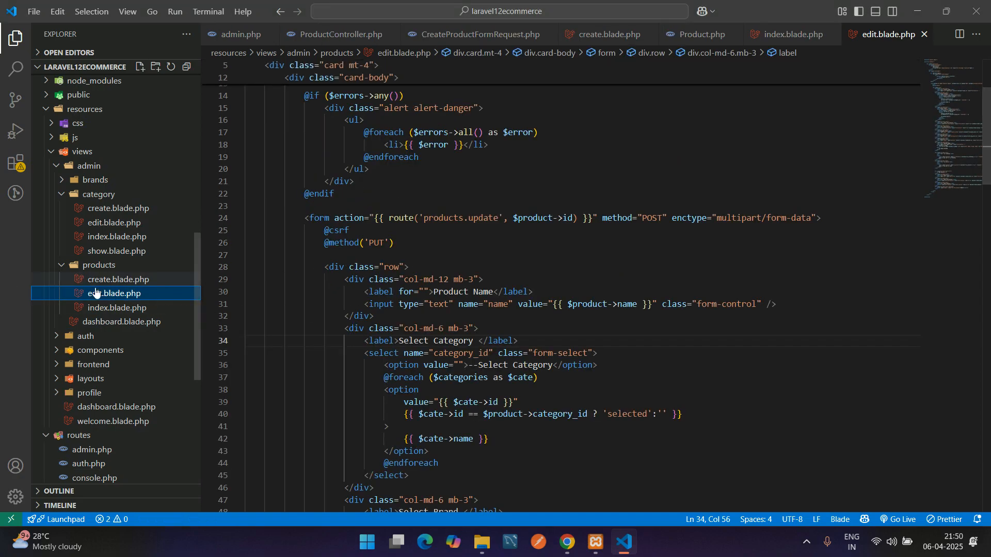
# - Remove the Show link from products index.blade.php and verify only Edit and Delete remain in the browser
pyautogui.click(115, 308)
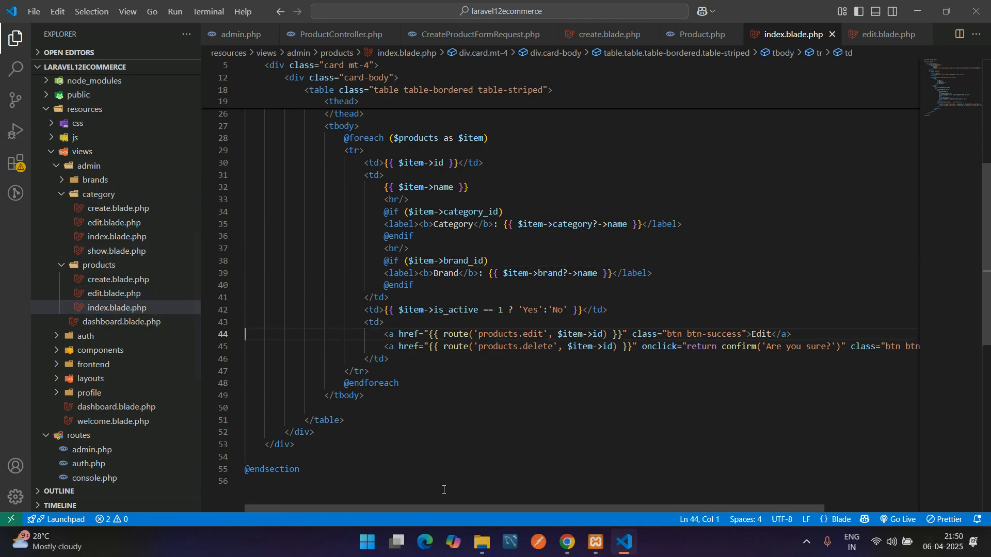
pyautogui.click(566, 547)
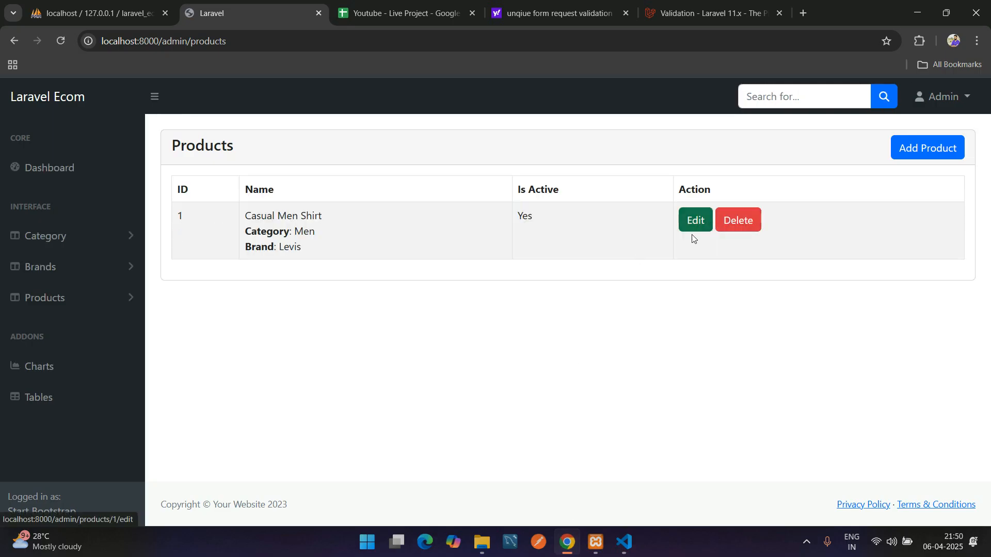
pyautogui.click(737, 220)
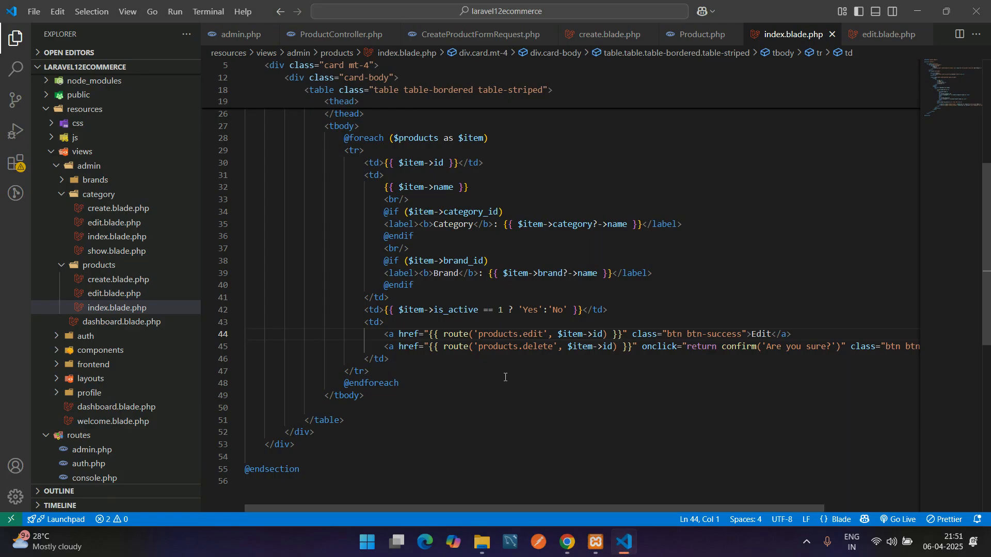
# - Trace products.delete through routes/admin.php to ProductController's destroy method removing image and record
pyautogui.doubleClick(515, 346)
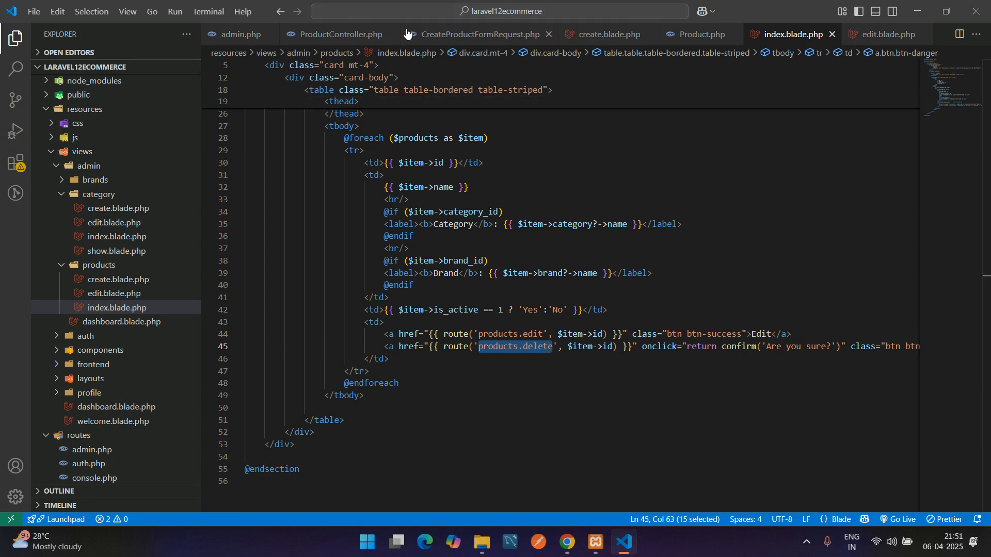
pyautogui.click(241, 34)
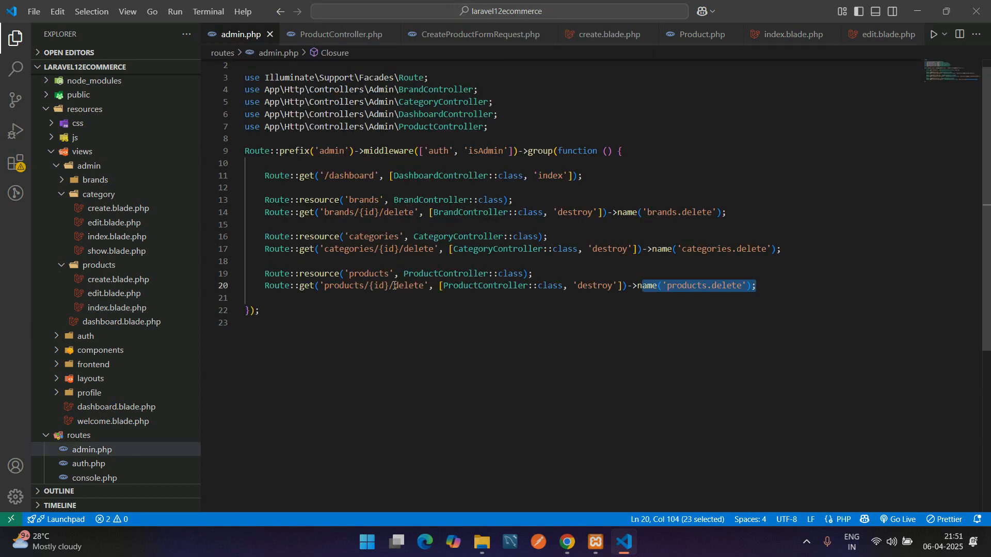
pyautogui.doubleClick(697, 285)
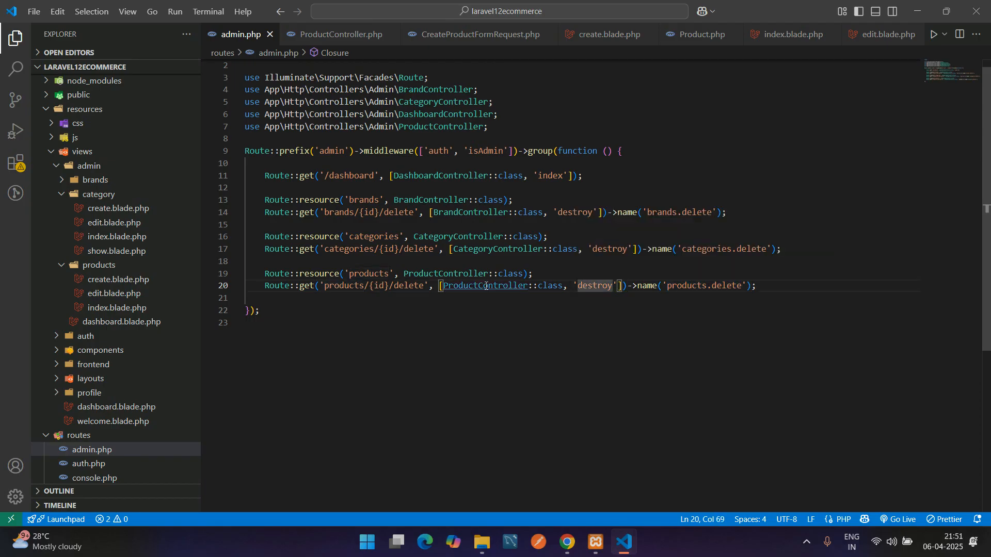
pyautogui.click(337, 34)
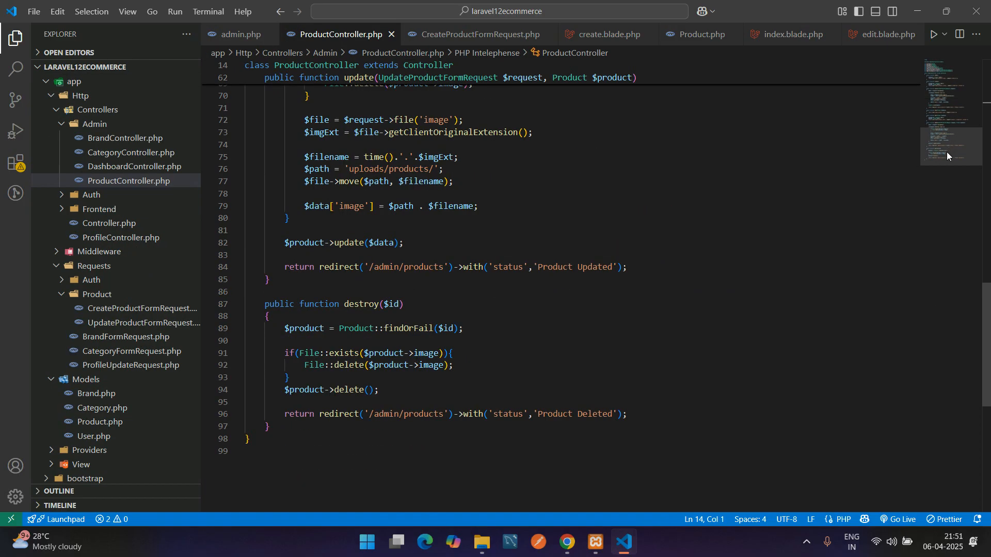
pyautogui.moveTo(265, 239); pyautogui.dragTo(289, 313)
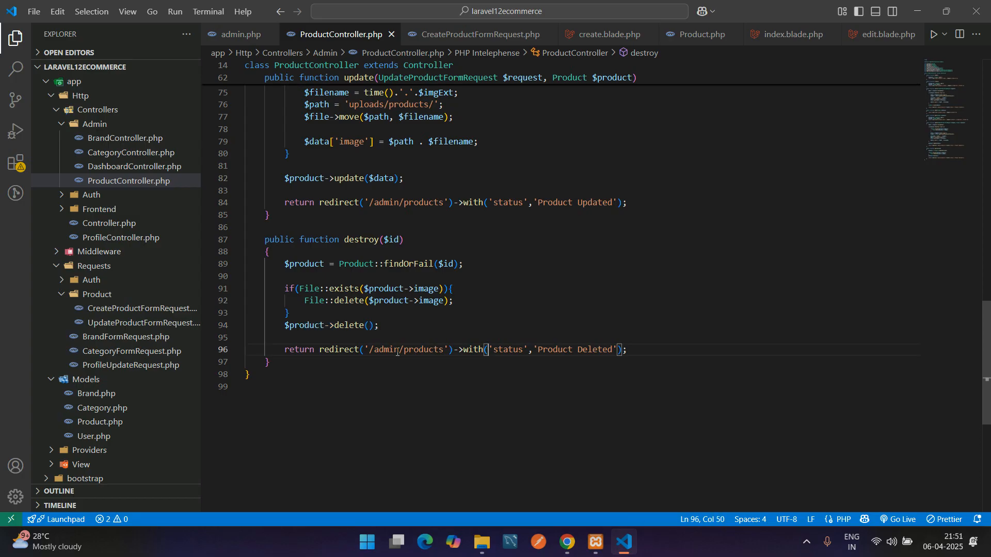
pyautogui.moveTo(433, 365)
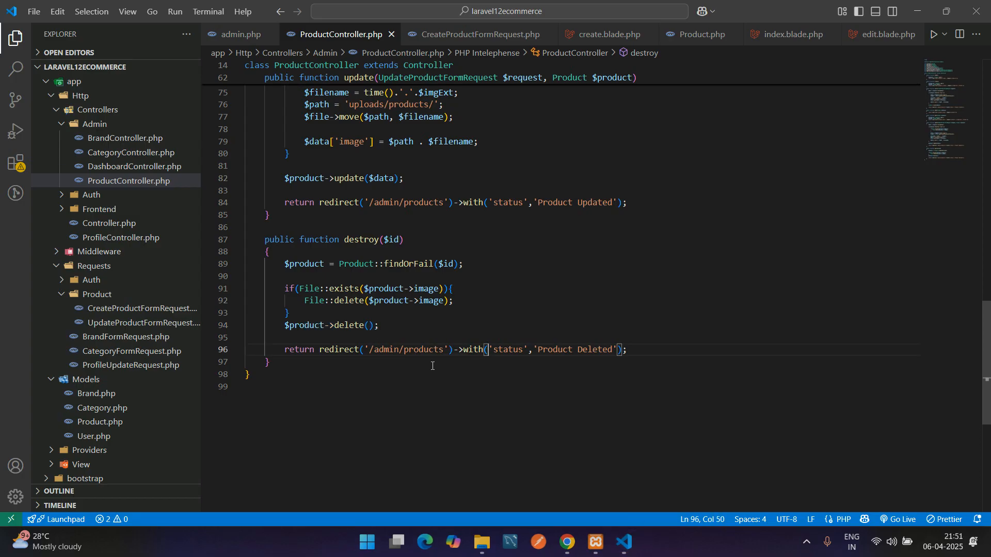
pyautogui.moveTo(527, 469)
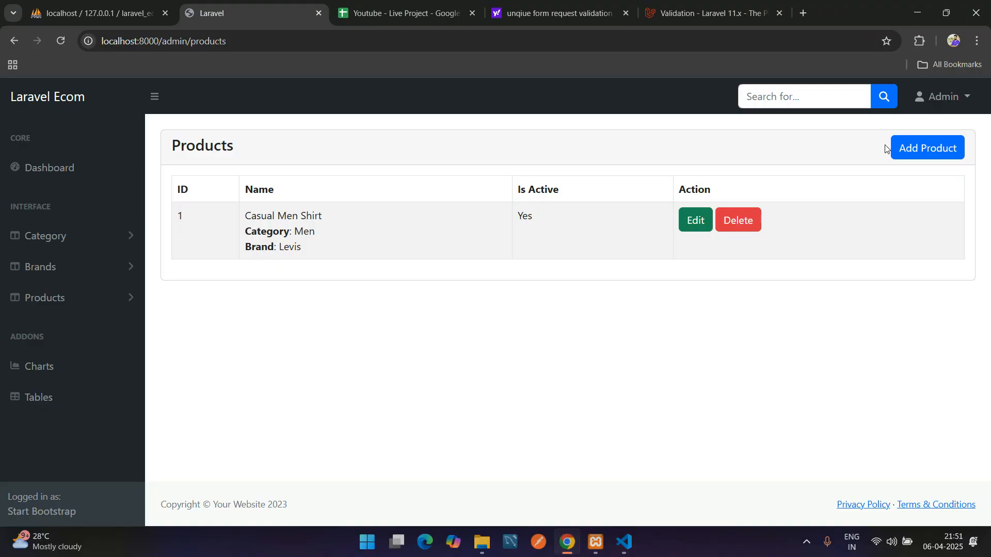
# - Add product asdad in Men/Levis, price 50, quantity 10, meta fields 'asd', and save it
pyautogui.click(926, 147)
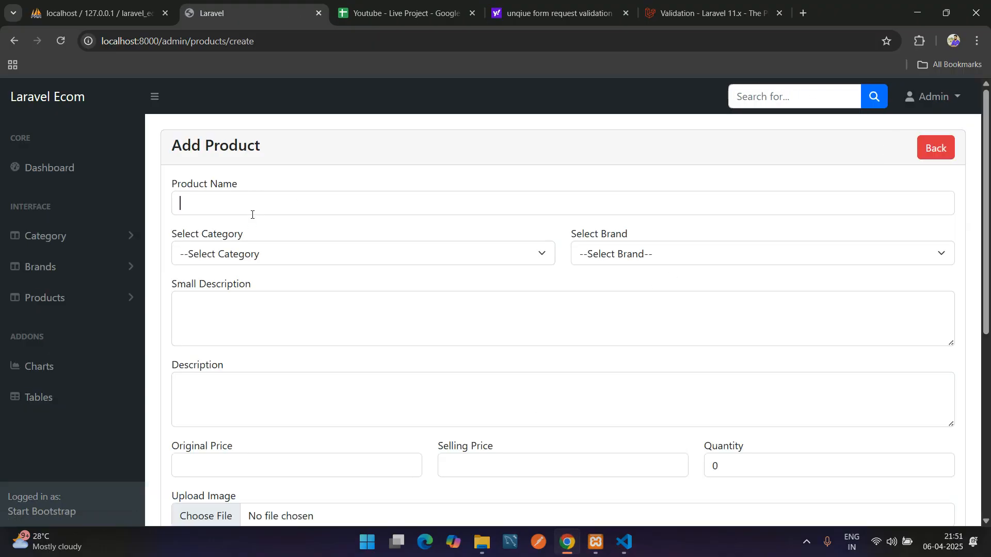
pyautogui.click(759, 253)
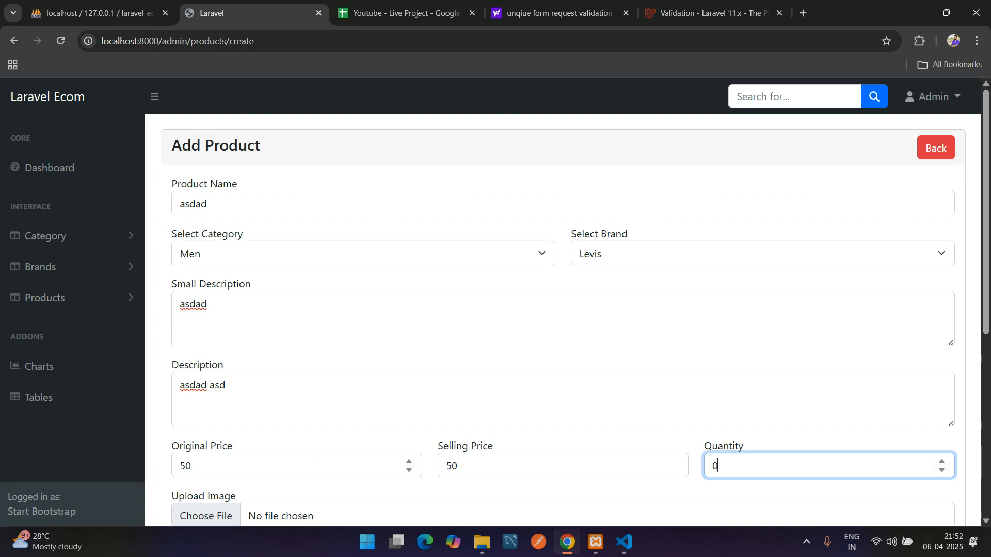
pyautogui.write('10')
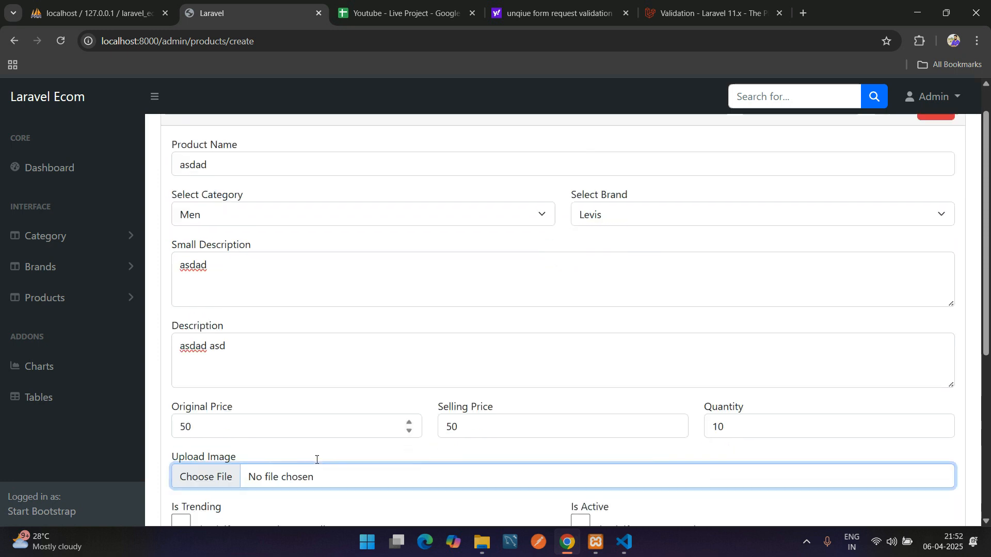
pyautogui.scroll(-3)
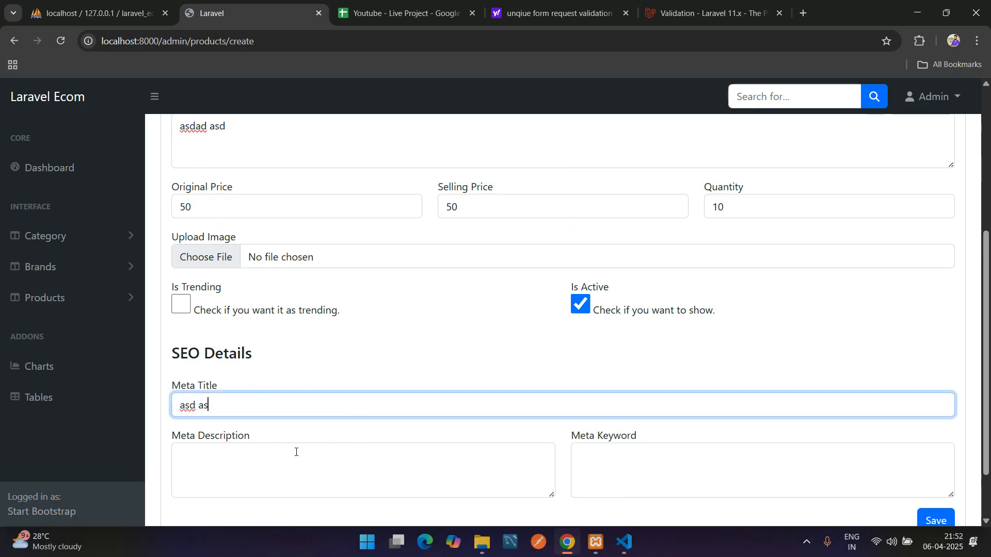
pyautogui.write('asd asda')
pyautogui.click(363, 470)
pyautogui.write('asda asdad')
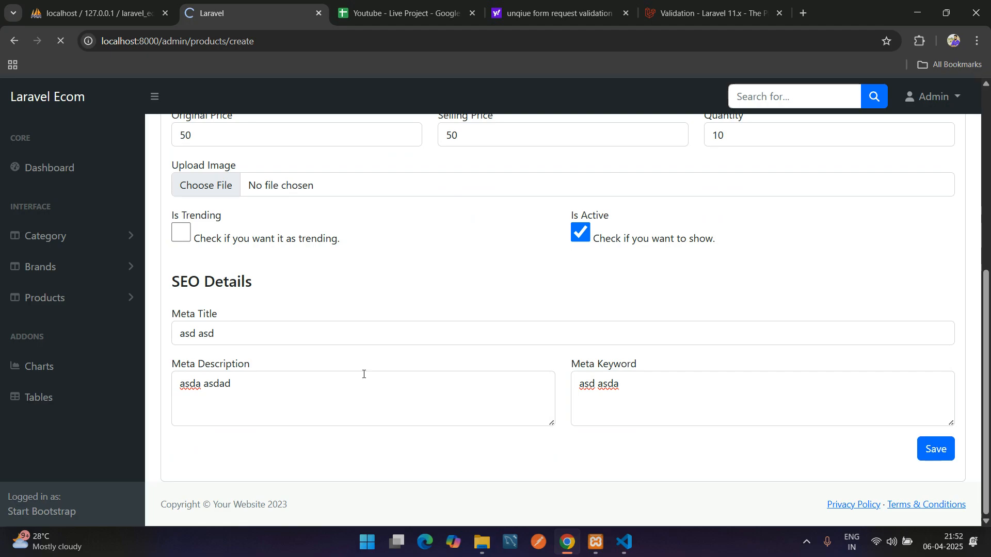
pyautogui.click(935, 449)
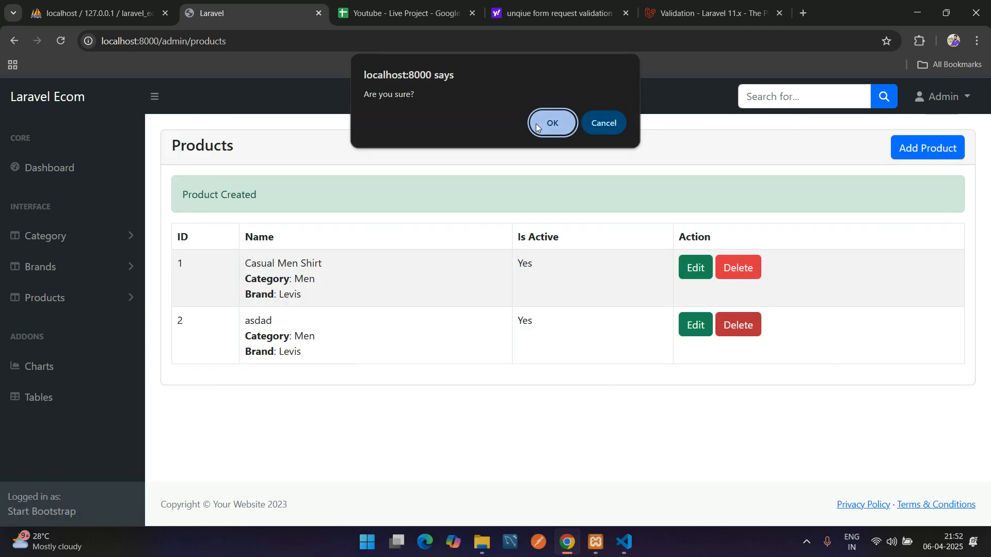
# - Confirm deleting asdad, leaving only Casual Men Shirt, and expand the Products sidebar entry
pyautogui.click(551, 123)
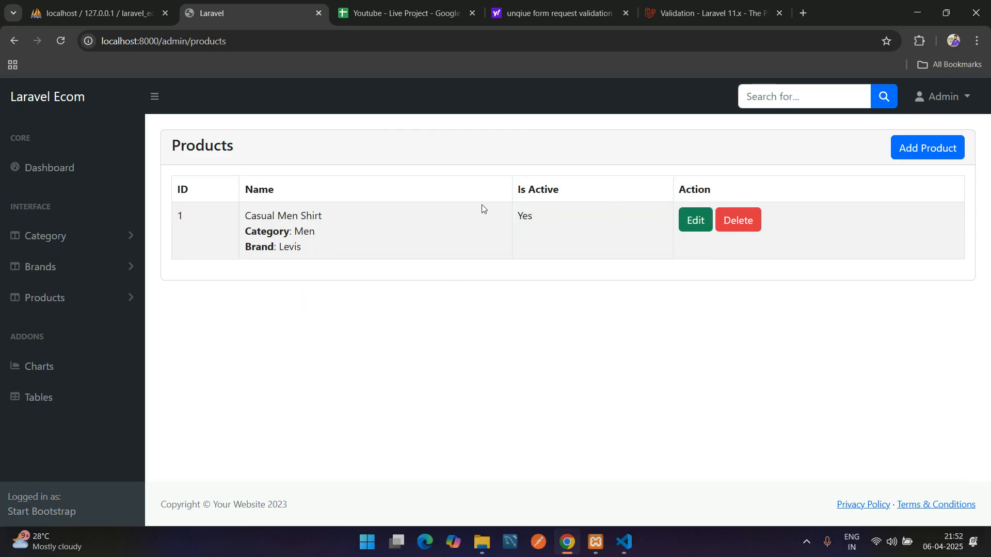
pyautogui.moveTo(676, 232)
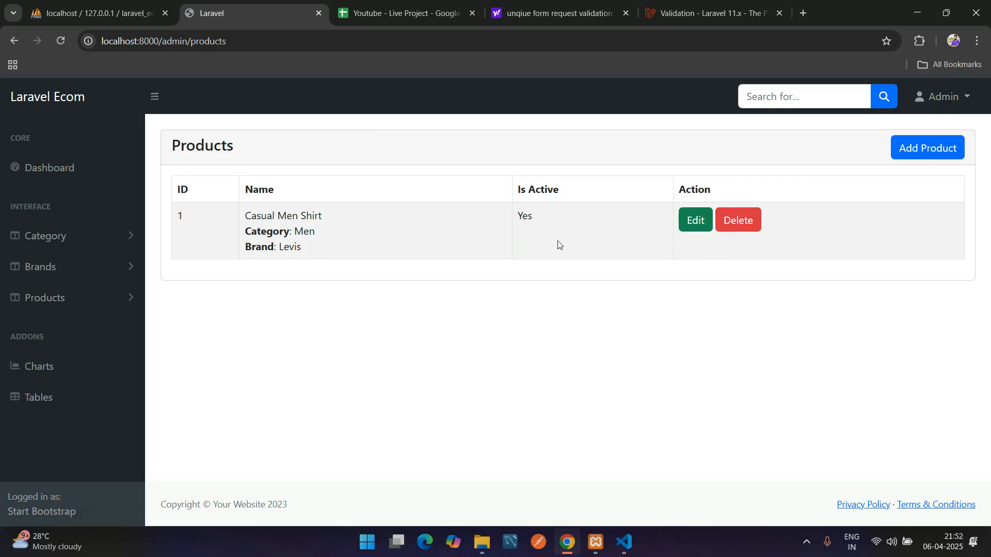
pyautogui.moveTo(93, 301)
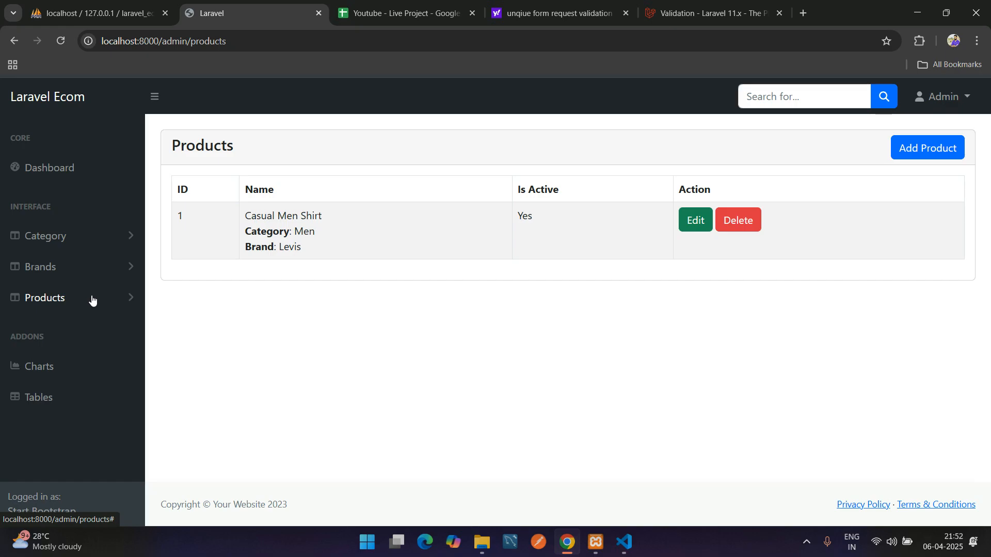
pyautogui.click(44, 298)
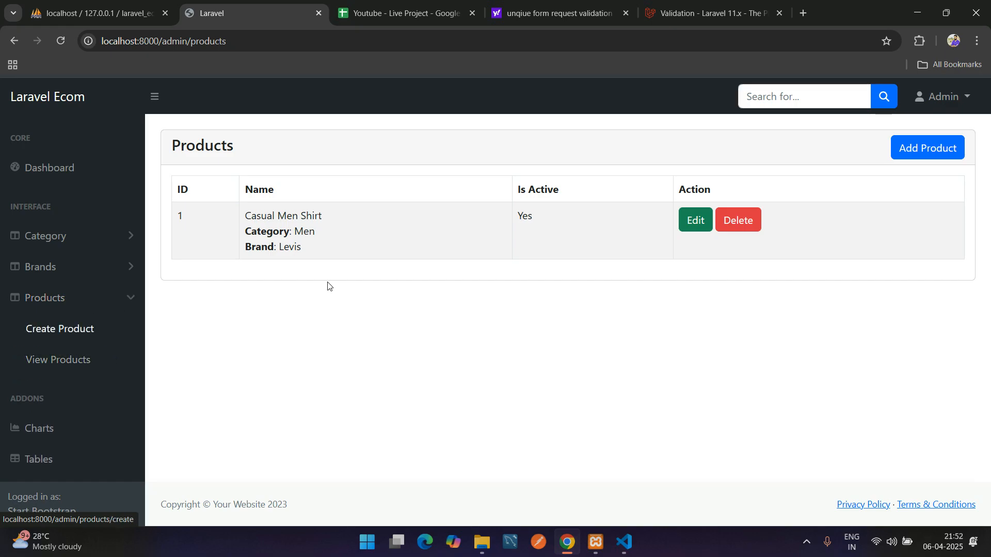
# - Reopen Casual Men Shirt's edit form at the Upload Image field, then return to the search results
pyautogui.click(694, 220)
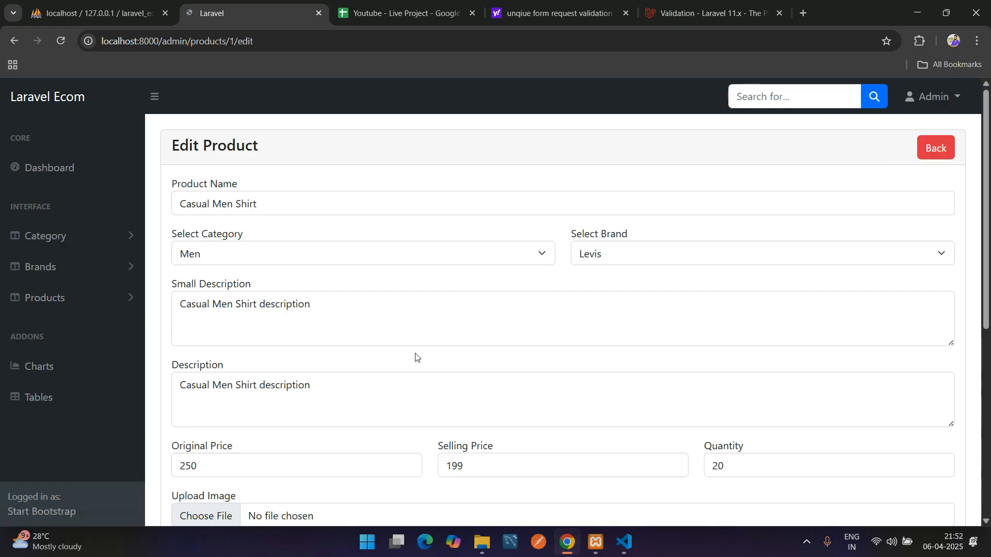
pyautogui.scroll(-3)
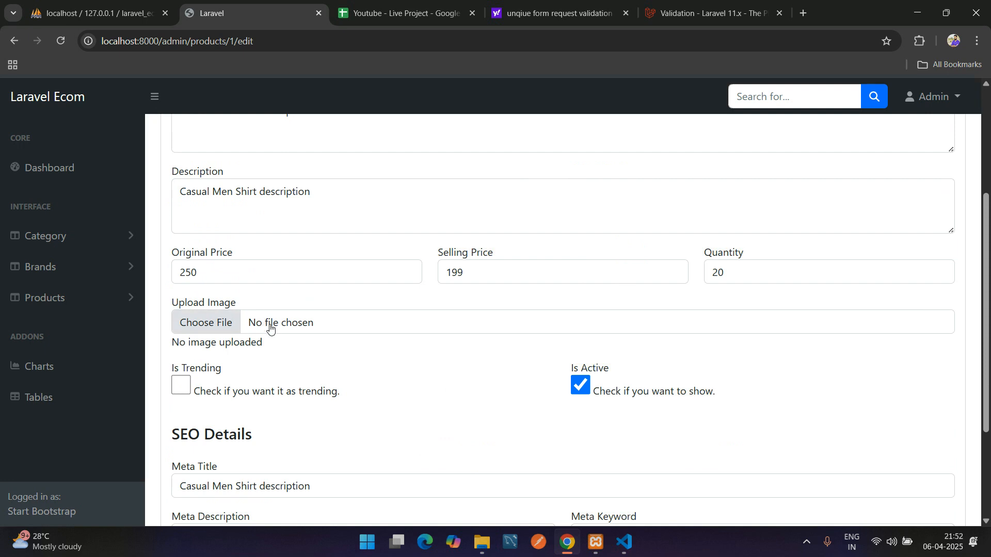
pyautogui.moveTo(272, 326)
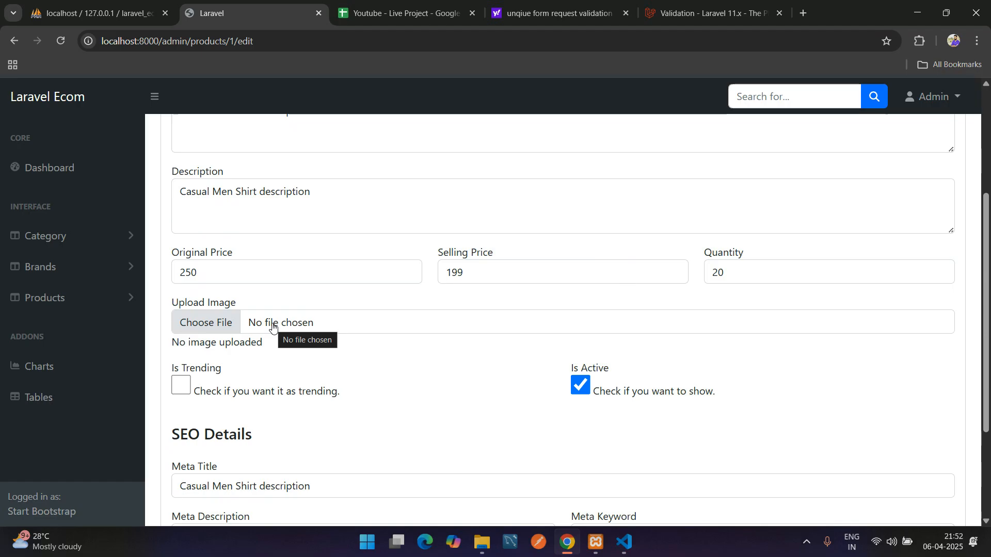
pyautogui.click(550, 12)
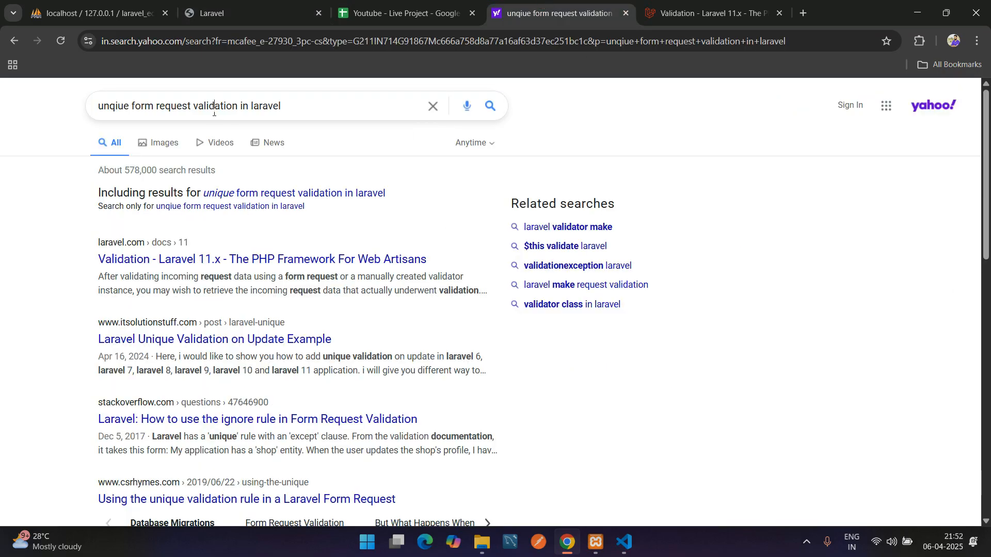
# - Search 'men casual shirt image' on Yahoo Images and open the checked short-sleeve shirt photo
pyautogui.tripleClick(189, 105)
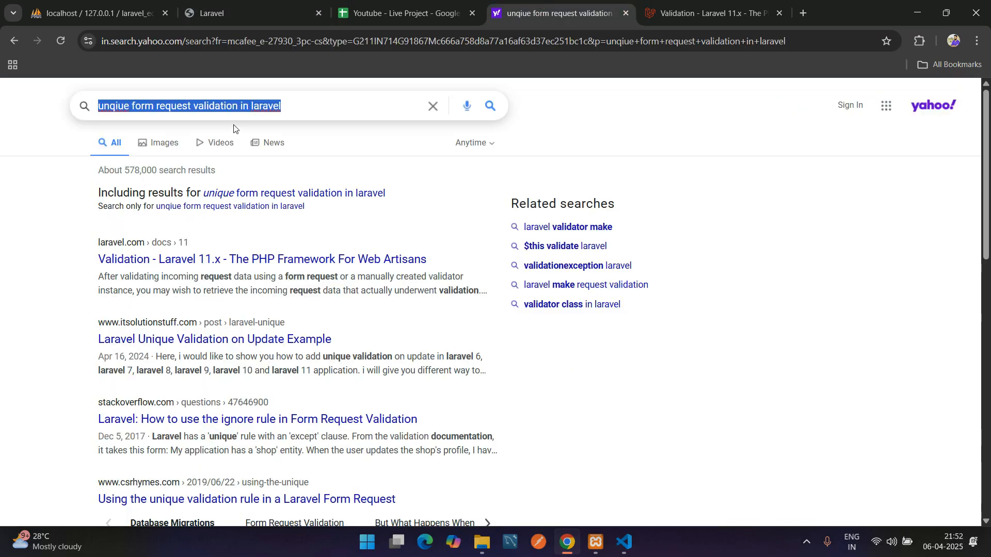
pyautogui.write('men car')
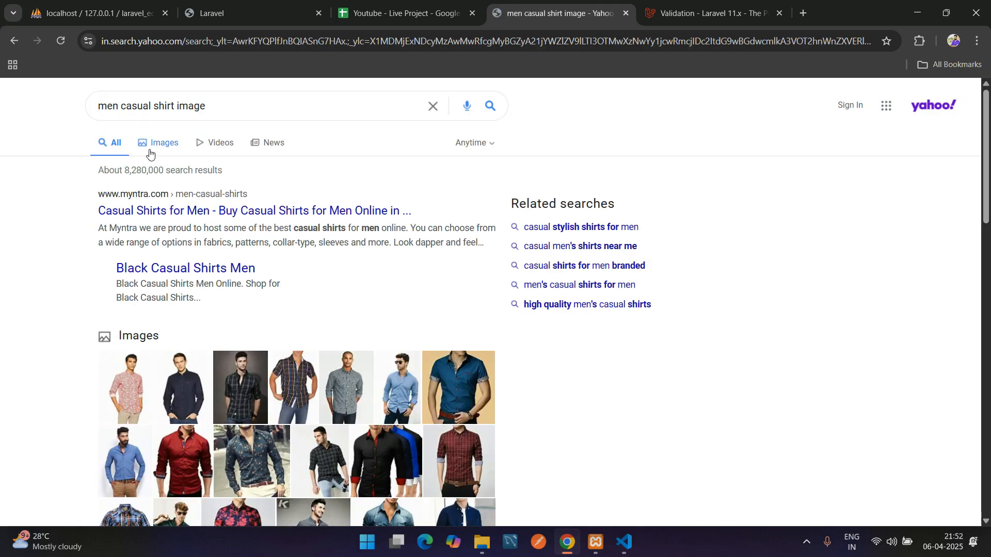
pyautogui.click(164, 143)
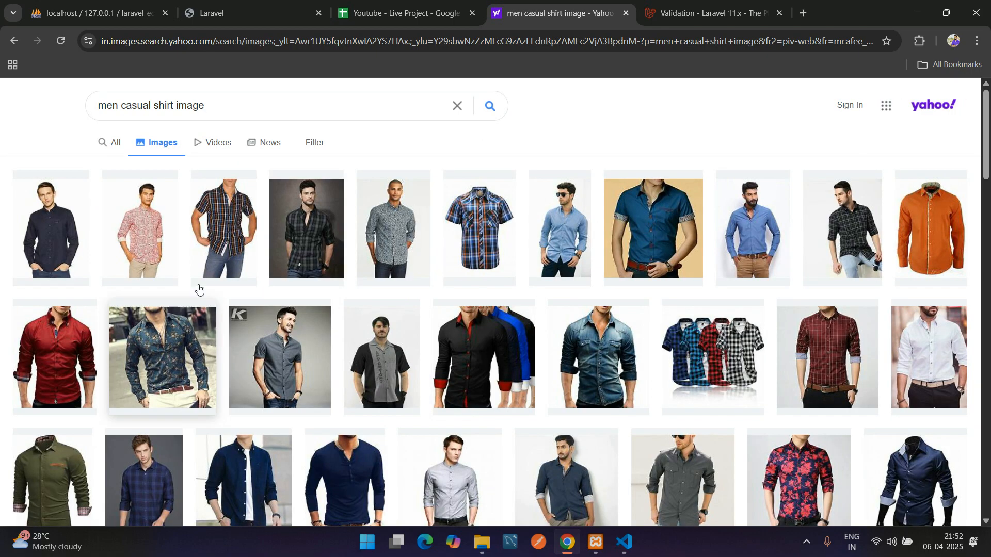
pyautogui.click(222, 228)
pyautogui.write('casual-shirt.jpg')
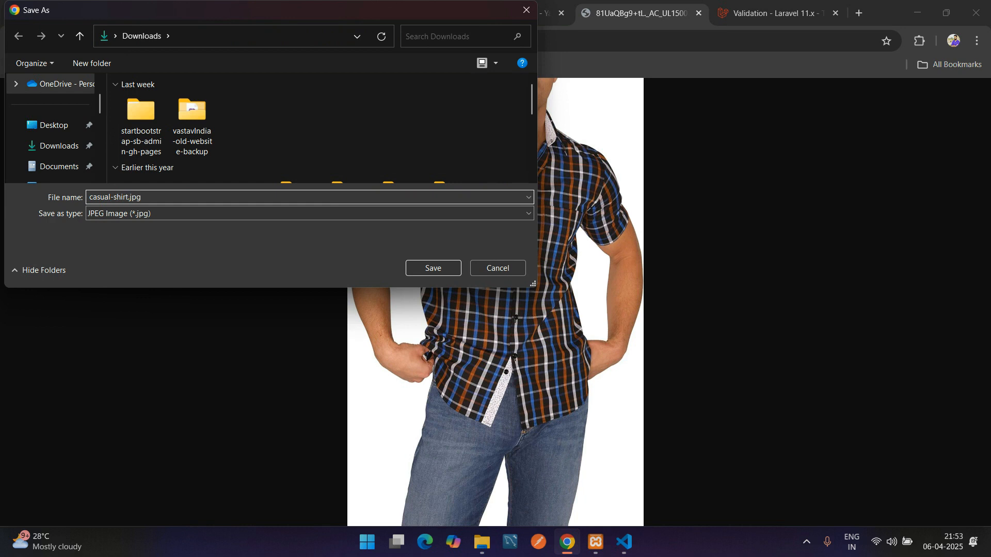
# - Save the shirt photo to Downloads as casual-shirt-form-men.jpg
pyautogui.write('-form-ment')
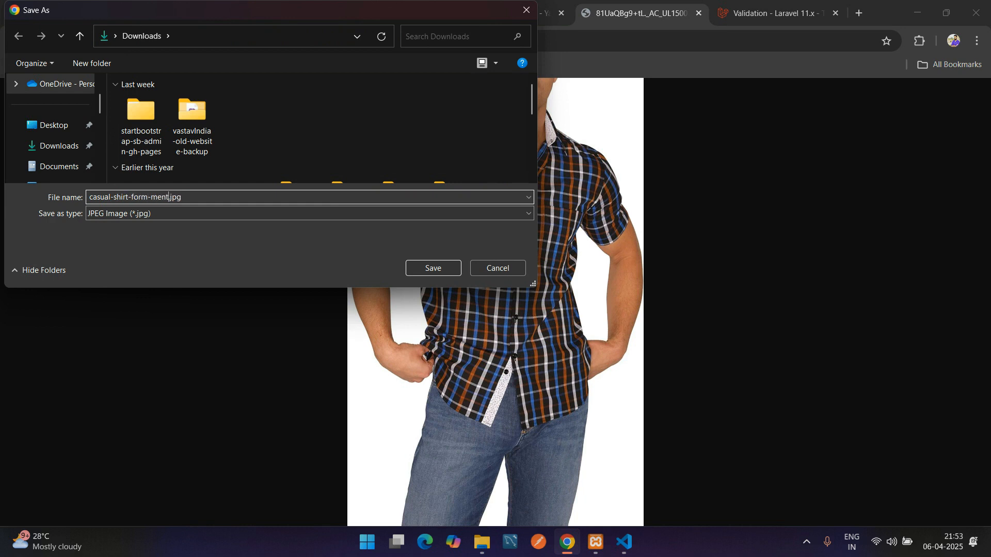
pyautogui.click(433, 268)
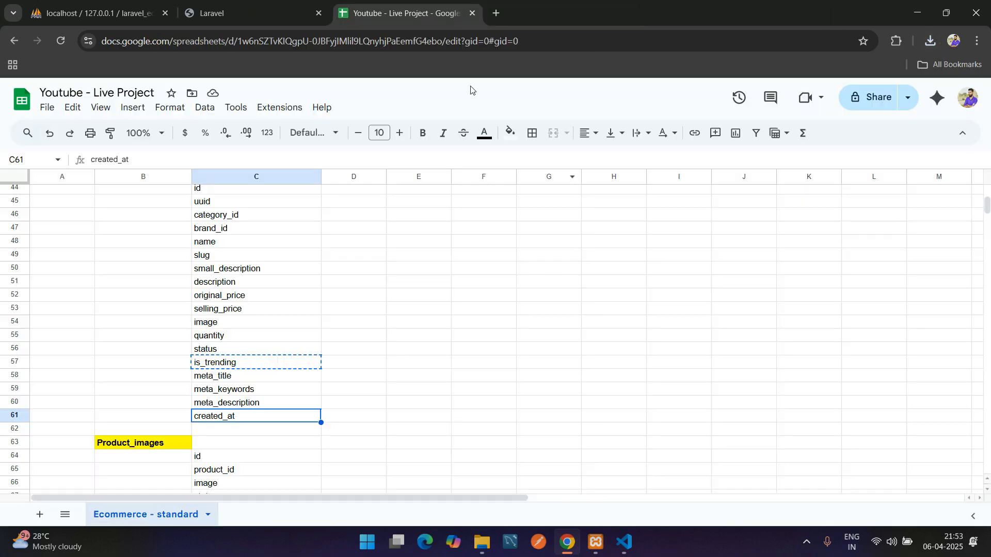
# - Attach casual-shirt-form-men.jpg in the edit form and update Casual Men Shirt
pyautogui.click(247, 12)
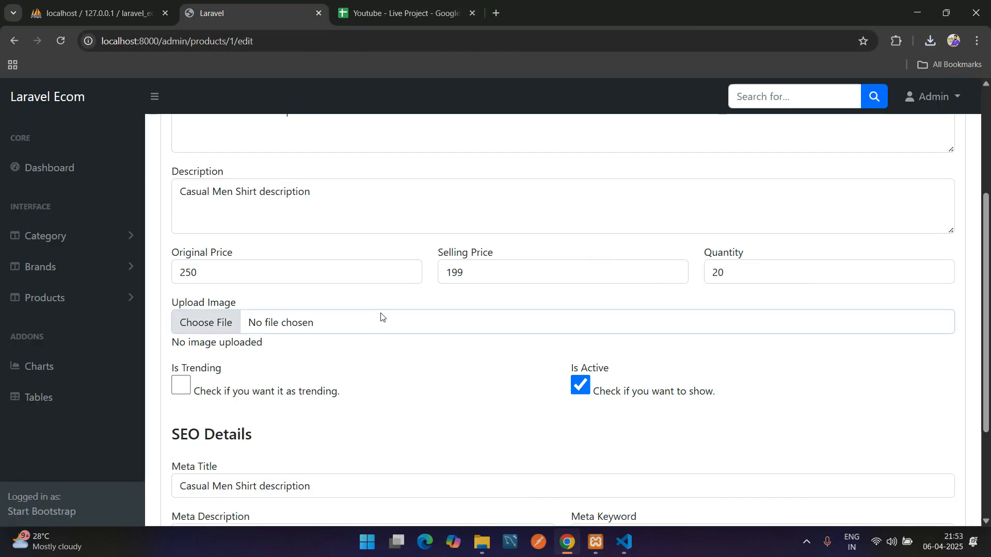
pyautogui.click(206, 322)
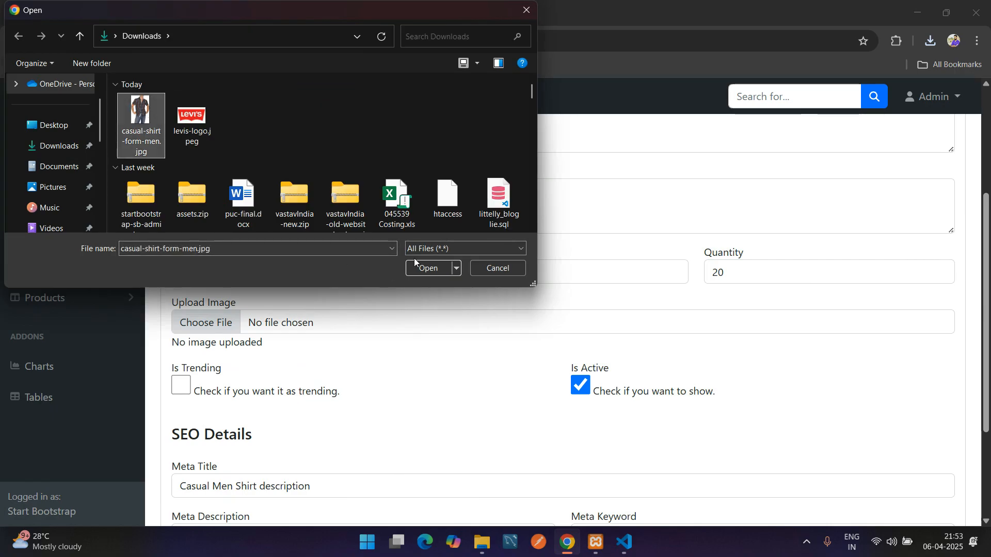
pyautogui.click(428, 267)
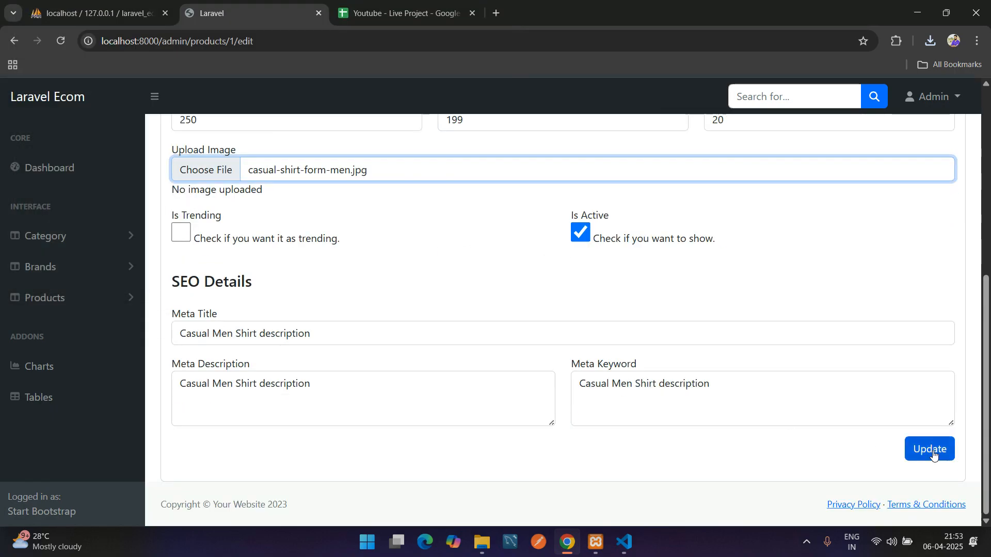
pyautogui.click(928, 448)
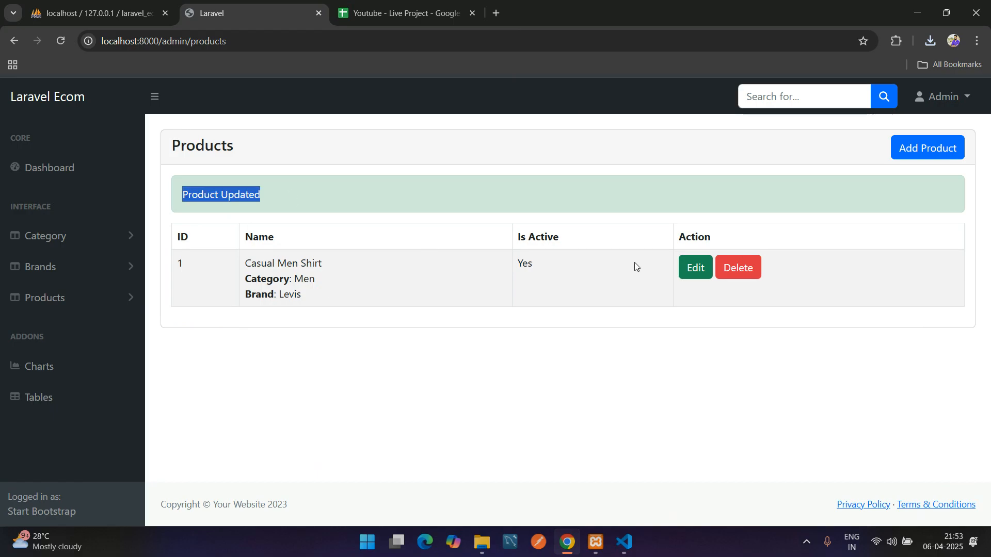
# - Reopen the Casual Men Shirt edit form to verify the uploaded image
pyautogui.click(694, 267)
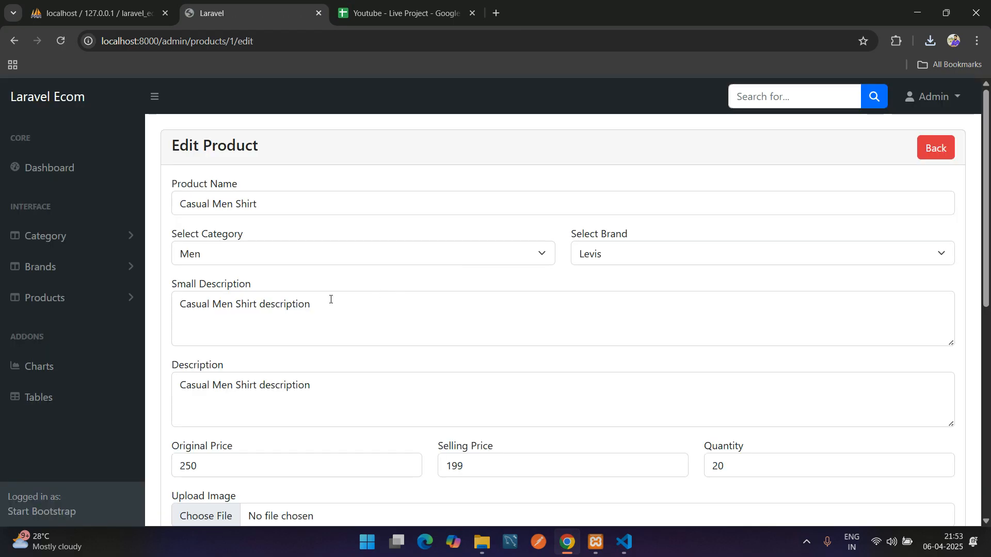
pyautogui.scroll(-3)
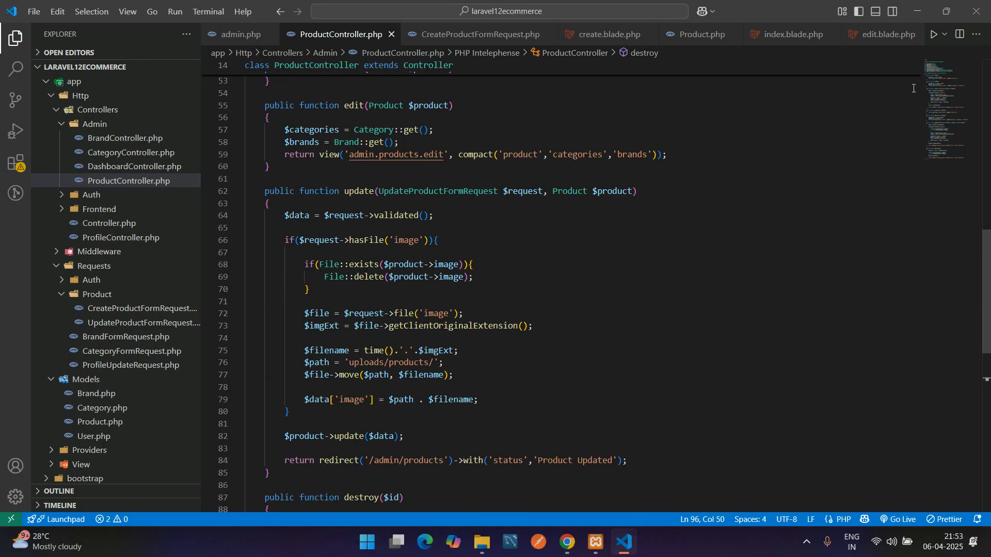
pyautogui.click(786, 34)
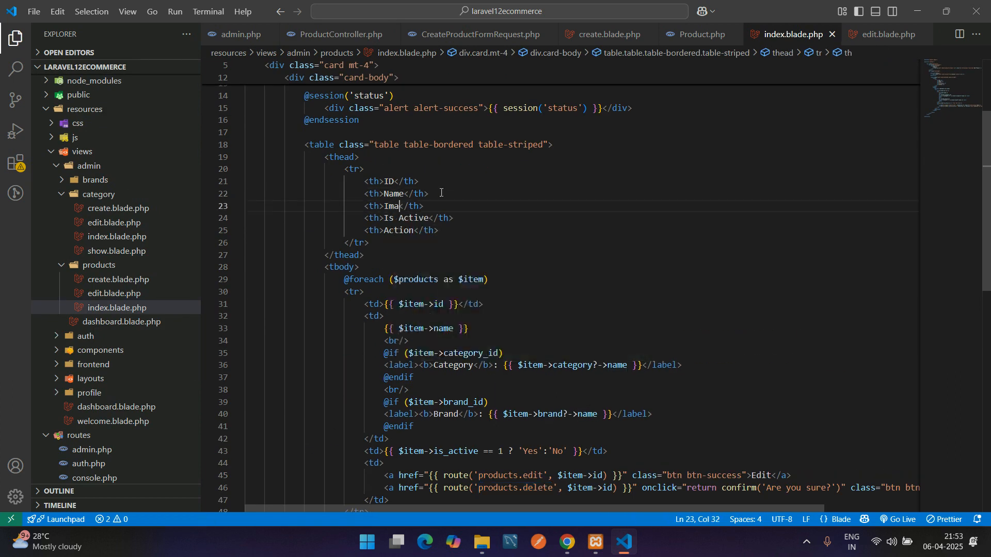
pyautogui.write('ge')
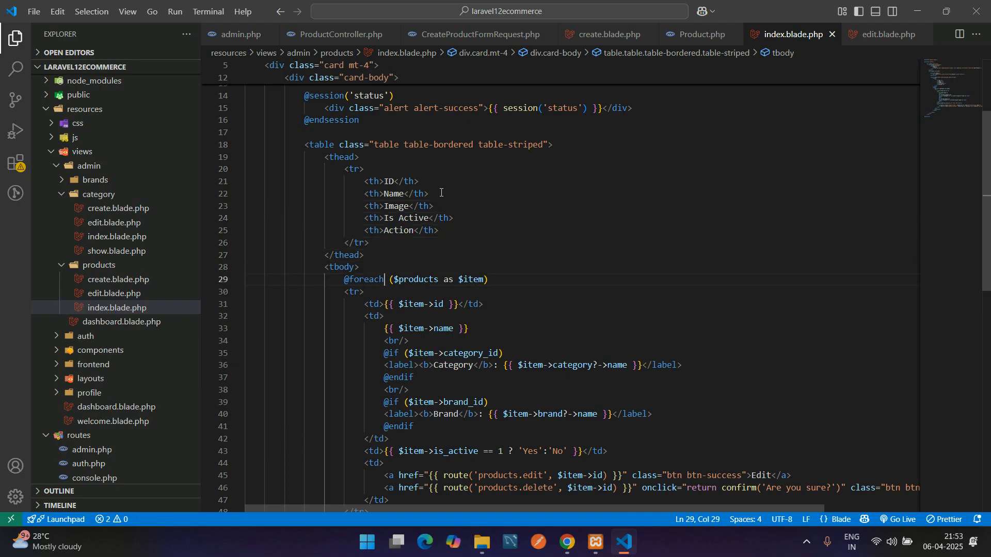
pyautogui.press('Enter')
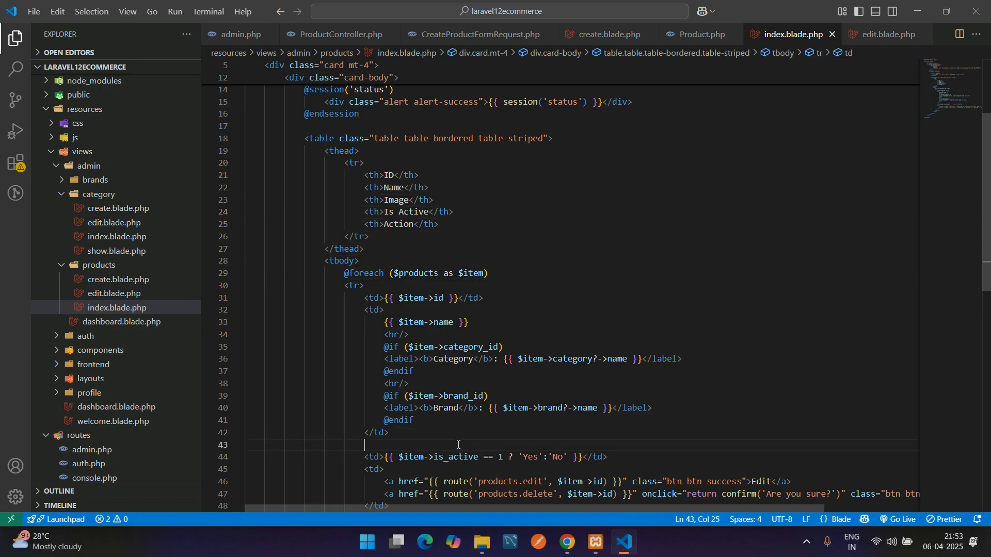
pyautogui.write('if (')
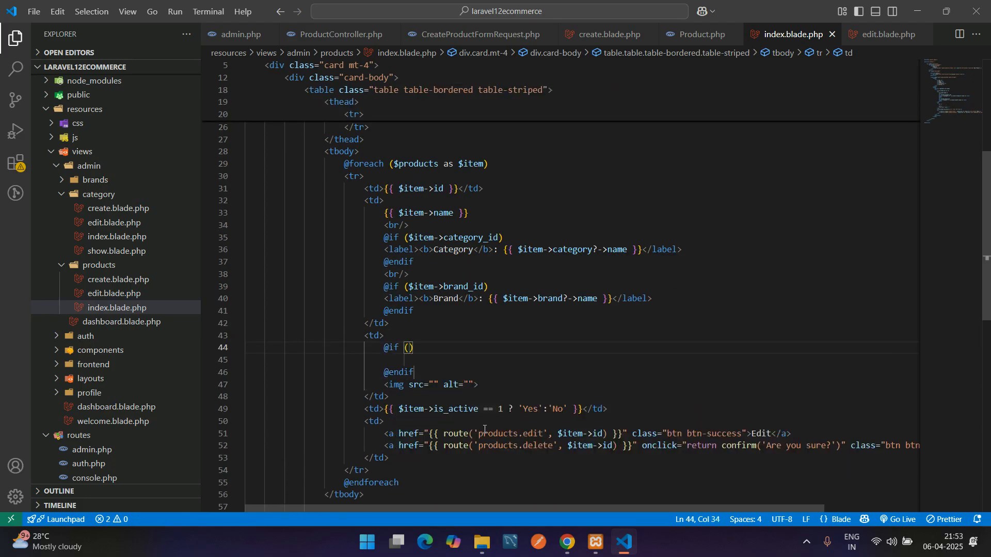
pyautogui.write('$item->image')
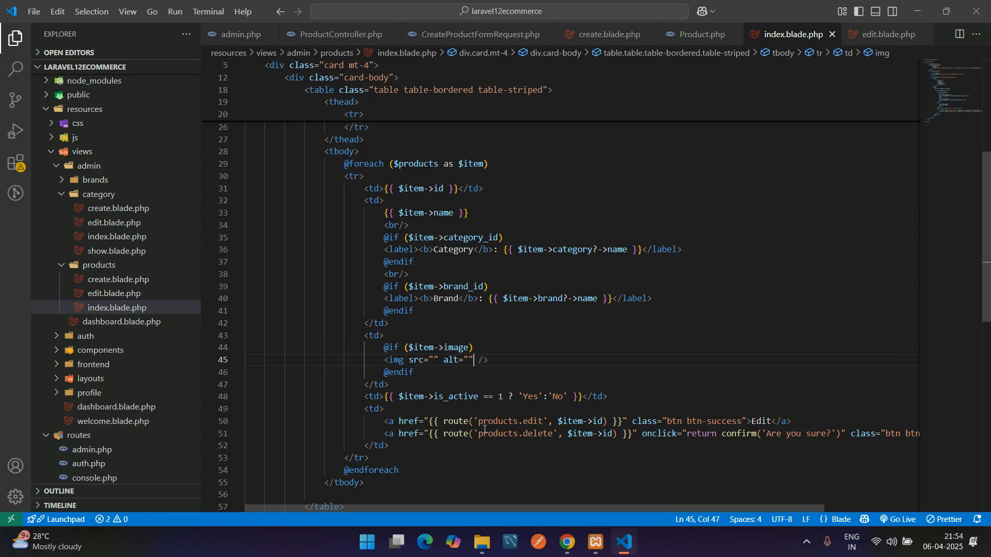
pyautogui.write('Img')
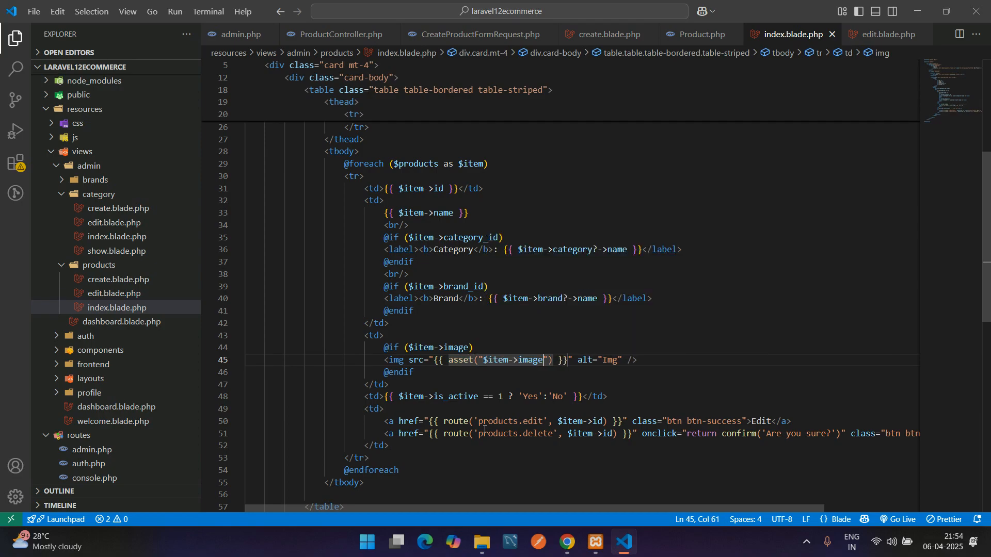
pyautogui.write('c')
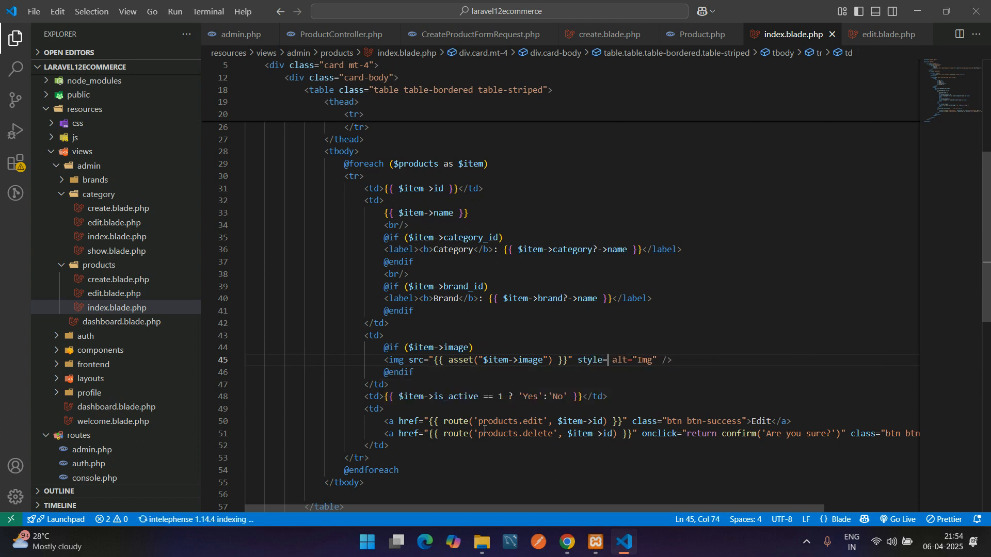
pyautogui.write('width"')
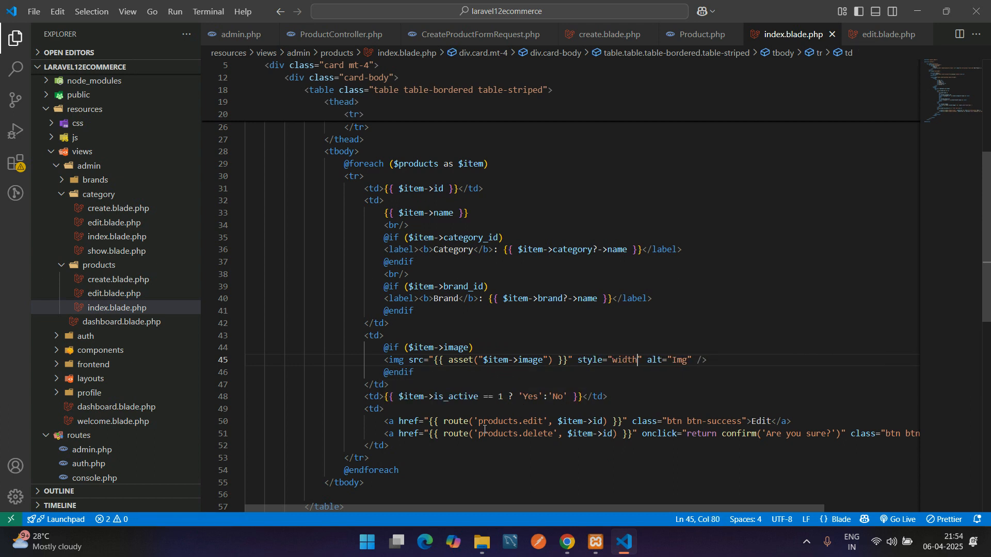
pyautogui.write(':50px;')
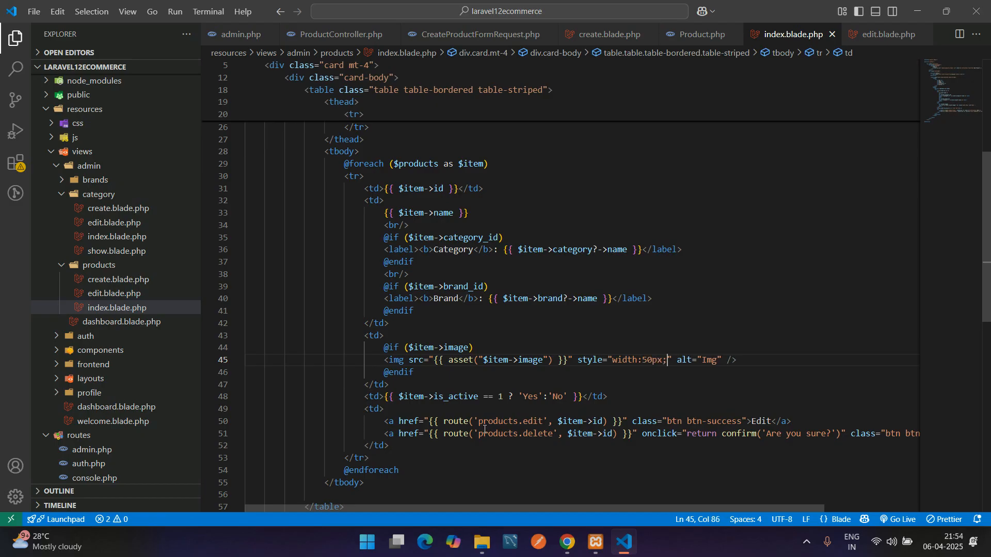
pyautogui.write('height:50px;')
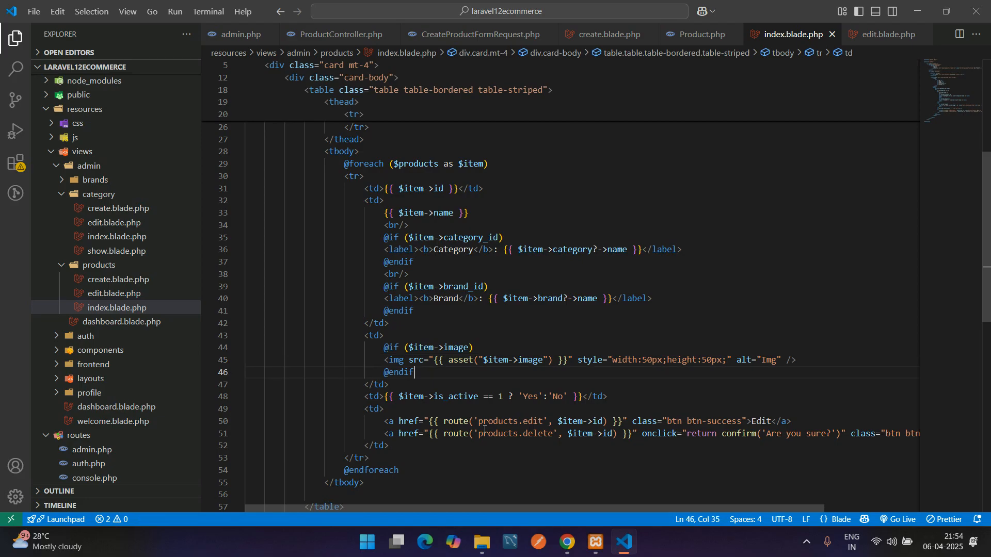
pyautogui.write('else')
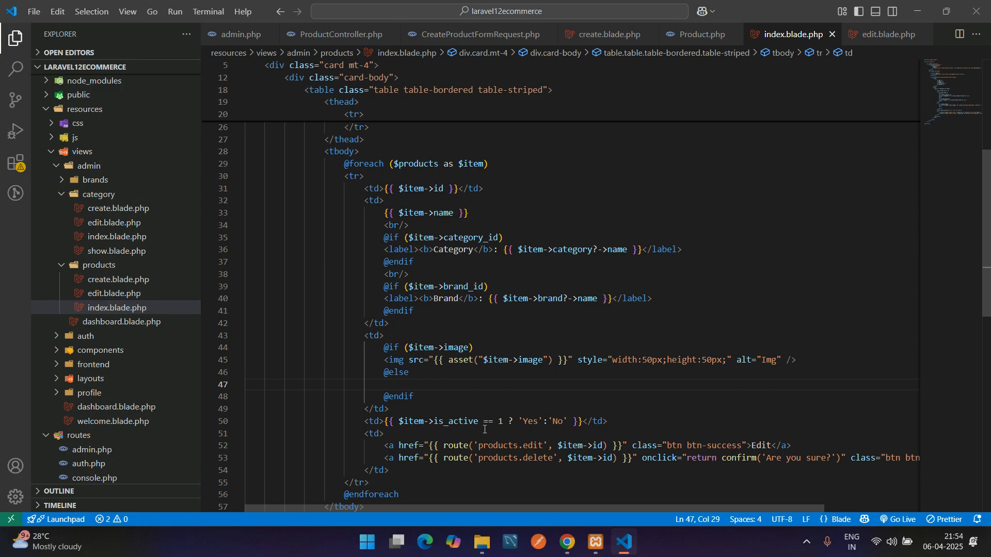
pyautogui.write('No img')
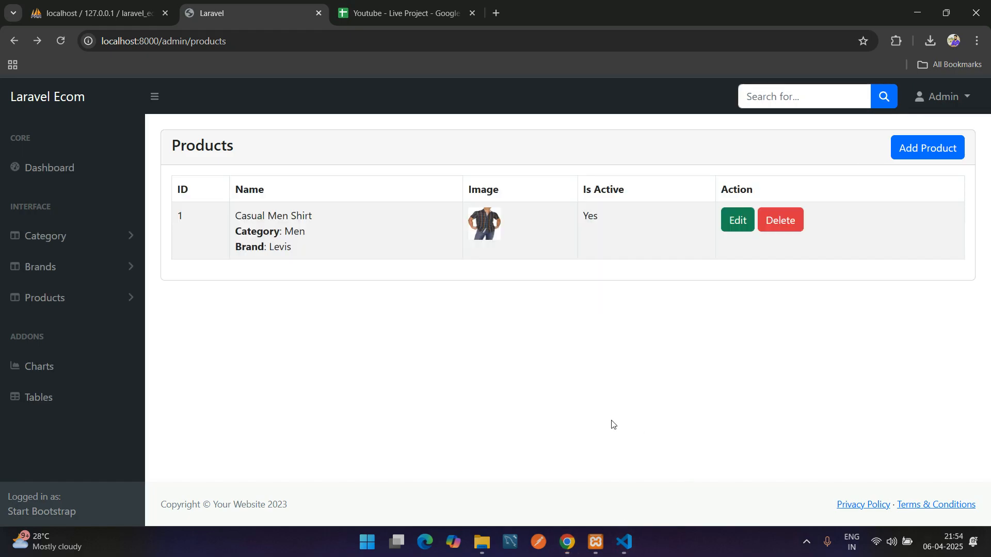
pyautogui.moveTo(522, 239)
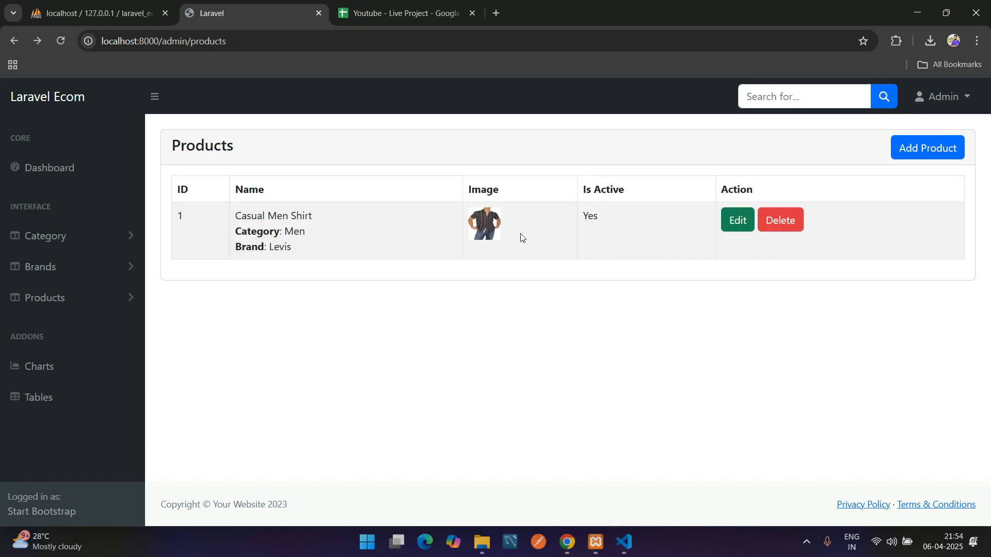